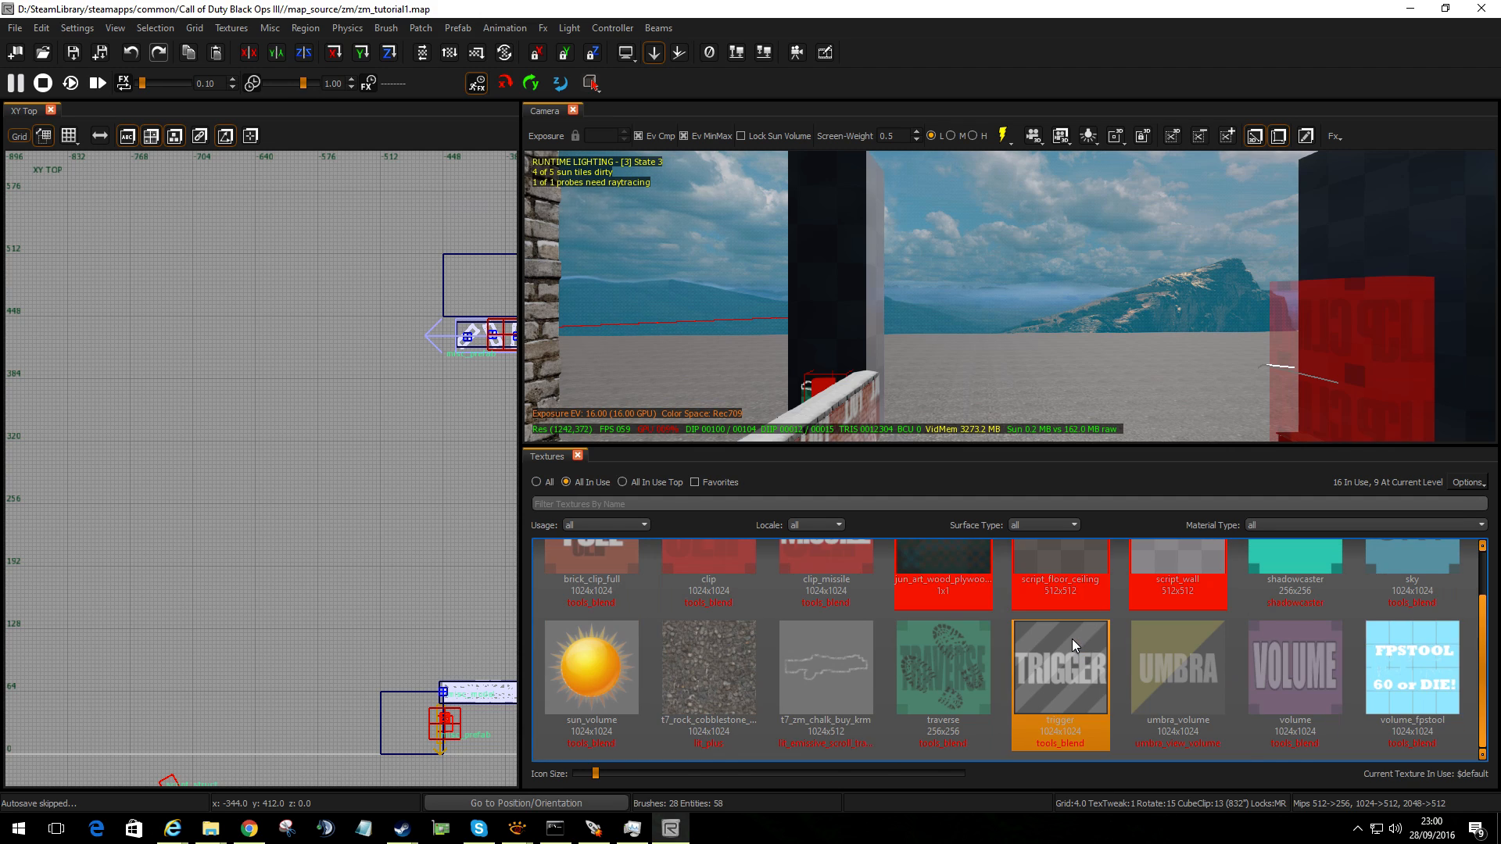
Show all textures and filter the browser for 'caulk' to pick the caulk texture
click(536, 482)
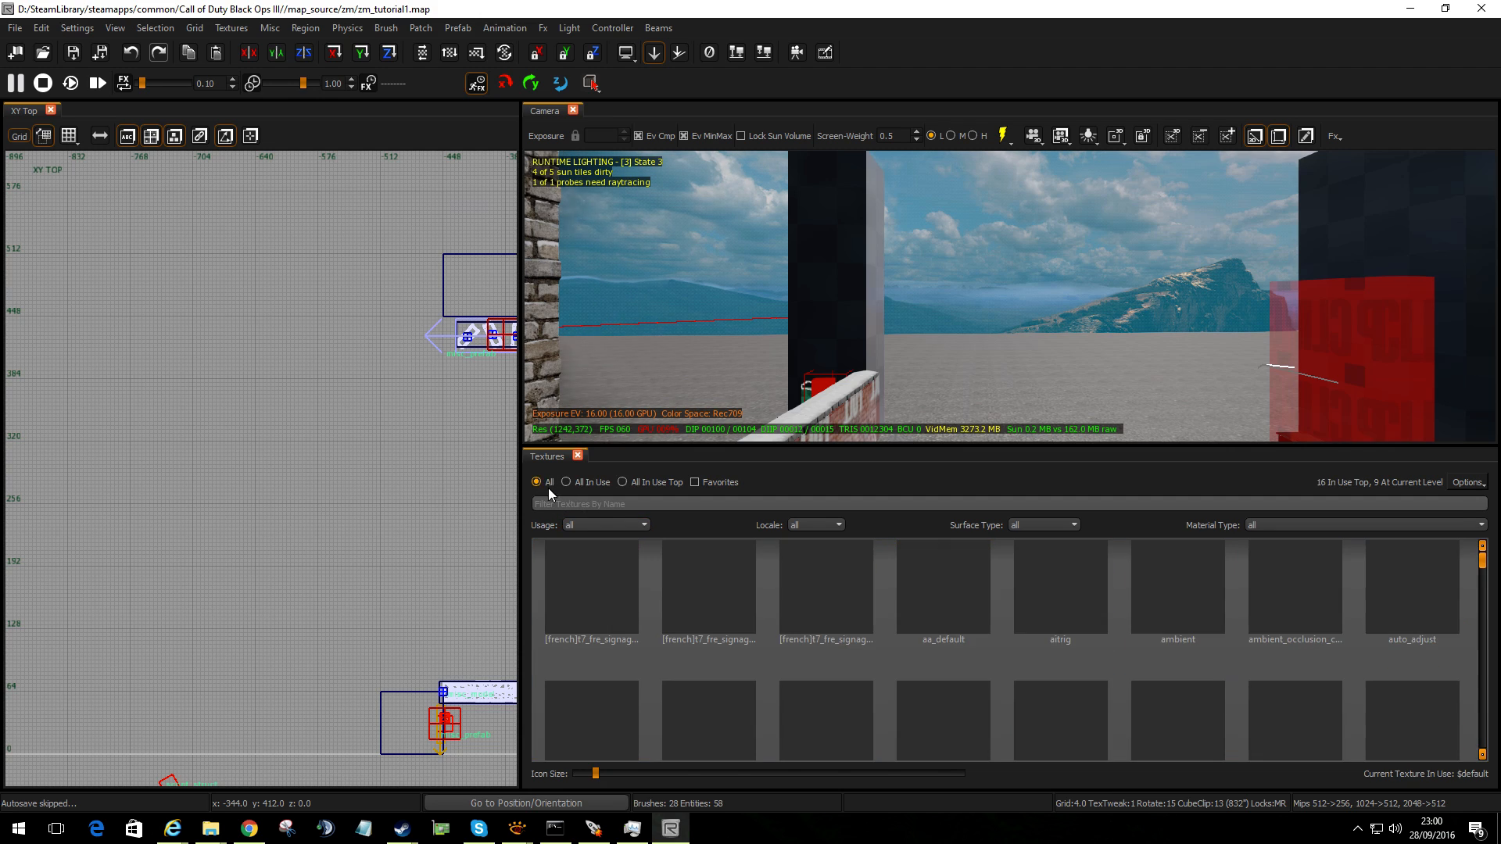
text(ca)
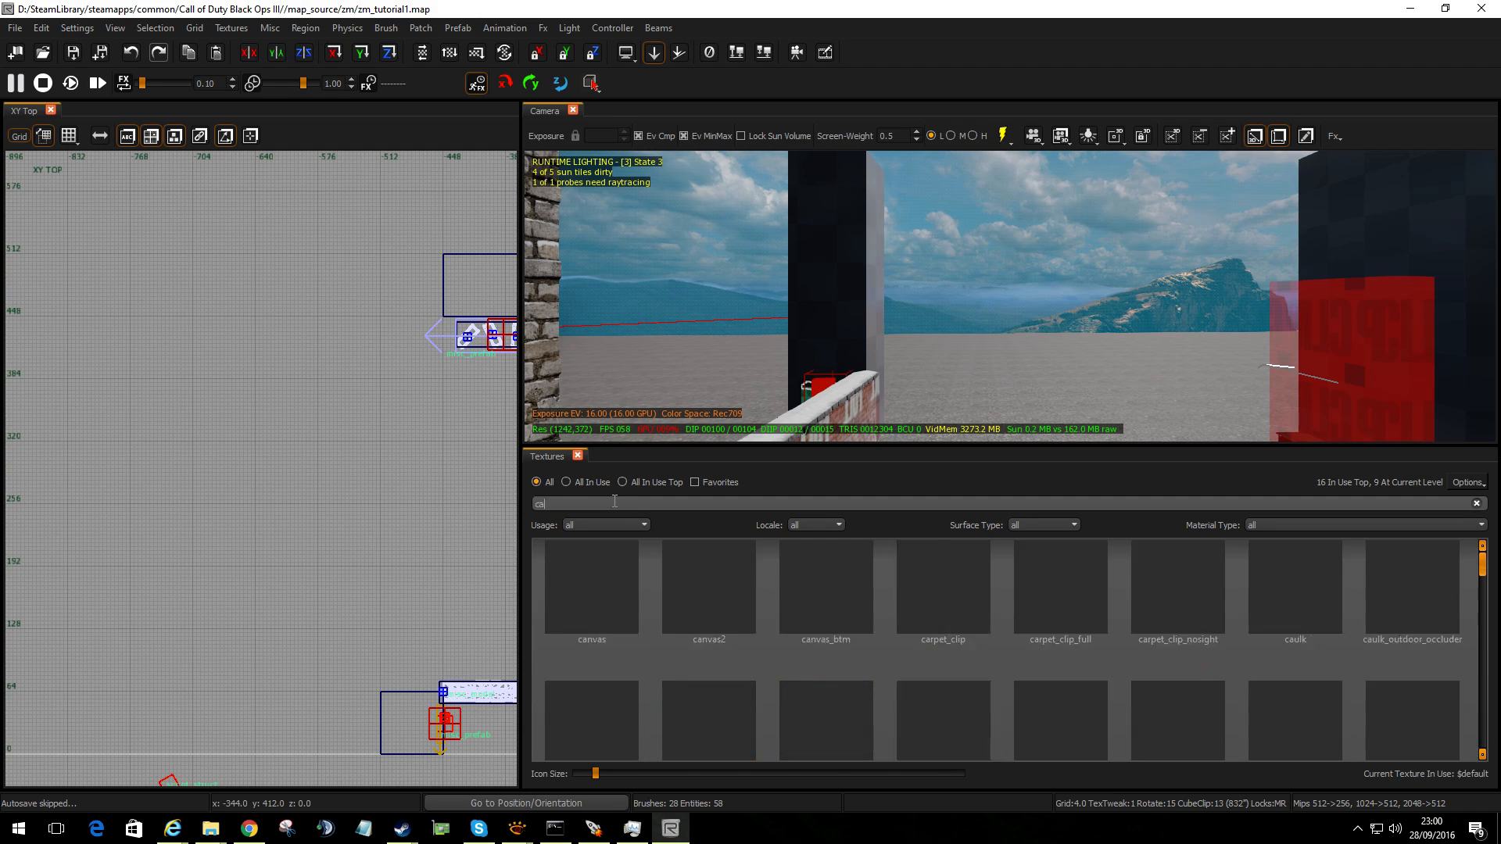
text(caulk)
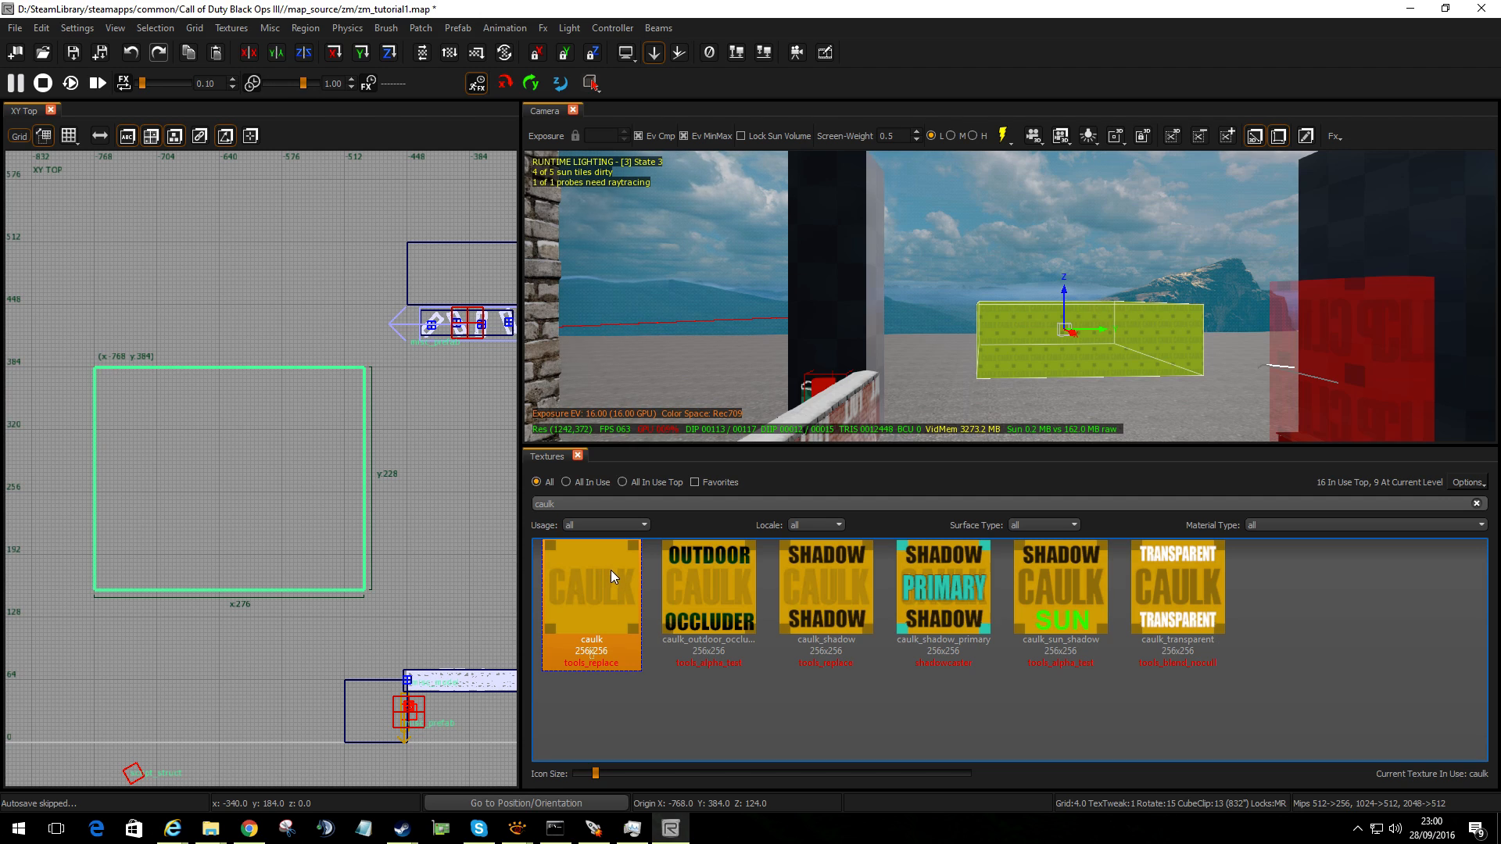
mouse_move(381, 448)
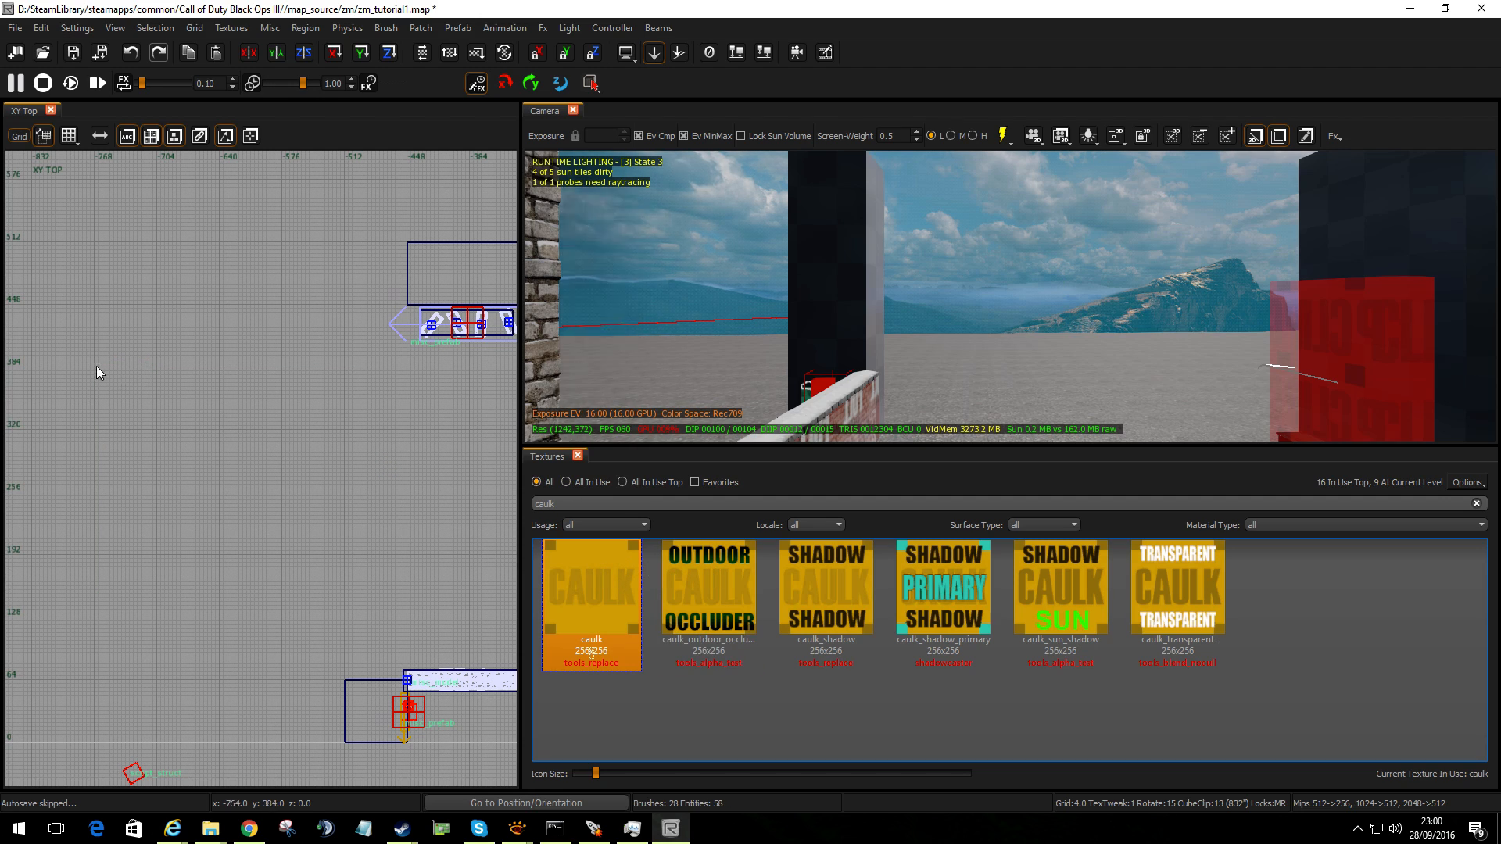
Stretch the caulk block's top edge upward in the Front view to raise its height
drag(93, 362, 332, 552)
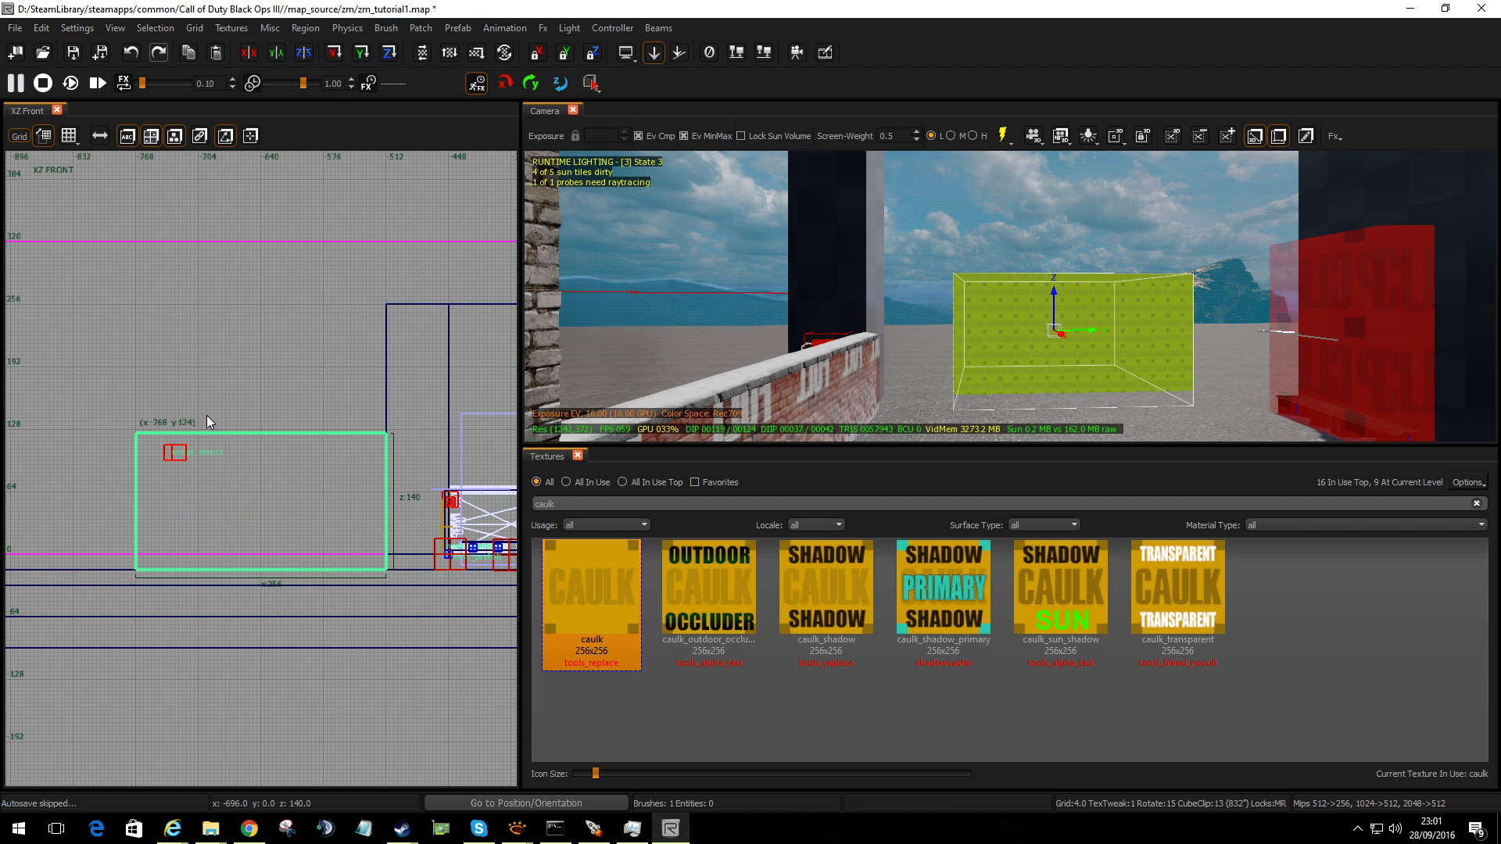
mouse_move(887, 408)
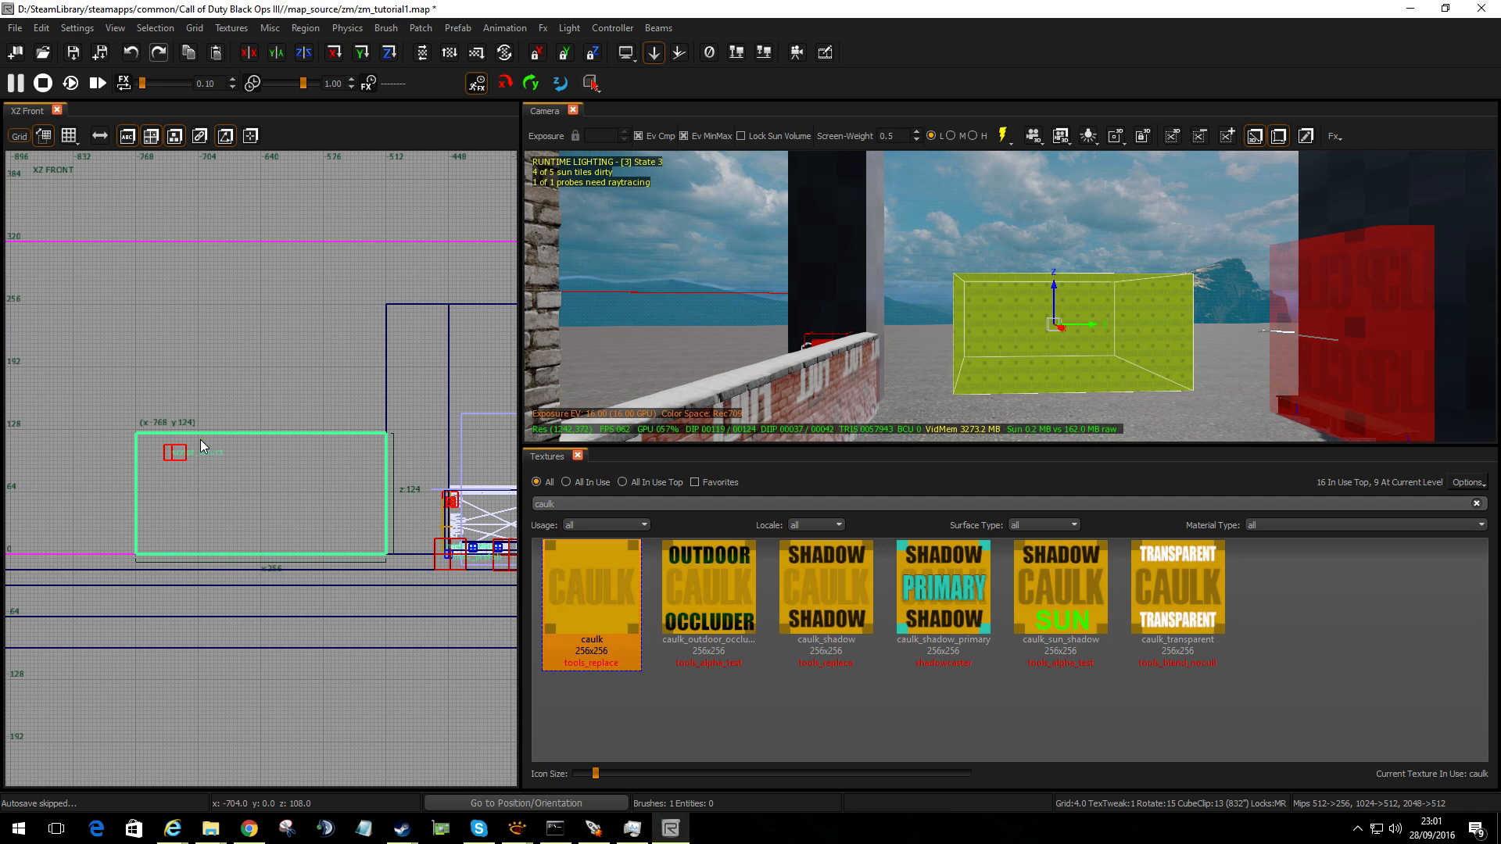
mouse_move(203, 422)
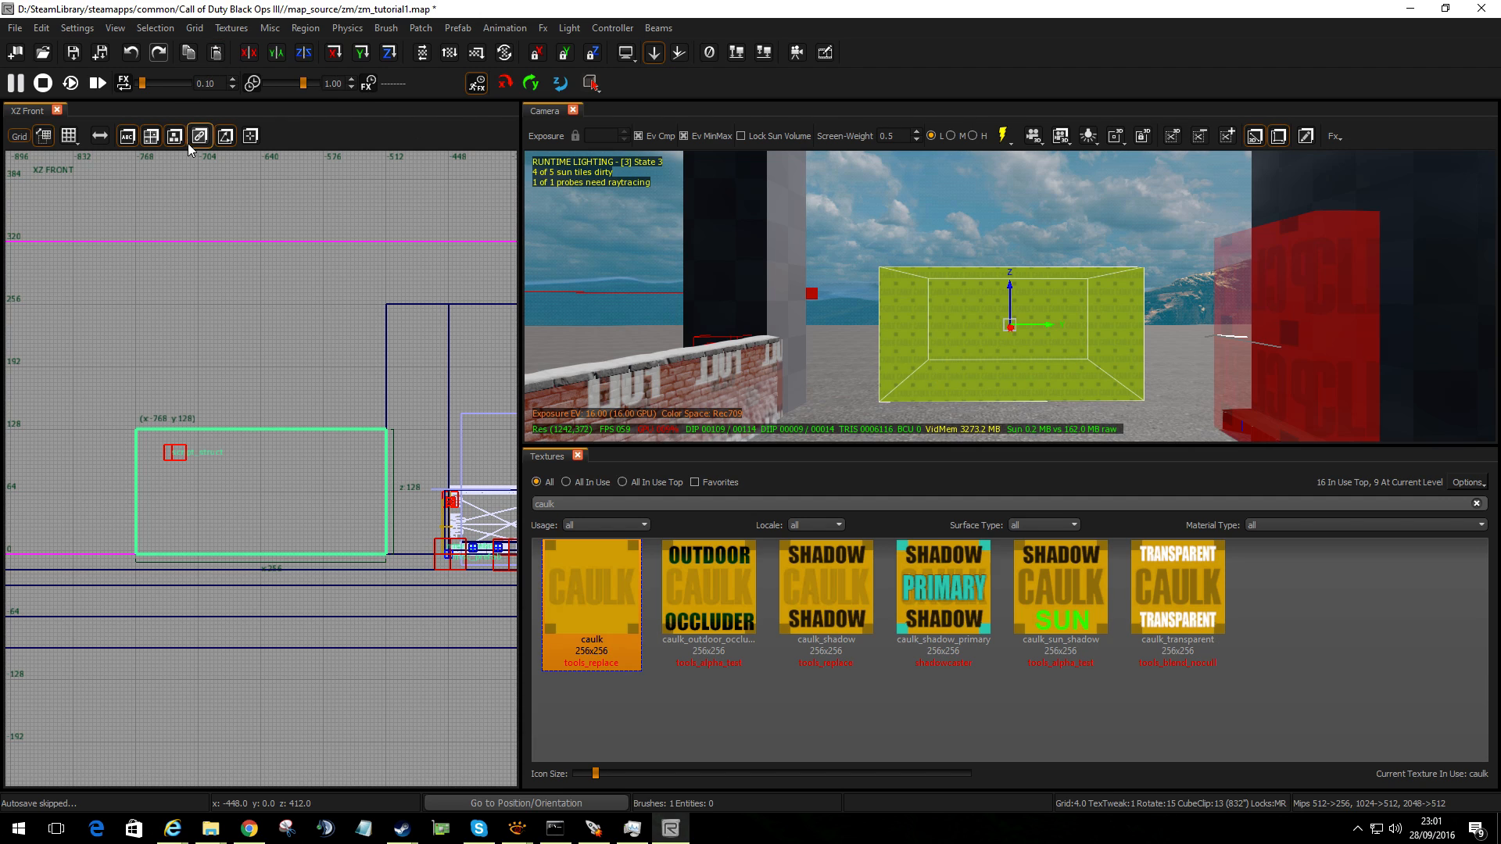
Apply Selection > CSG > CSG Hollow to turn the block into six wall brushes
click(154, 27)
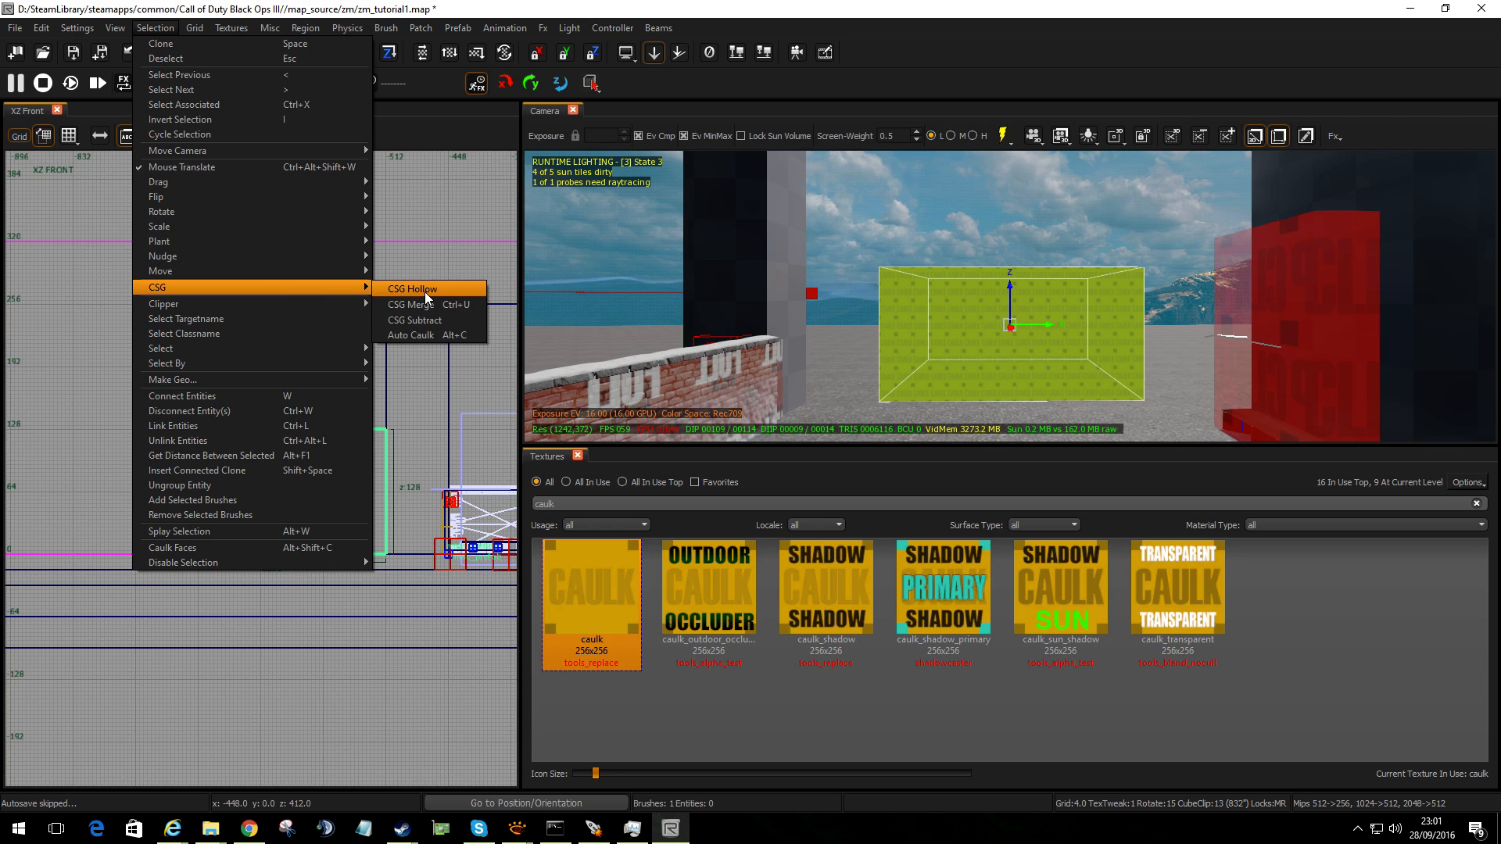
click(412, 289)
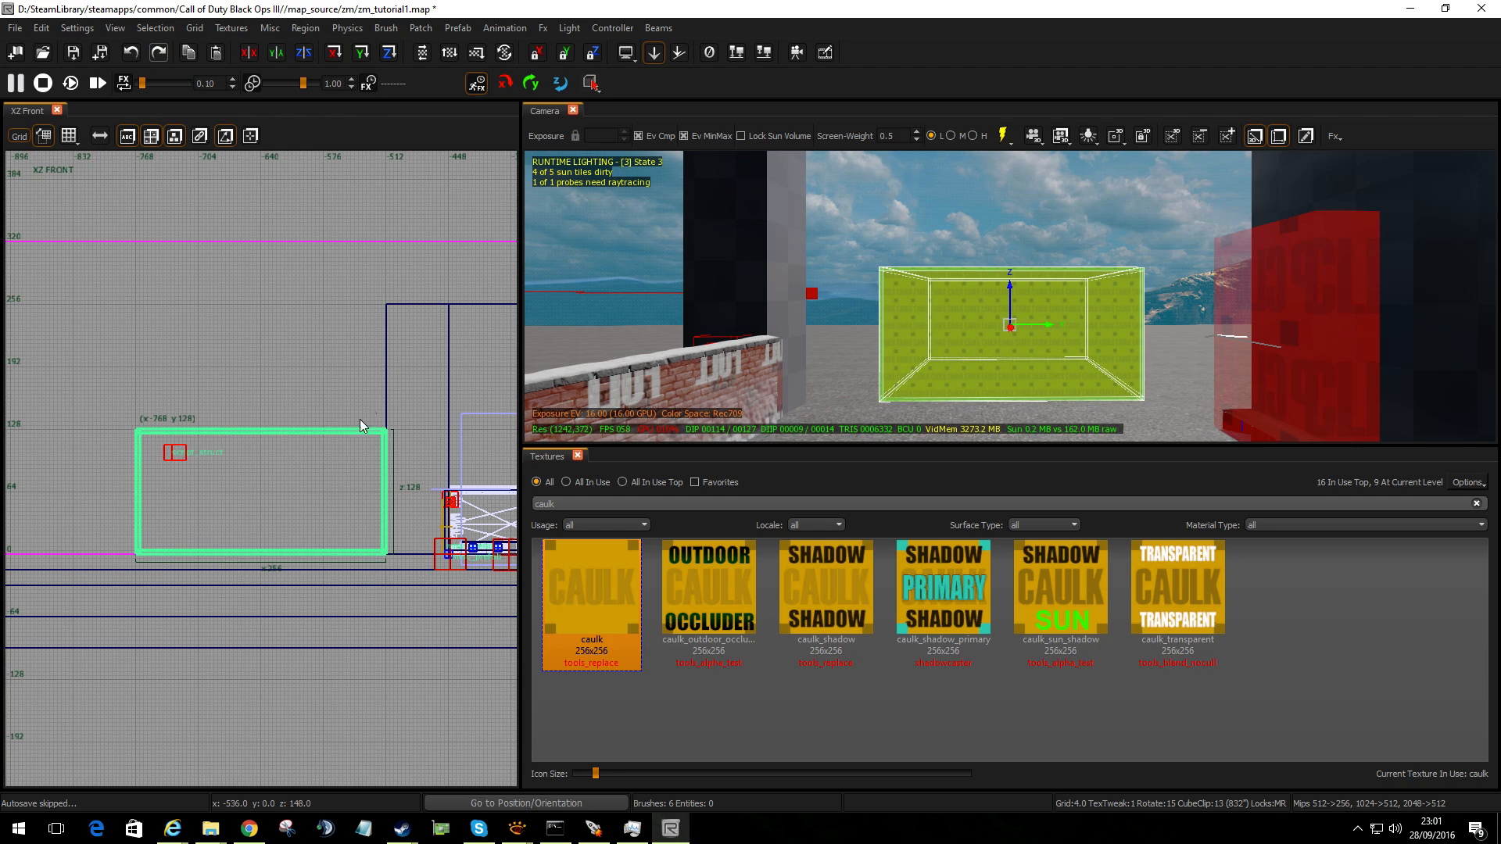
mouse_move(235, 523)
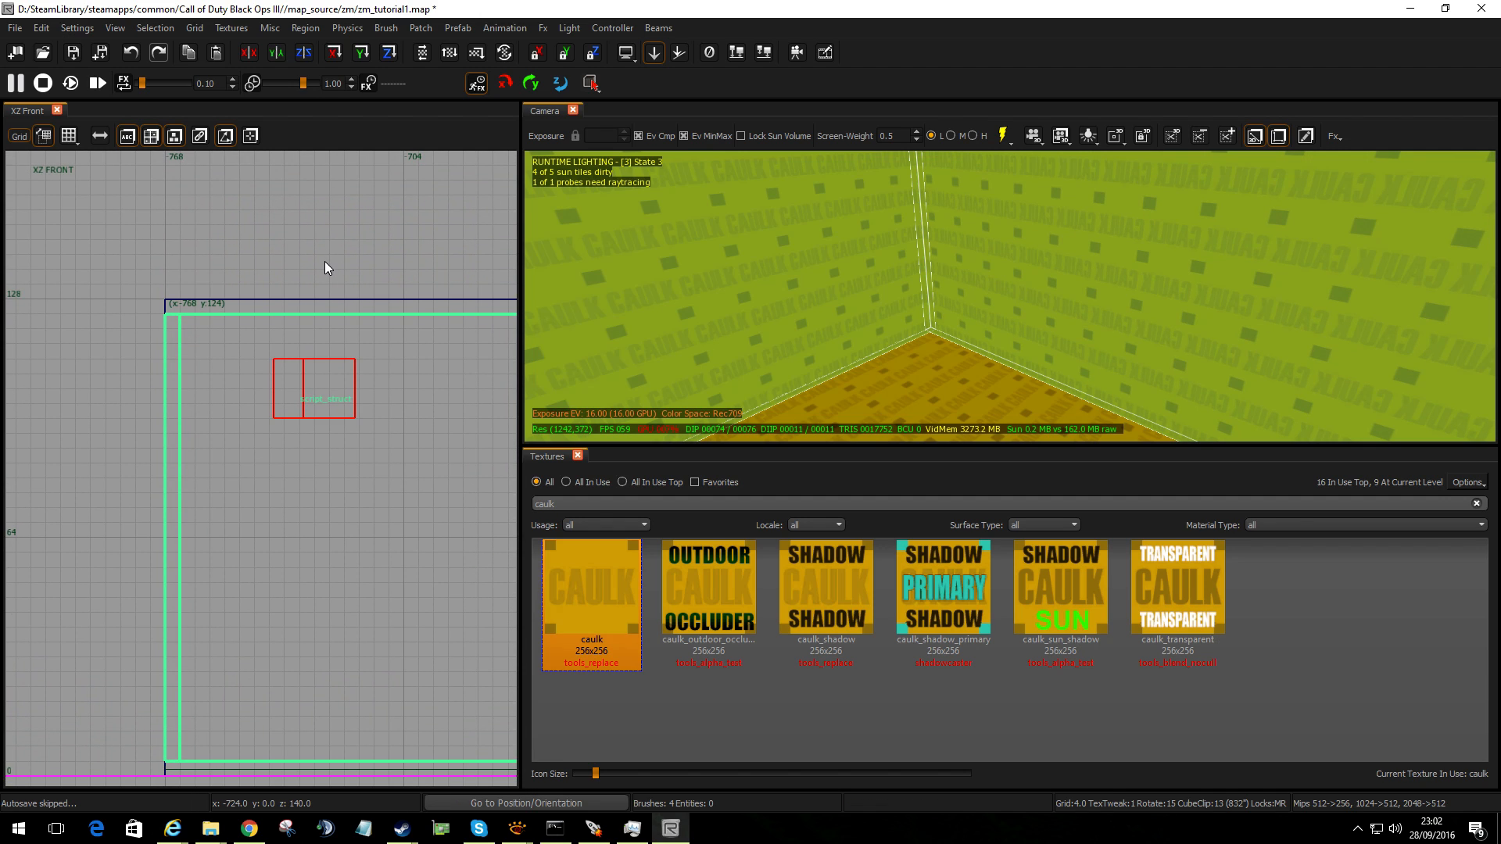
mouse_move(295, 469)
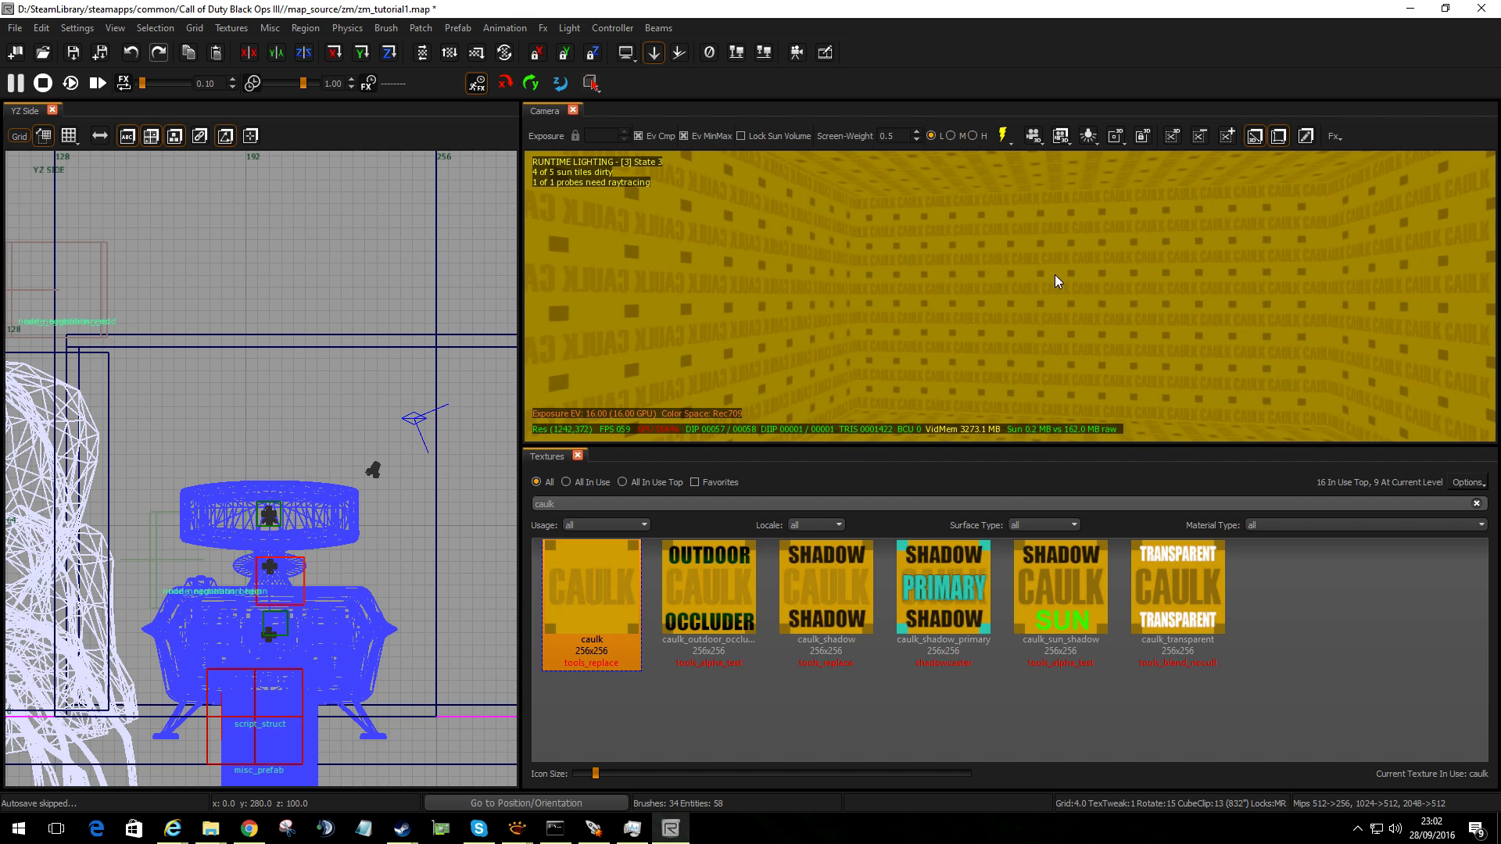
mouse_move(1062, 276)
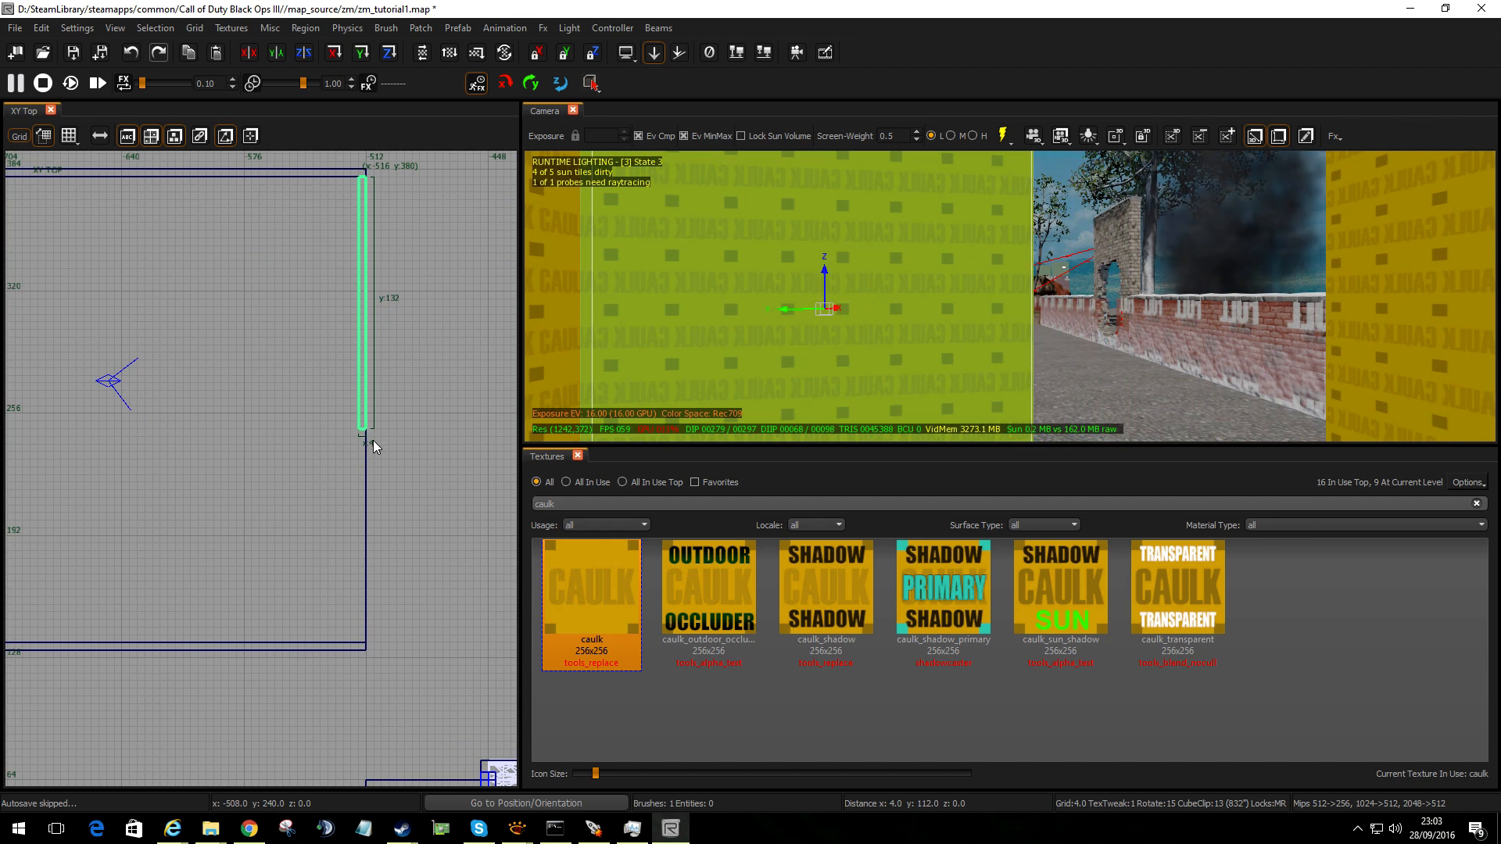
Drag a wall brush's end shorter in the Top view to open a doorway gap
drag(362, 440, 362, 549)
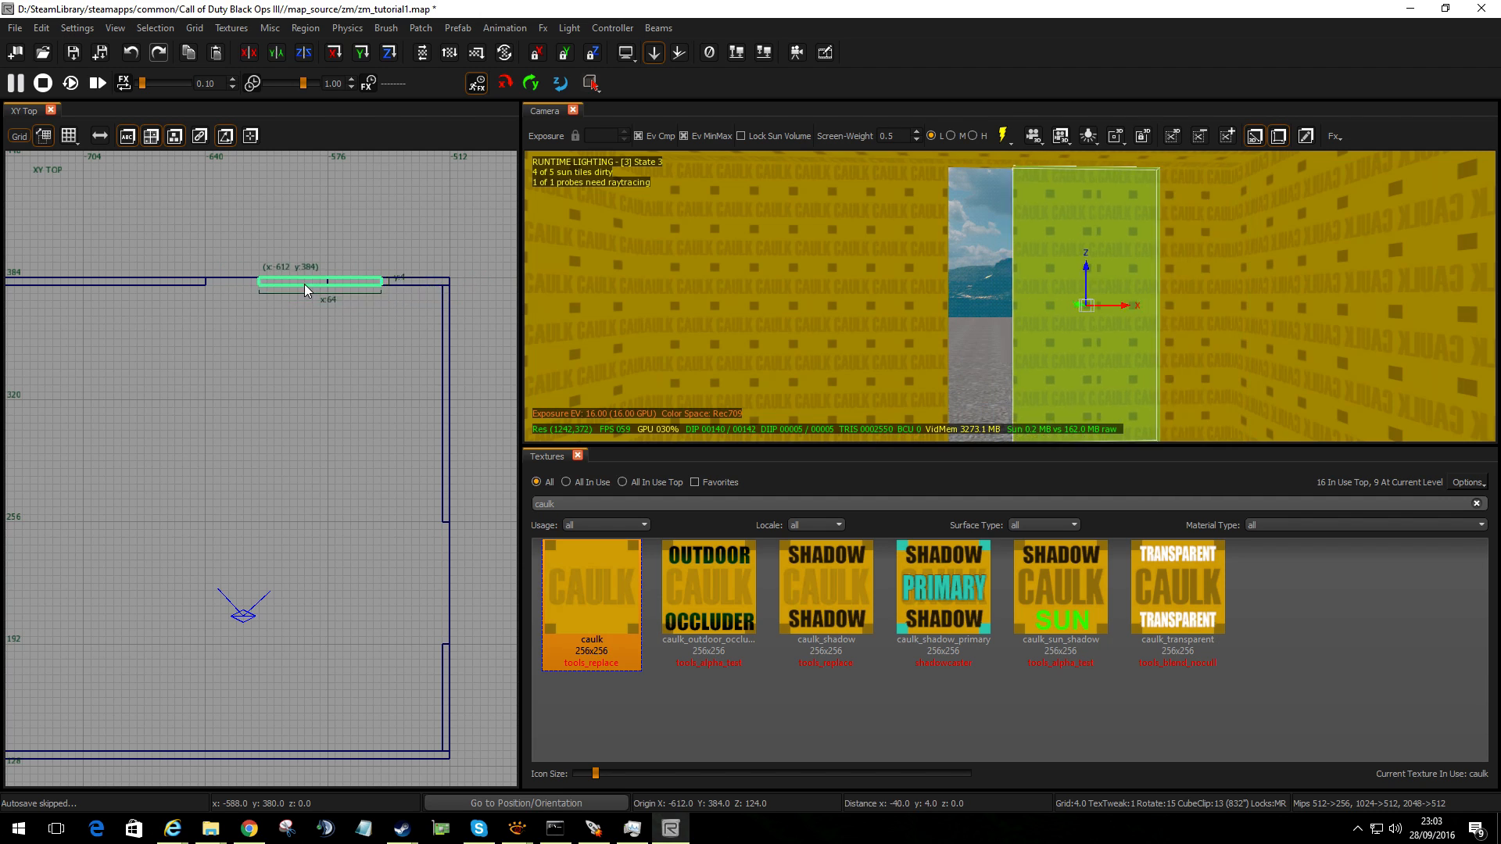
Slide the 64-unit wall piece into place next to the doorway gap
drag(320, 282, 268, 282)
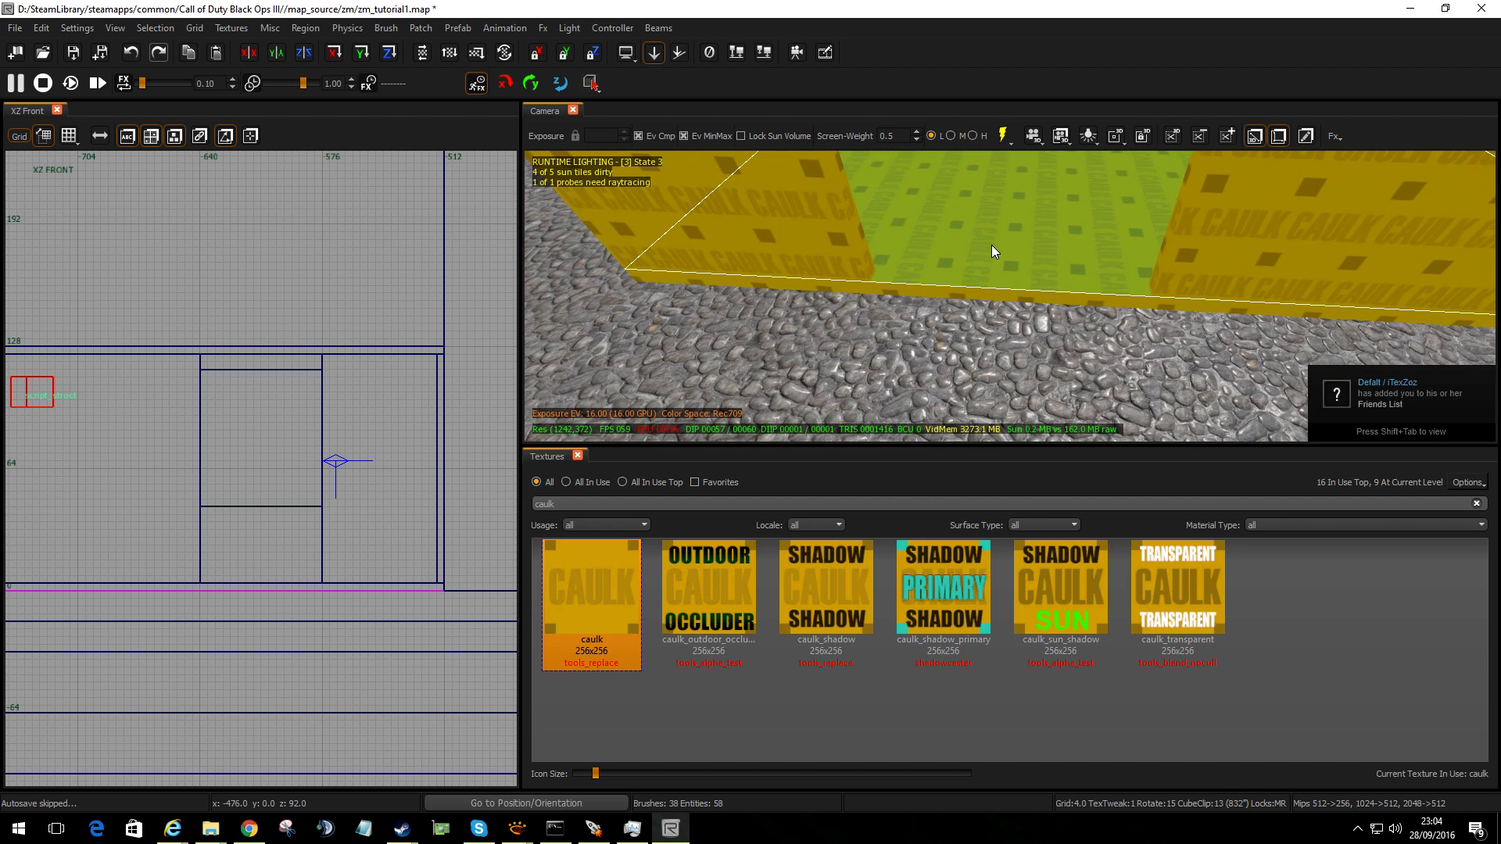
mouse_move(1007, 243)
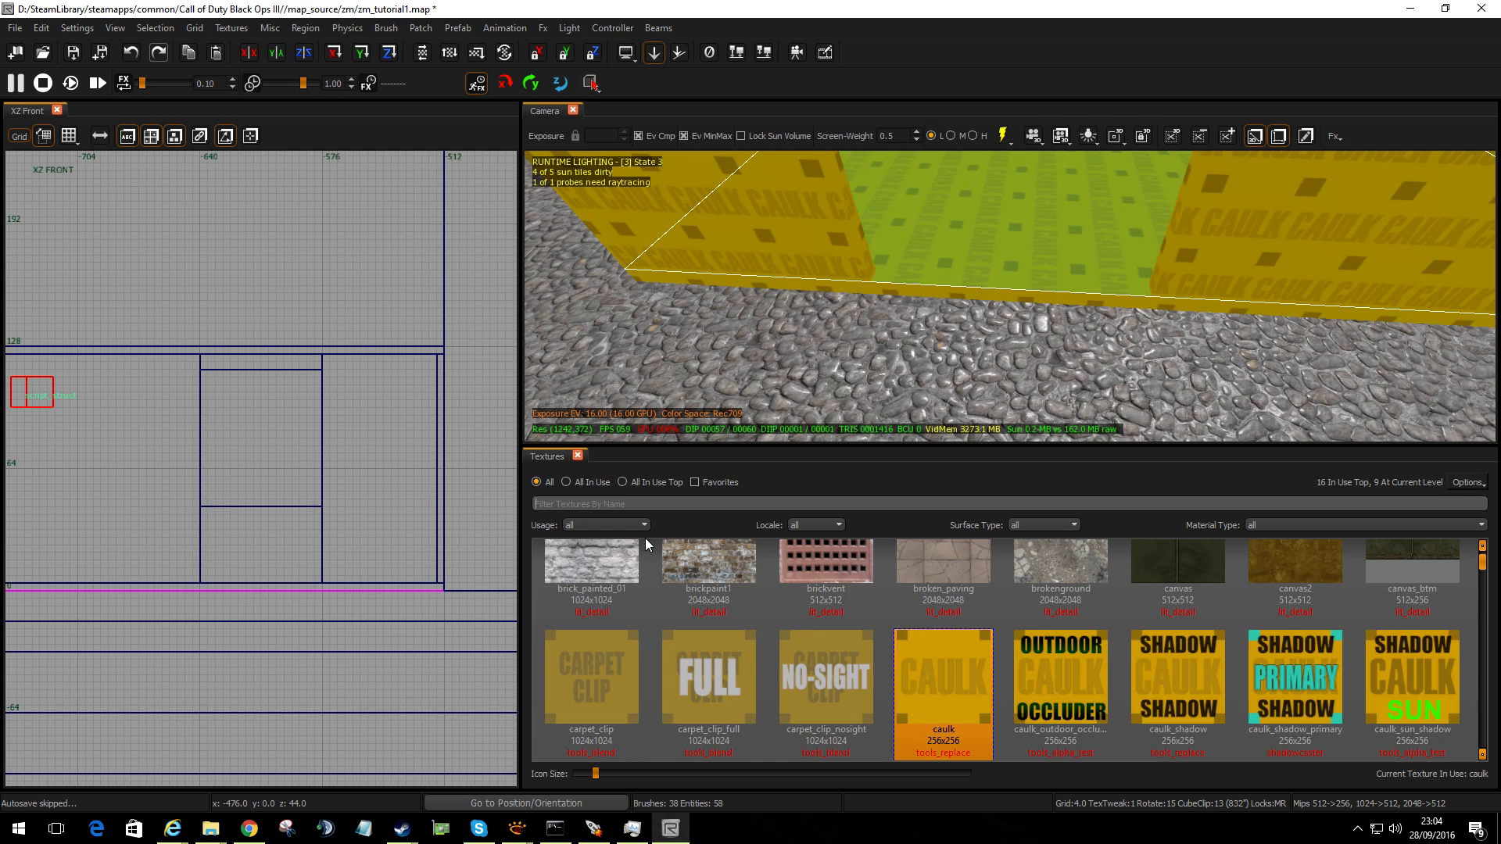
Browse floor textures, trying yellow and green mosaics, and settle on t7_ceramic_tile_shower_white for the floor
click(643, 524)
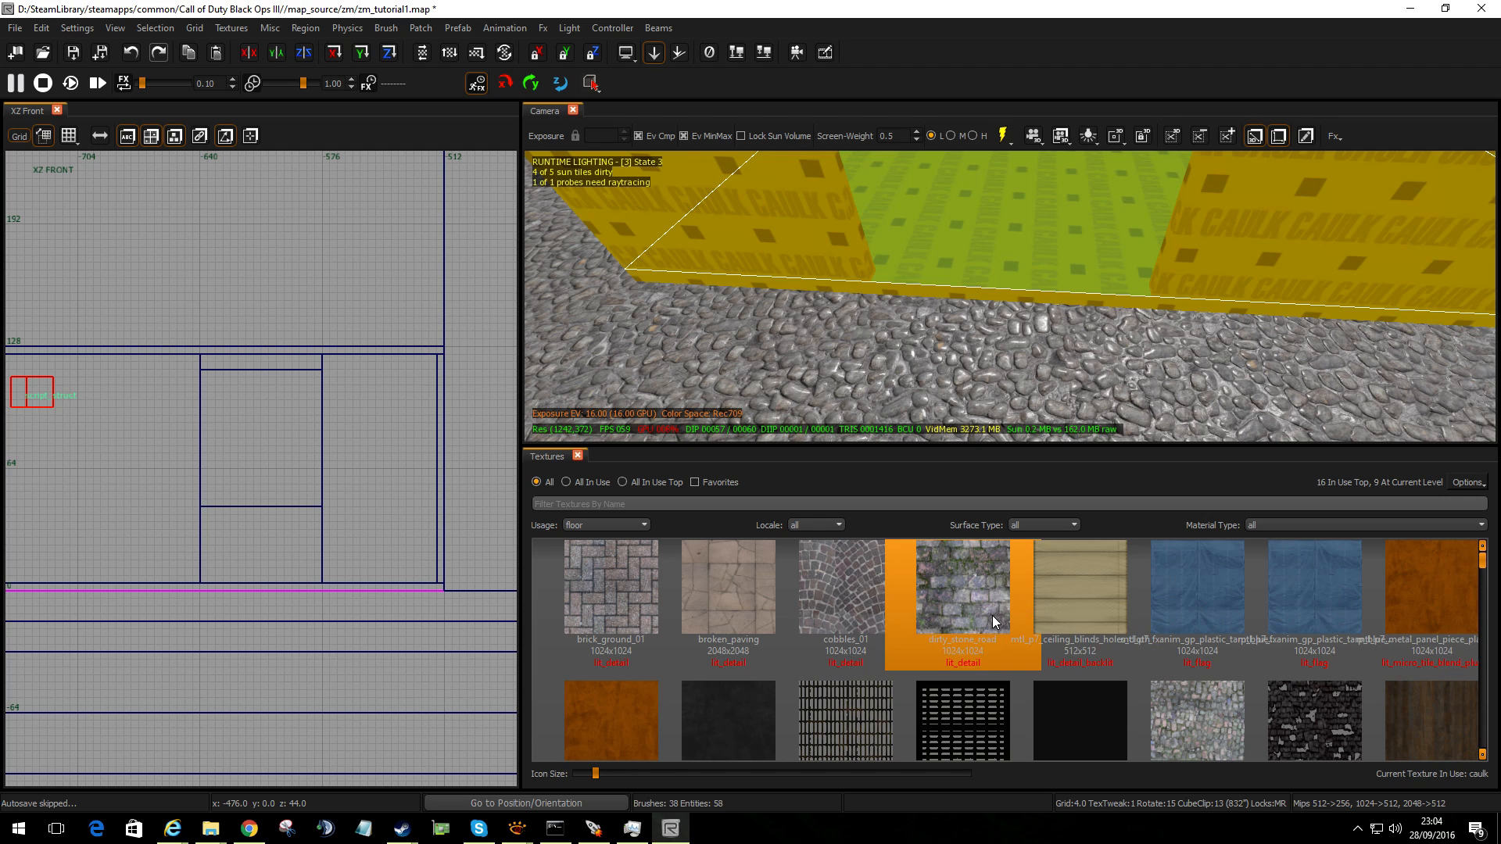
scroll(down, 3)
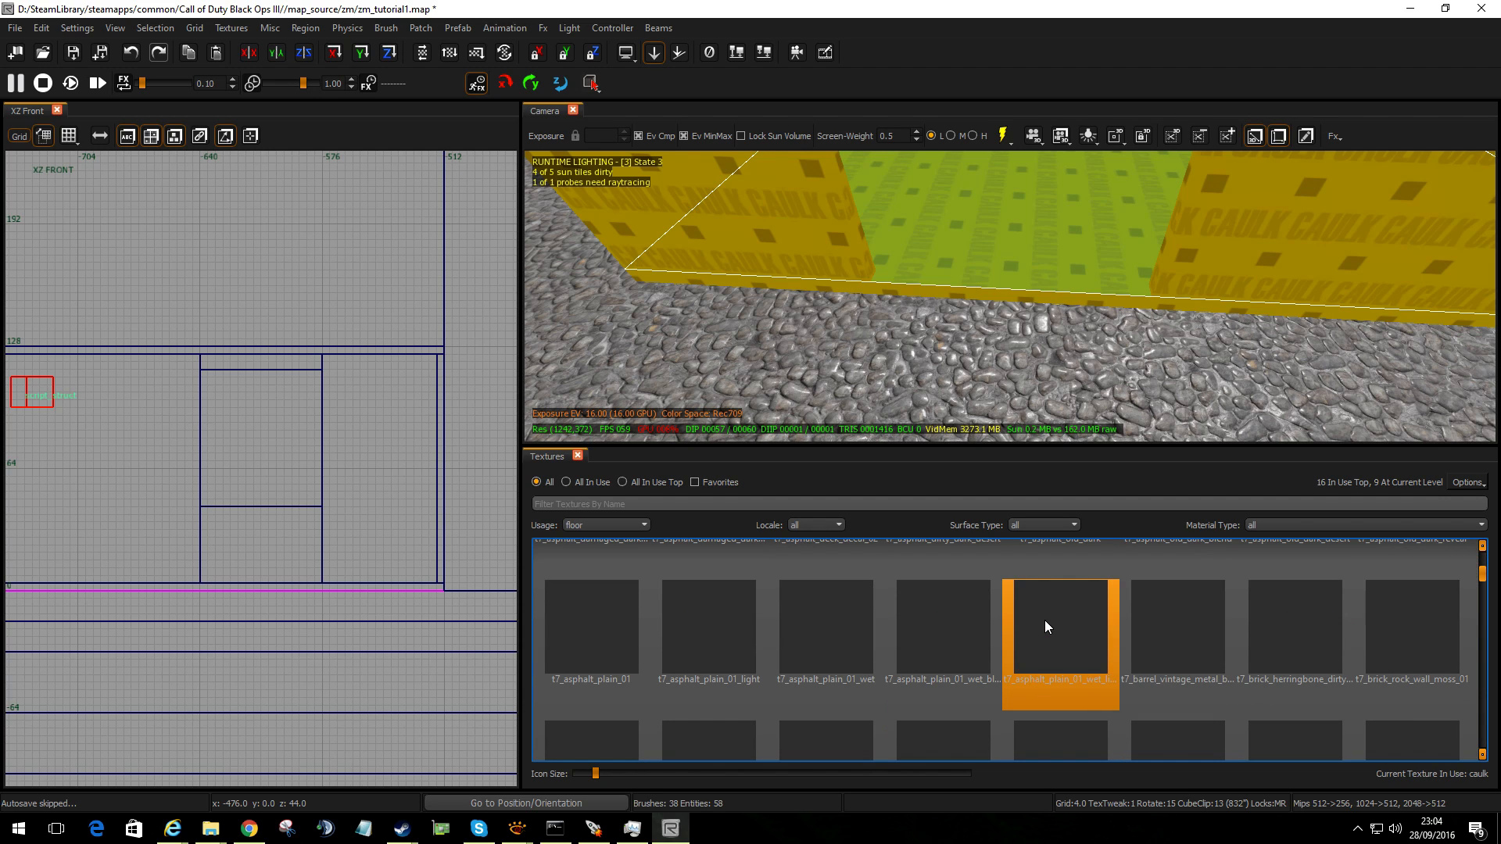
scroll(down, 3)
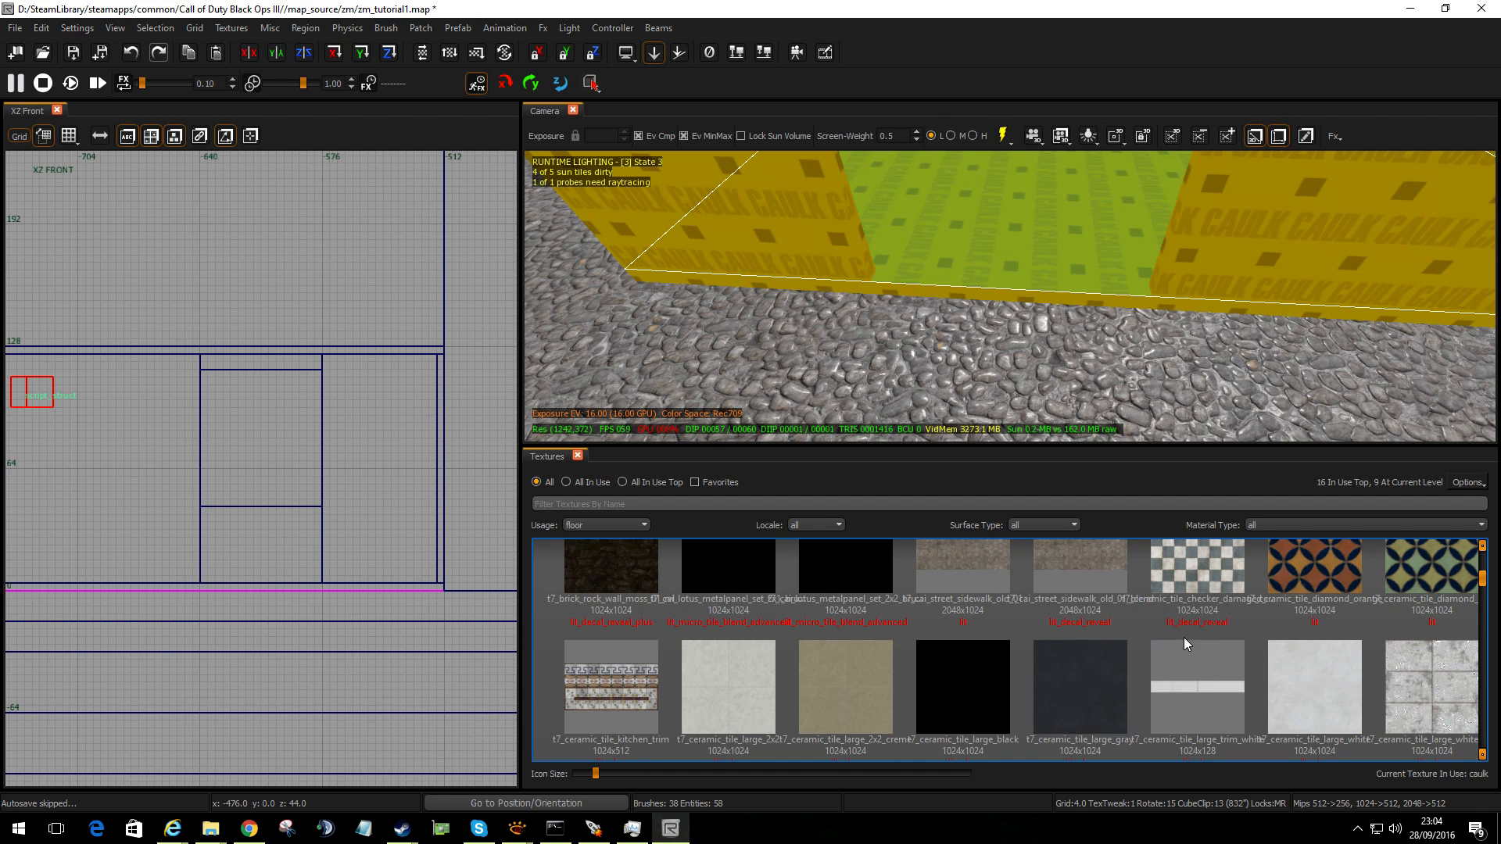
click(1314, 575)
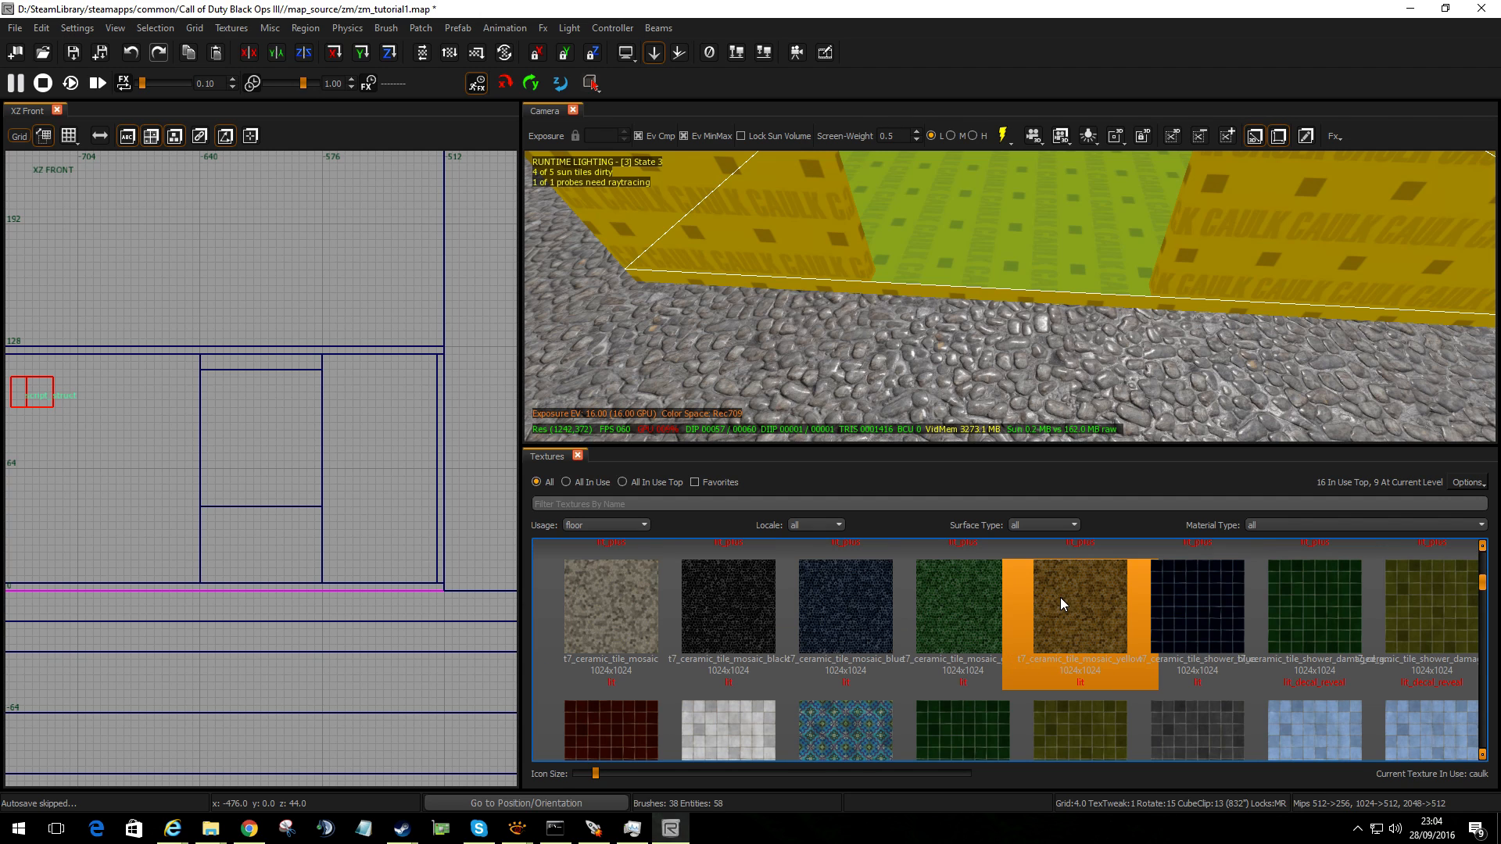
click(960, 615)
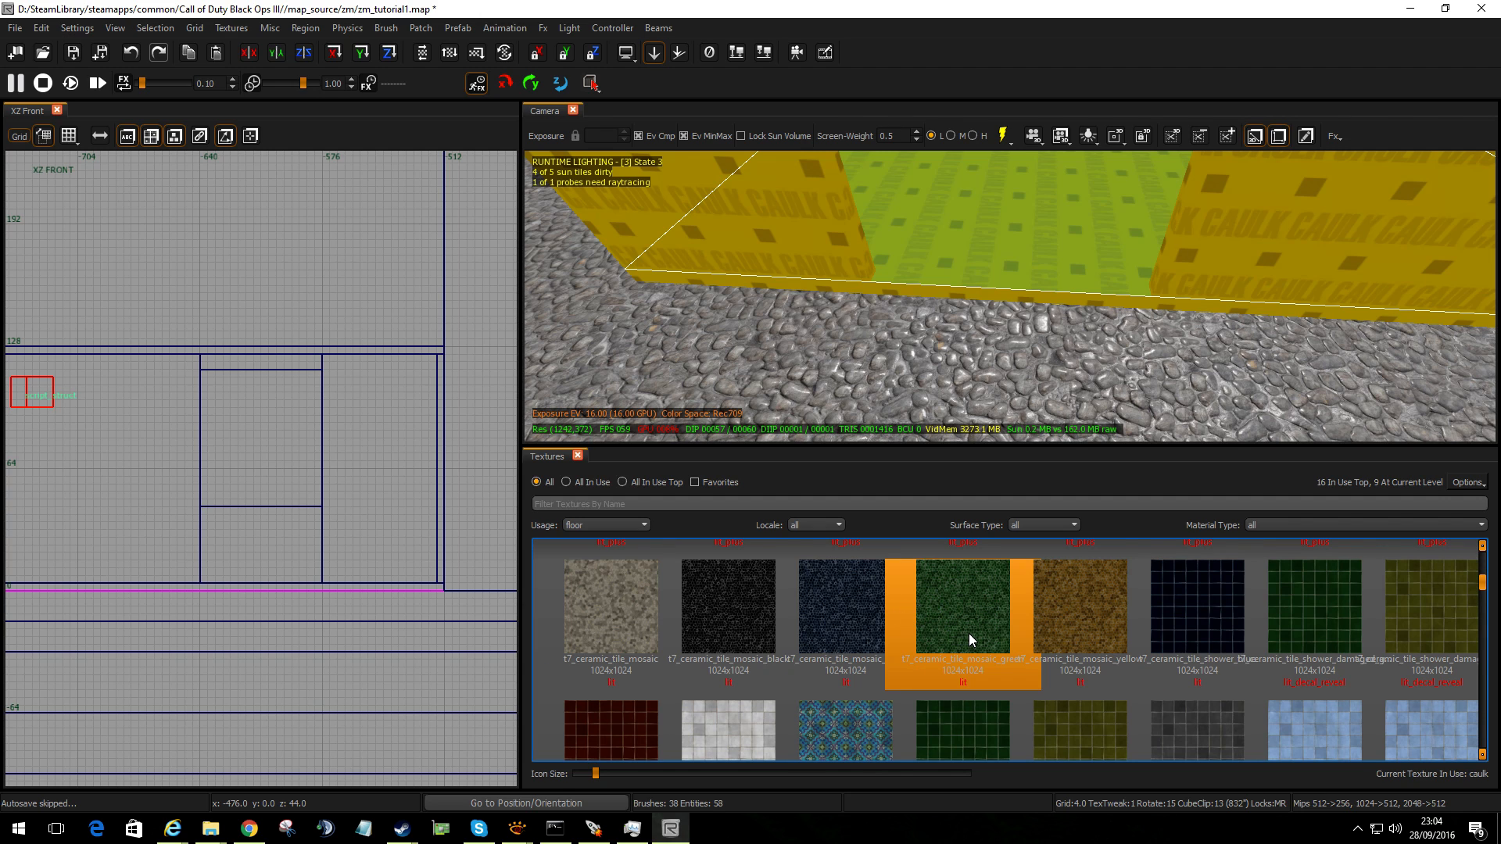
scroll(down, 3)
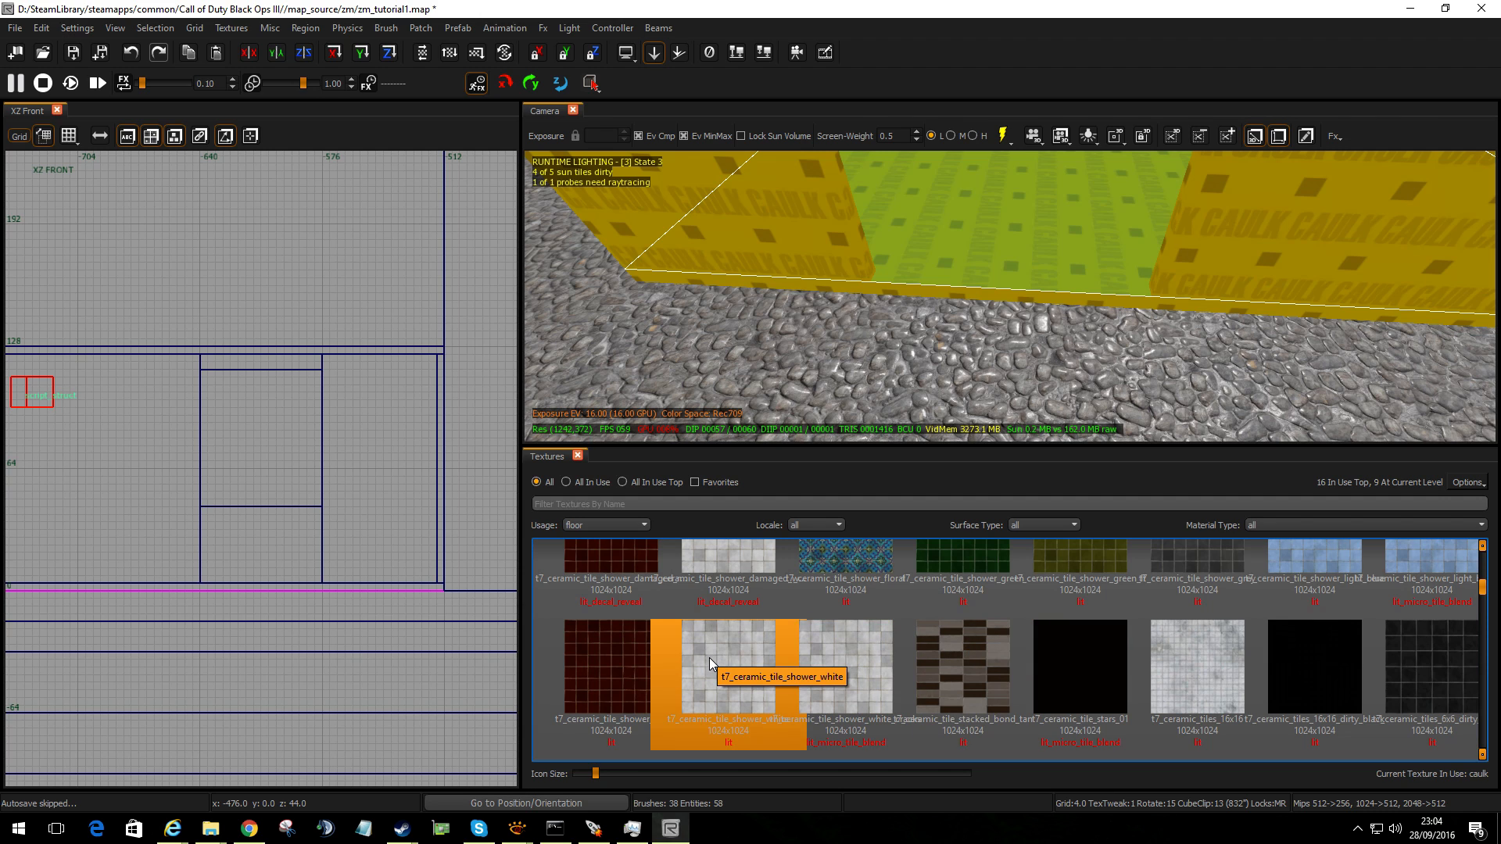
click(726, 669)
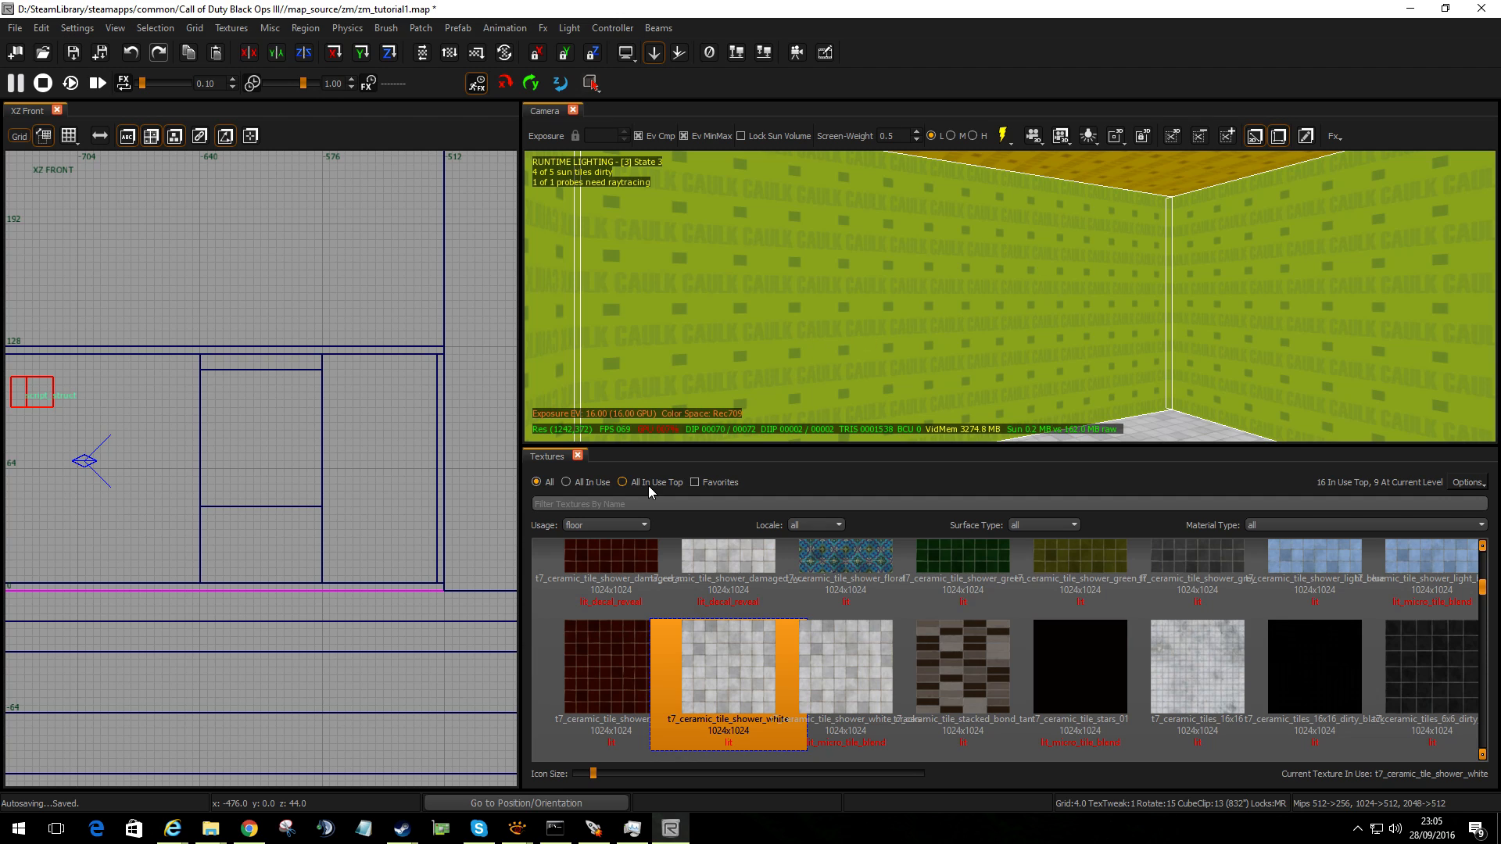
Filter to interior wall textures and apply t7_cloth_silk_wallpaper_red to the inner walls
click(643, 525)
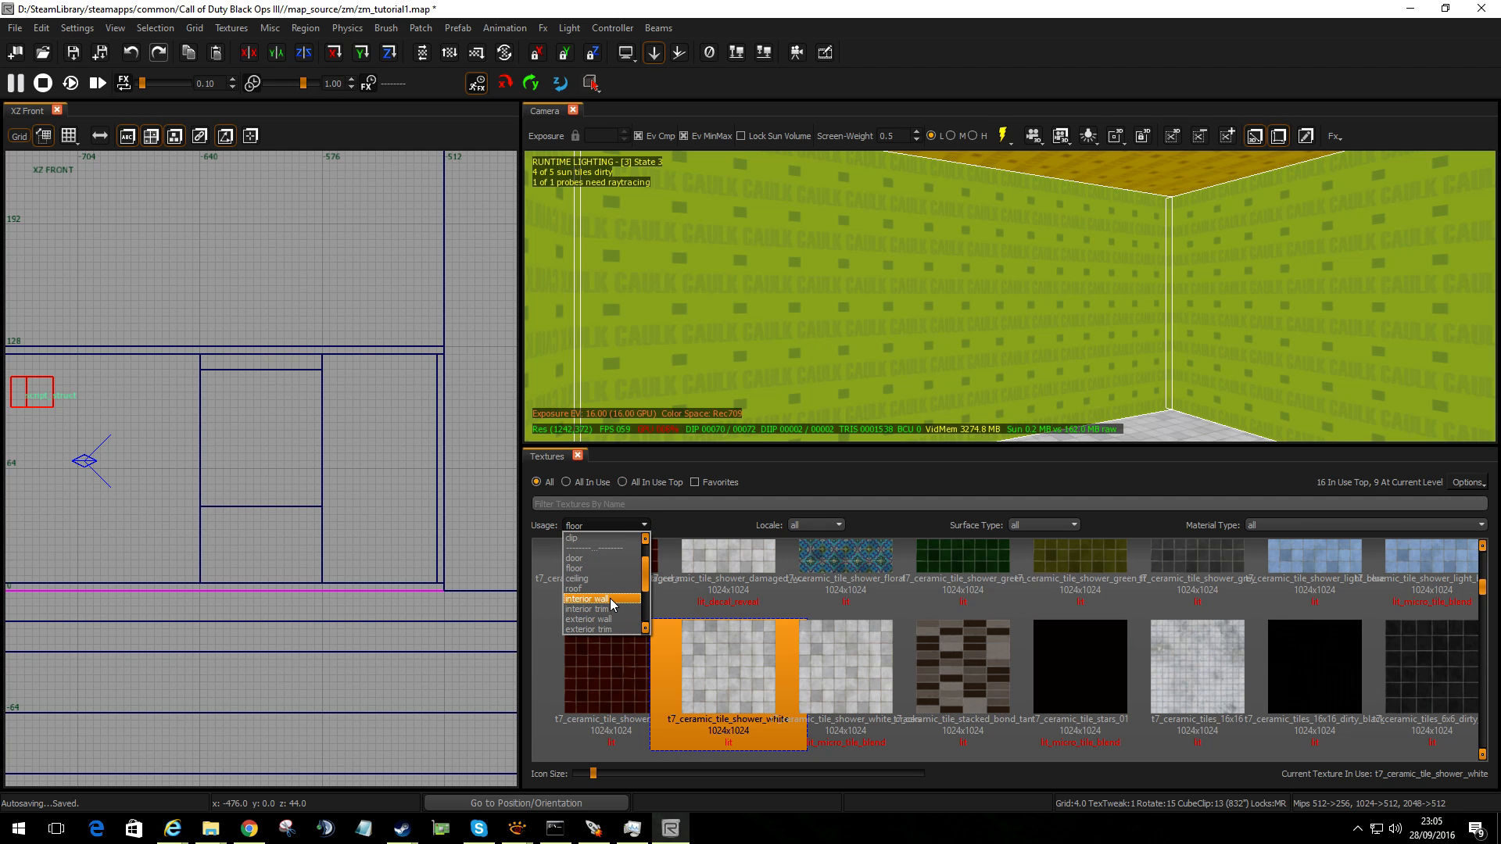
click(586, 599)
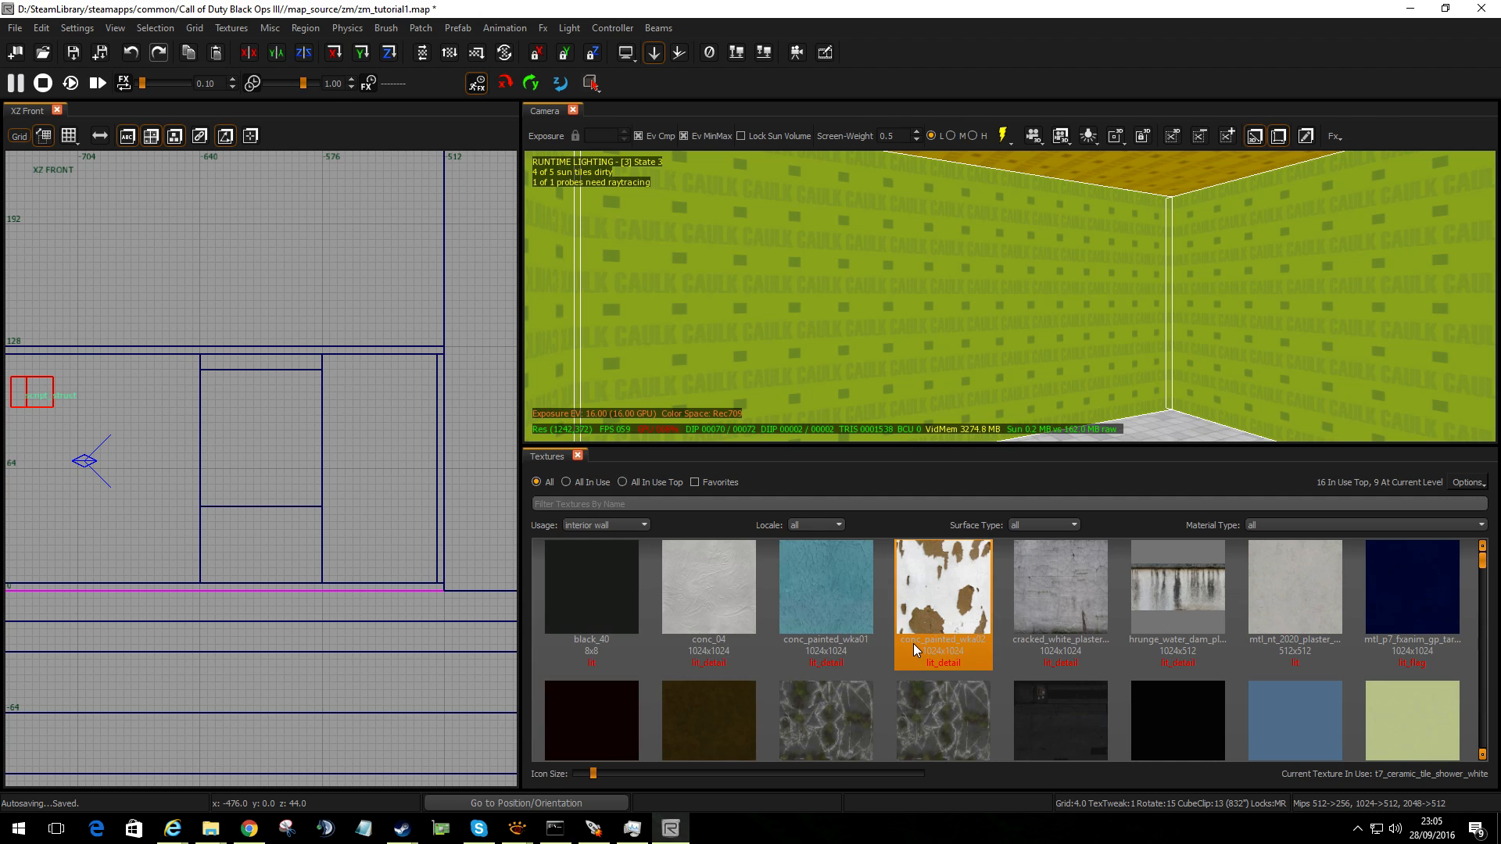
scroll(down, 3)
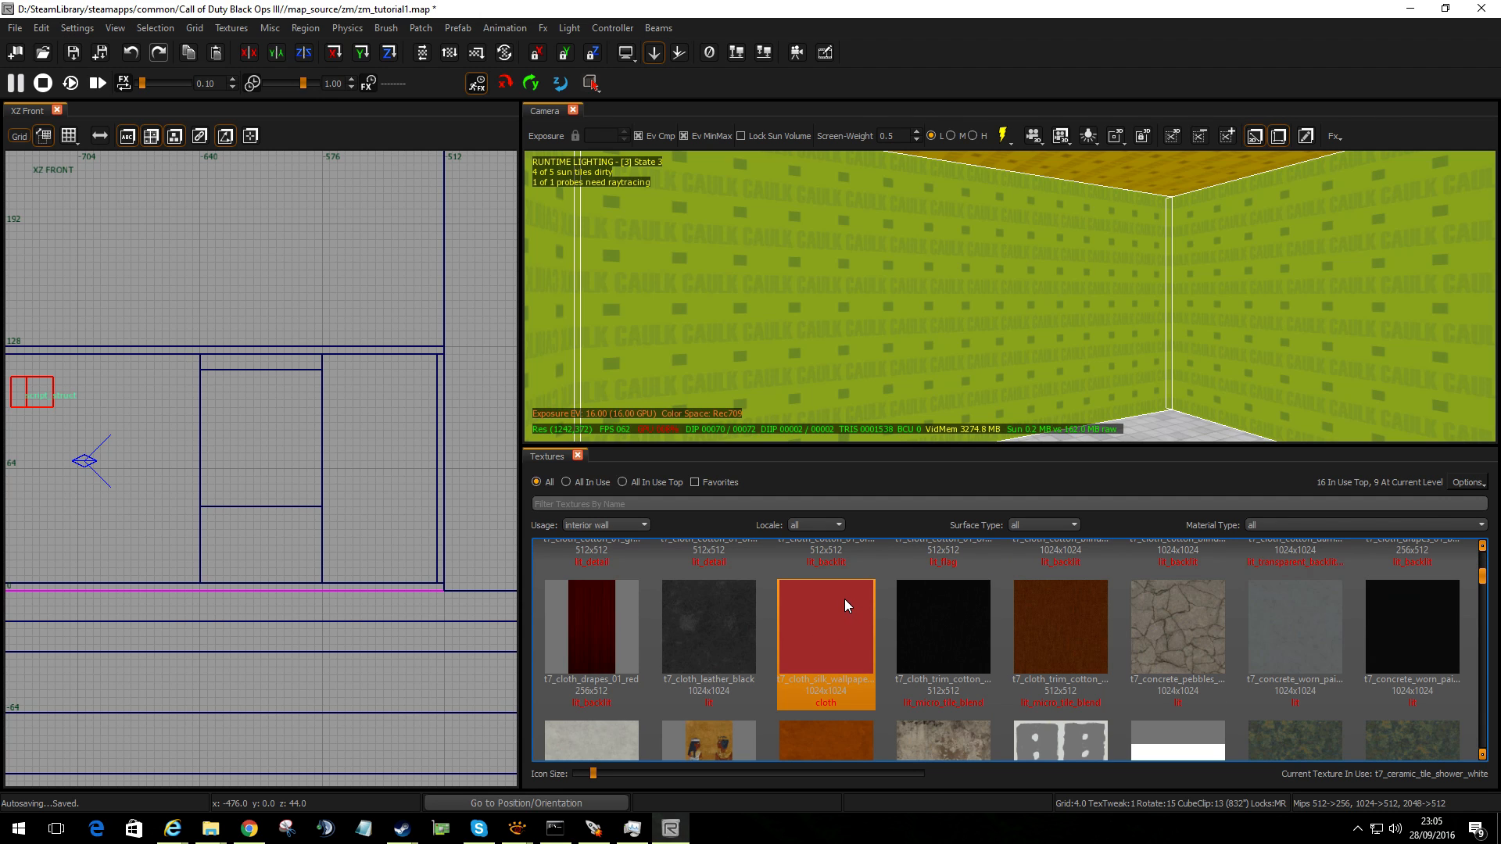
mouse_move(825, 613)
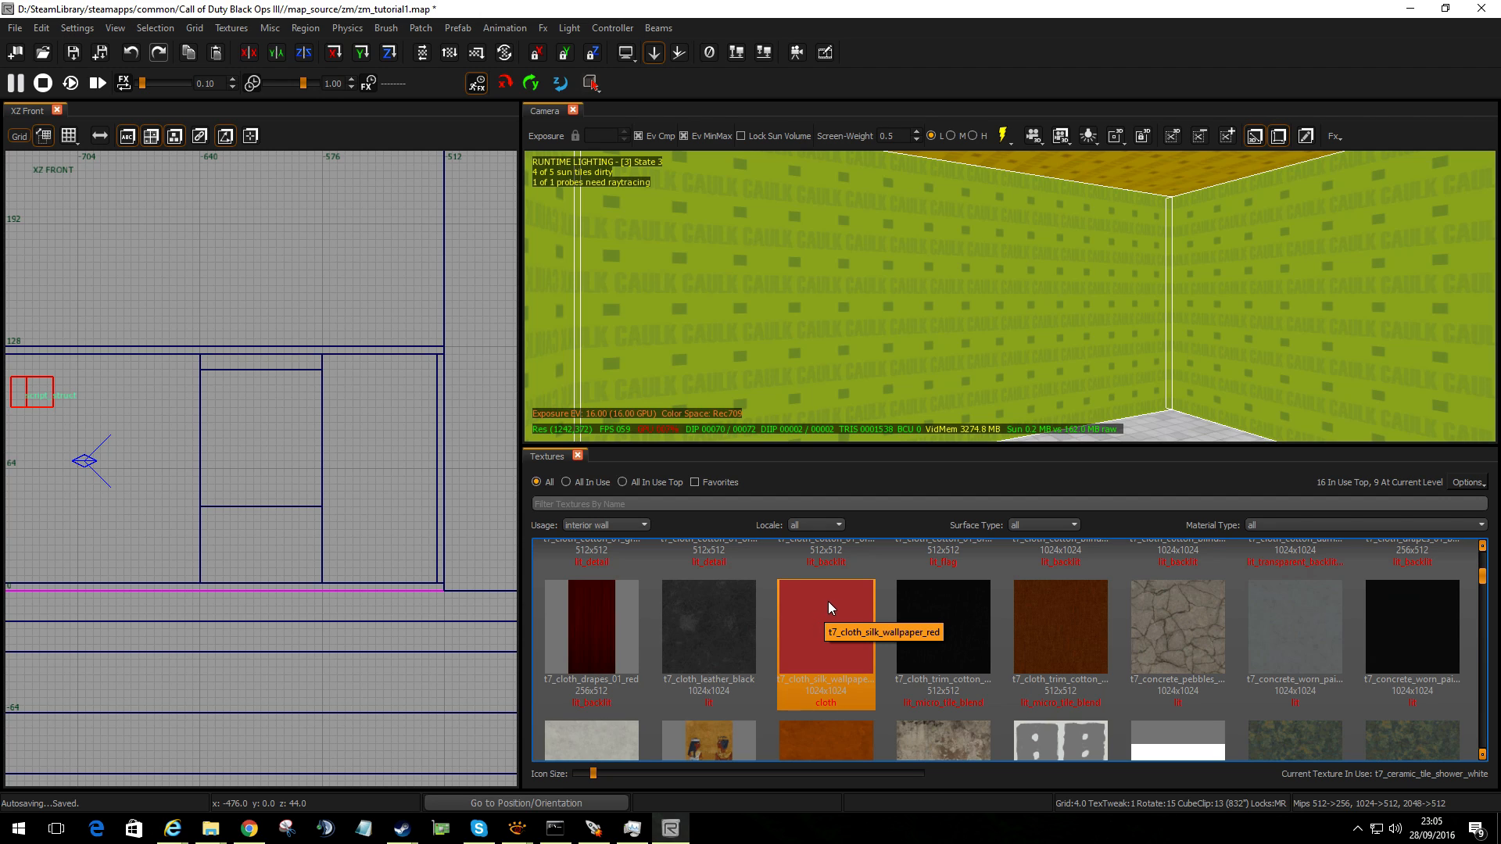
click(826, 627)
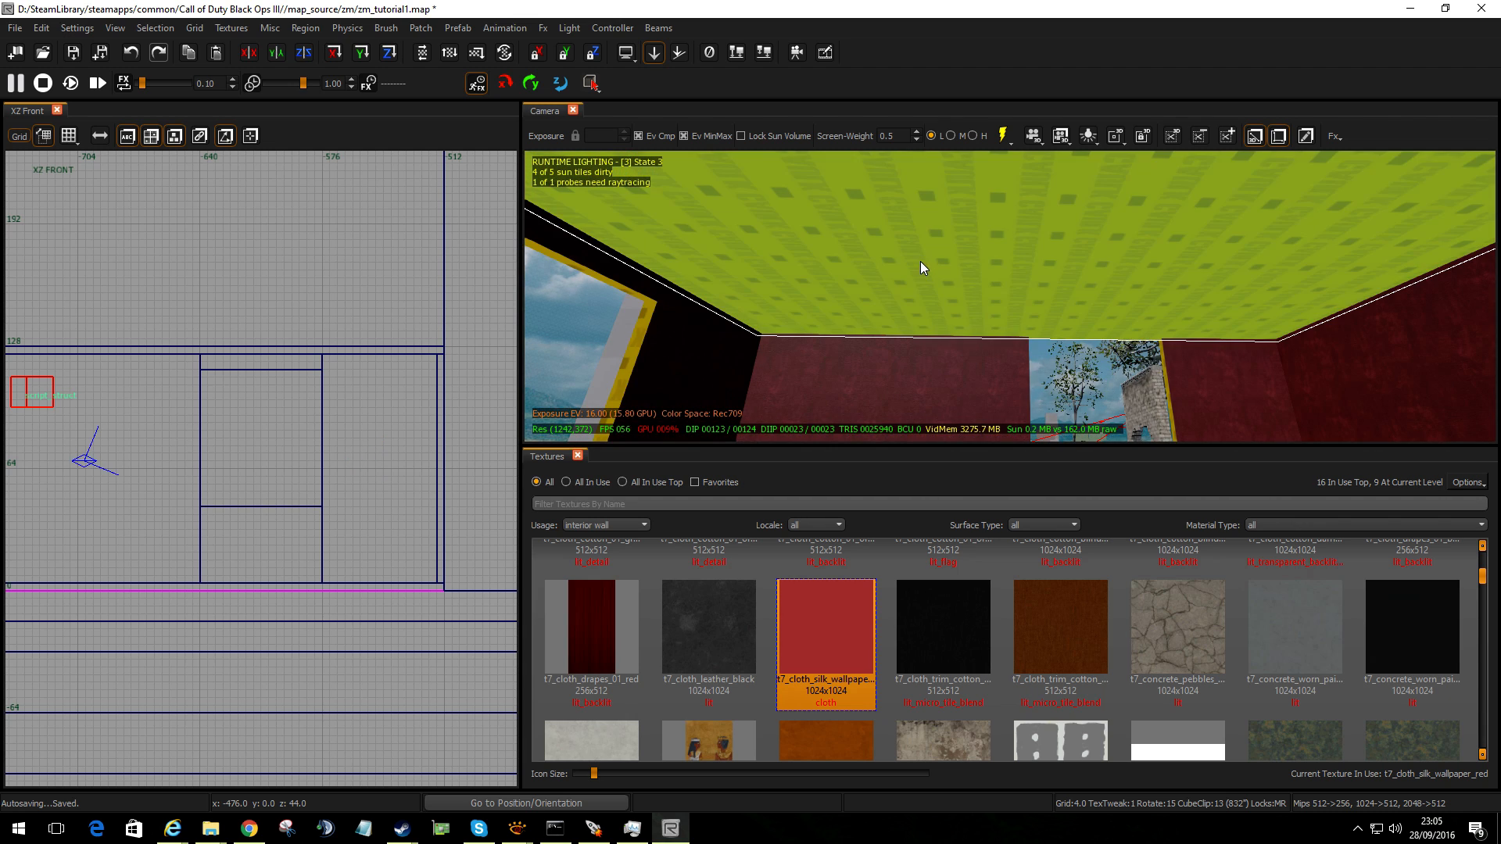
Set Usage to ceiling and choose the Egyptian-pattern plaster ceiling texture
click(645, 525)
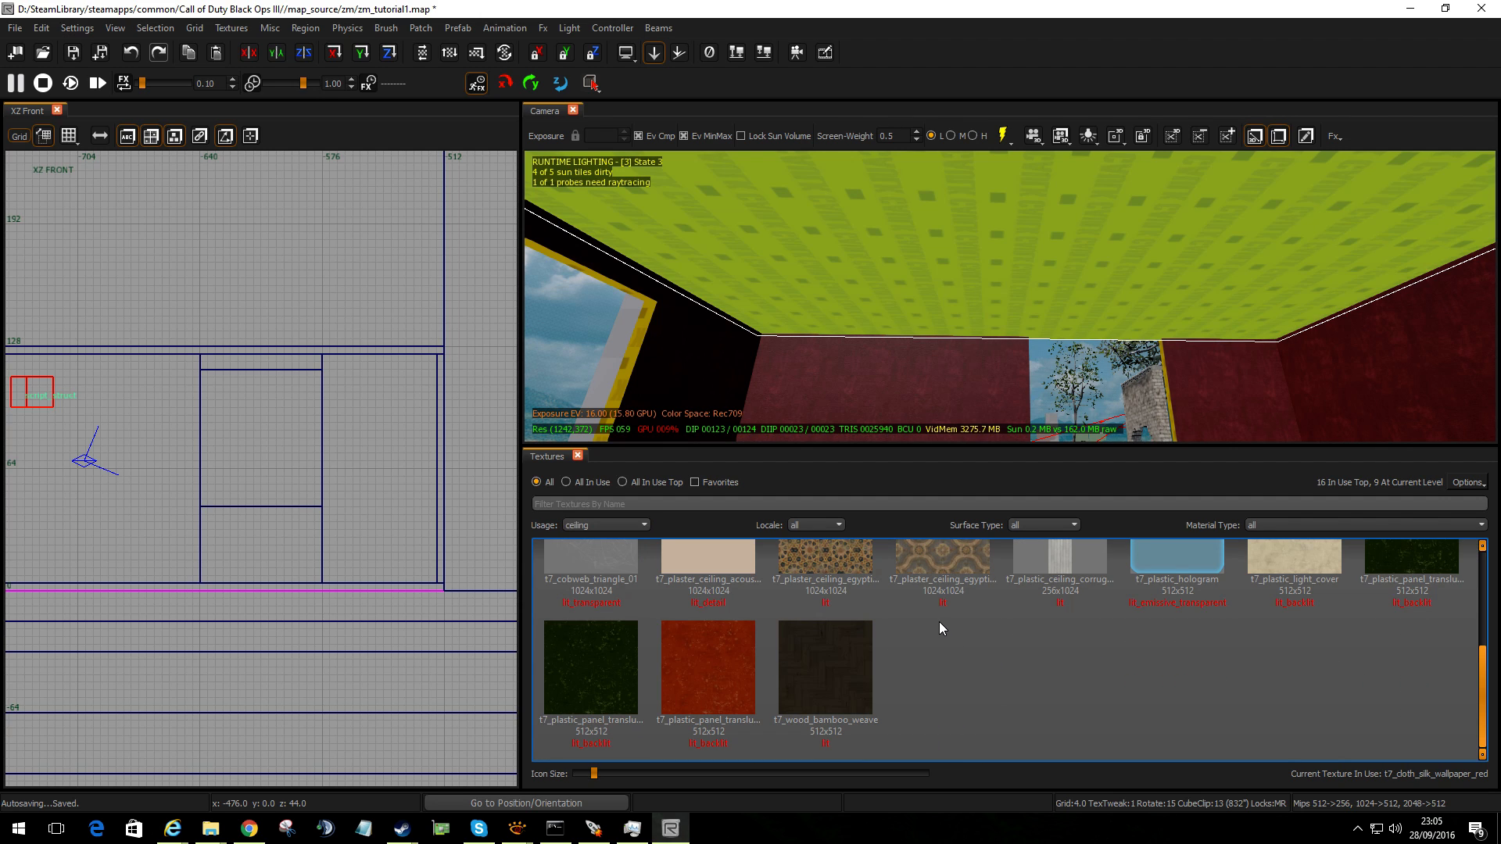
click(589, 669)
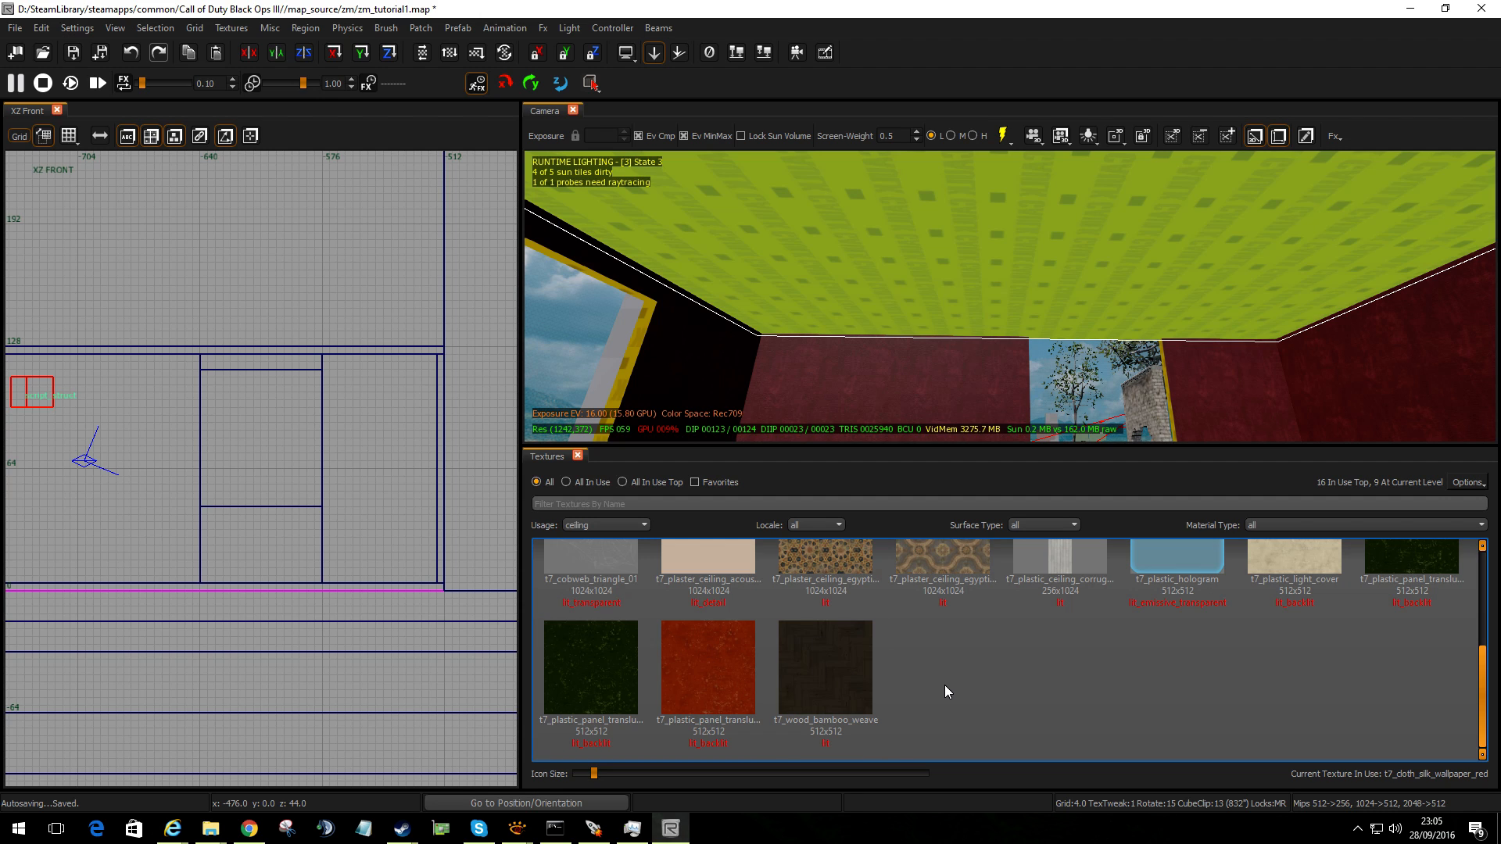
click(826, 558)
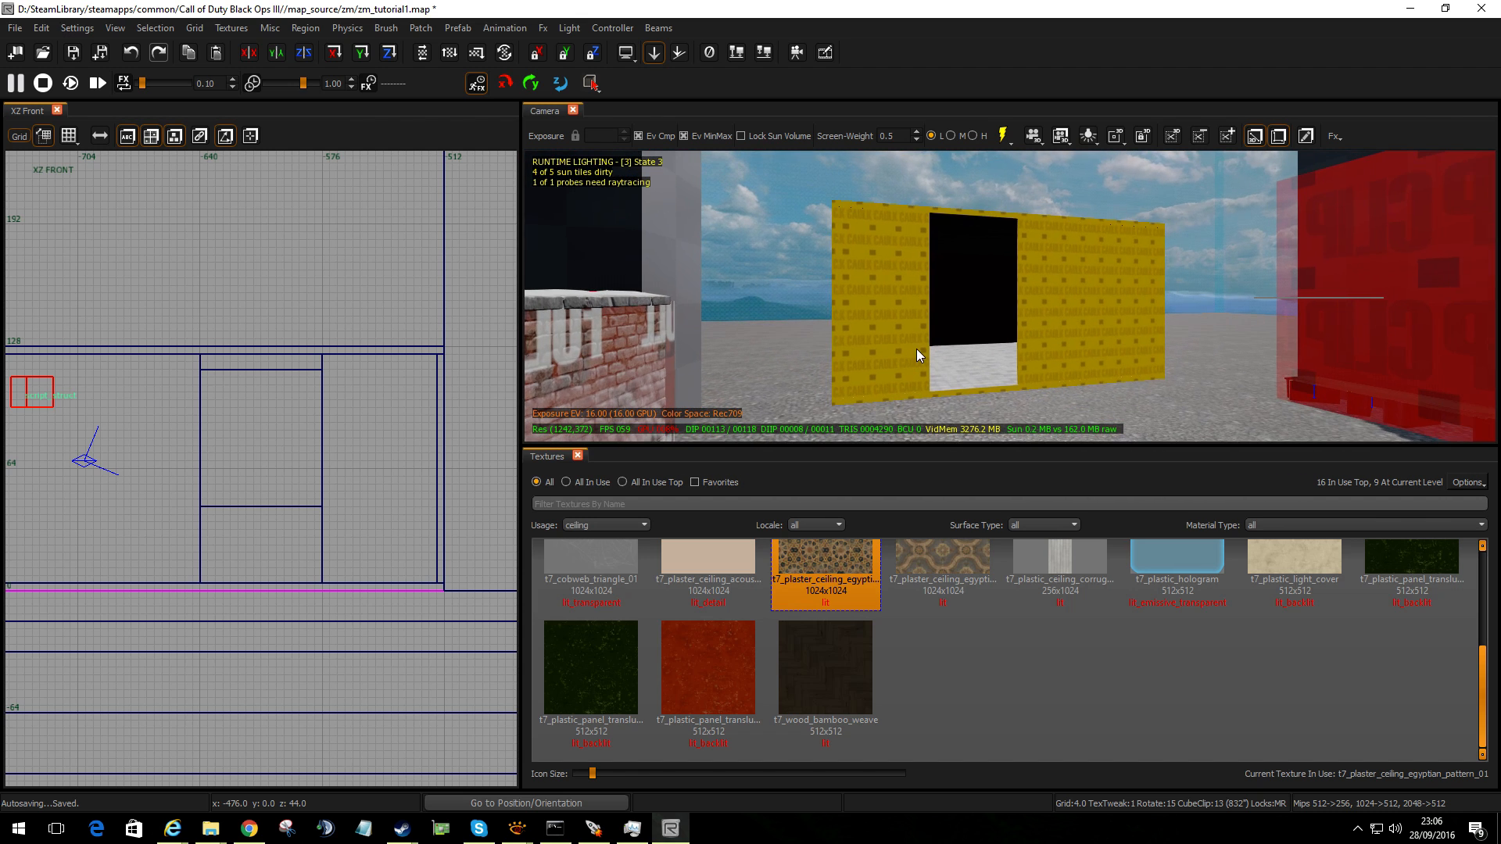
mouse_move(891, 294)
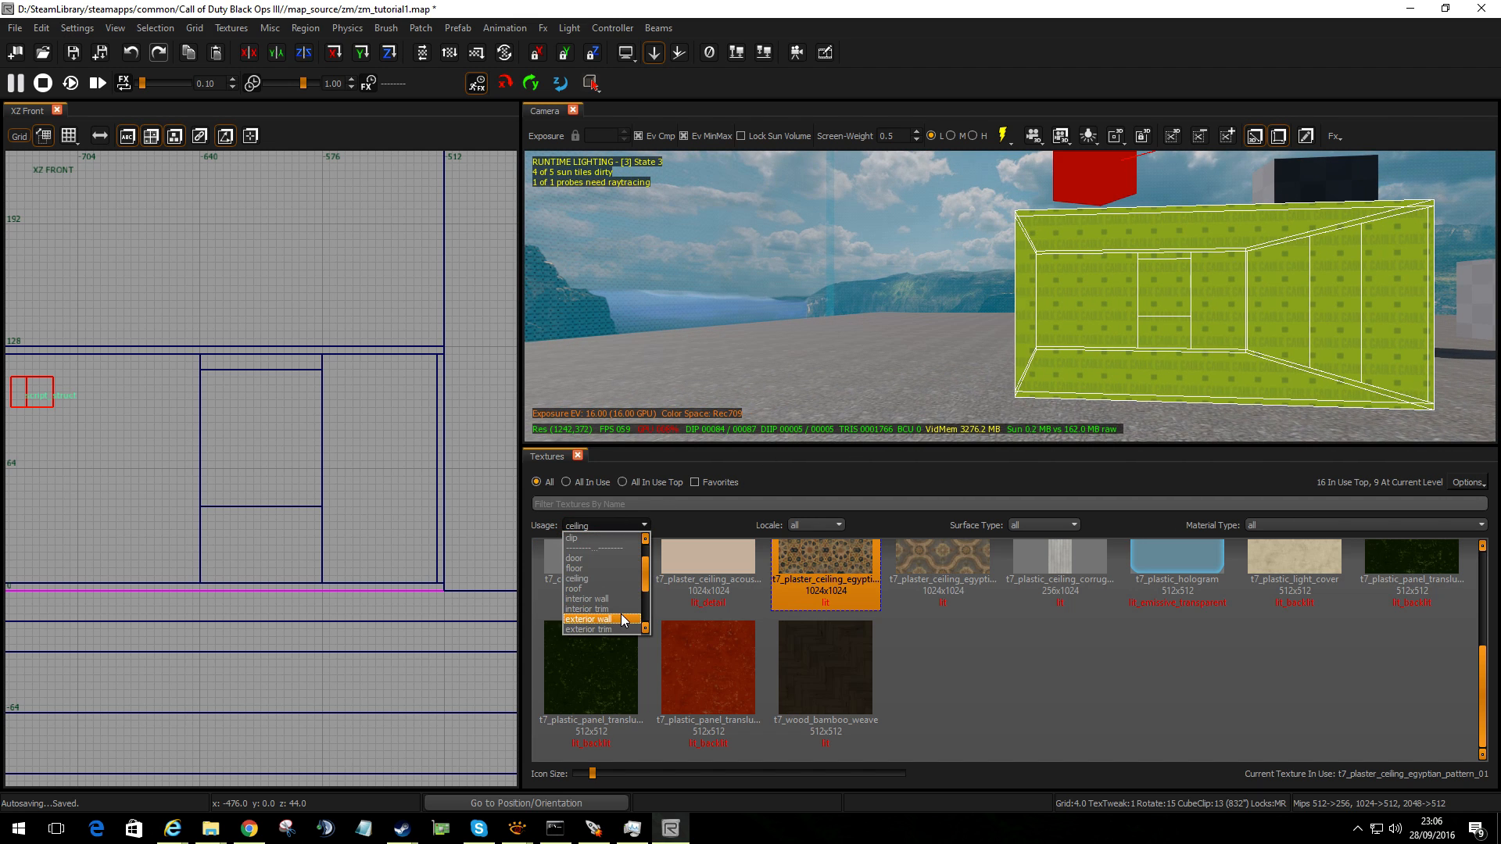
Filter to exterior wall textures and apply t7_brick_irregular_worn_02_wet to the outer walls
click(588, 618)
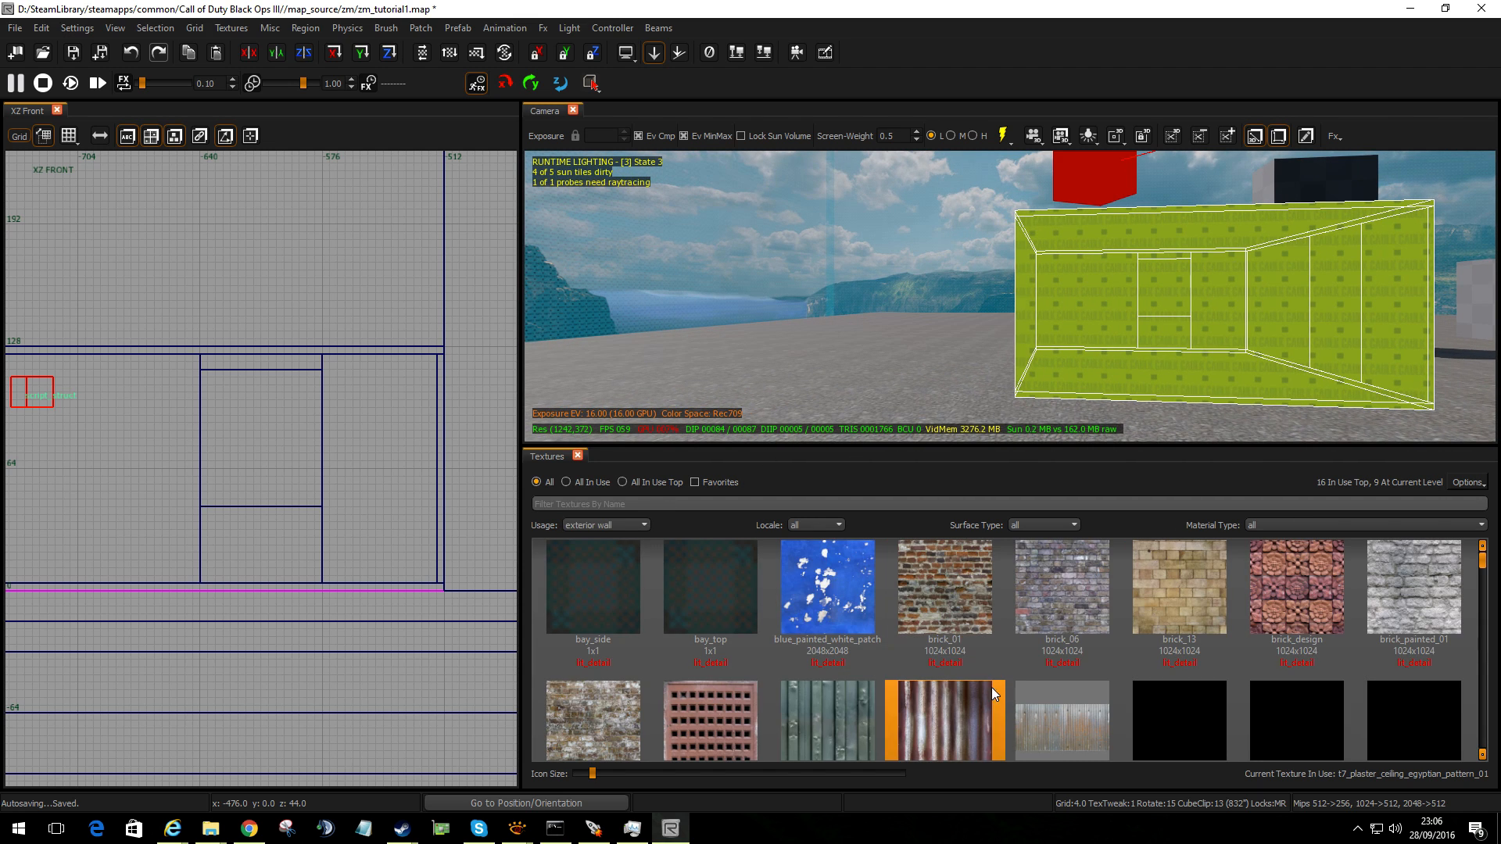
scroll(down, 3)
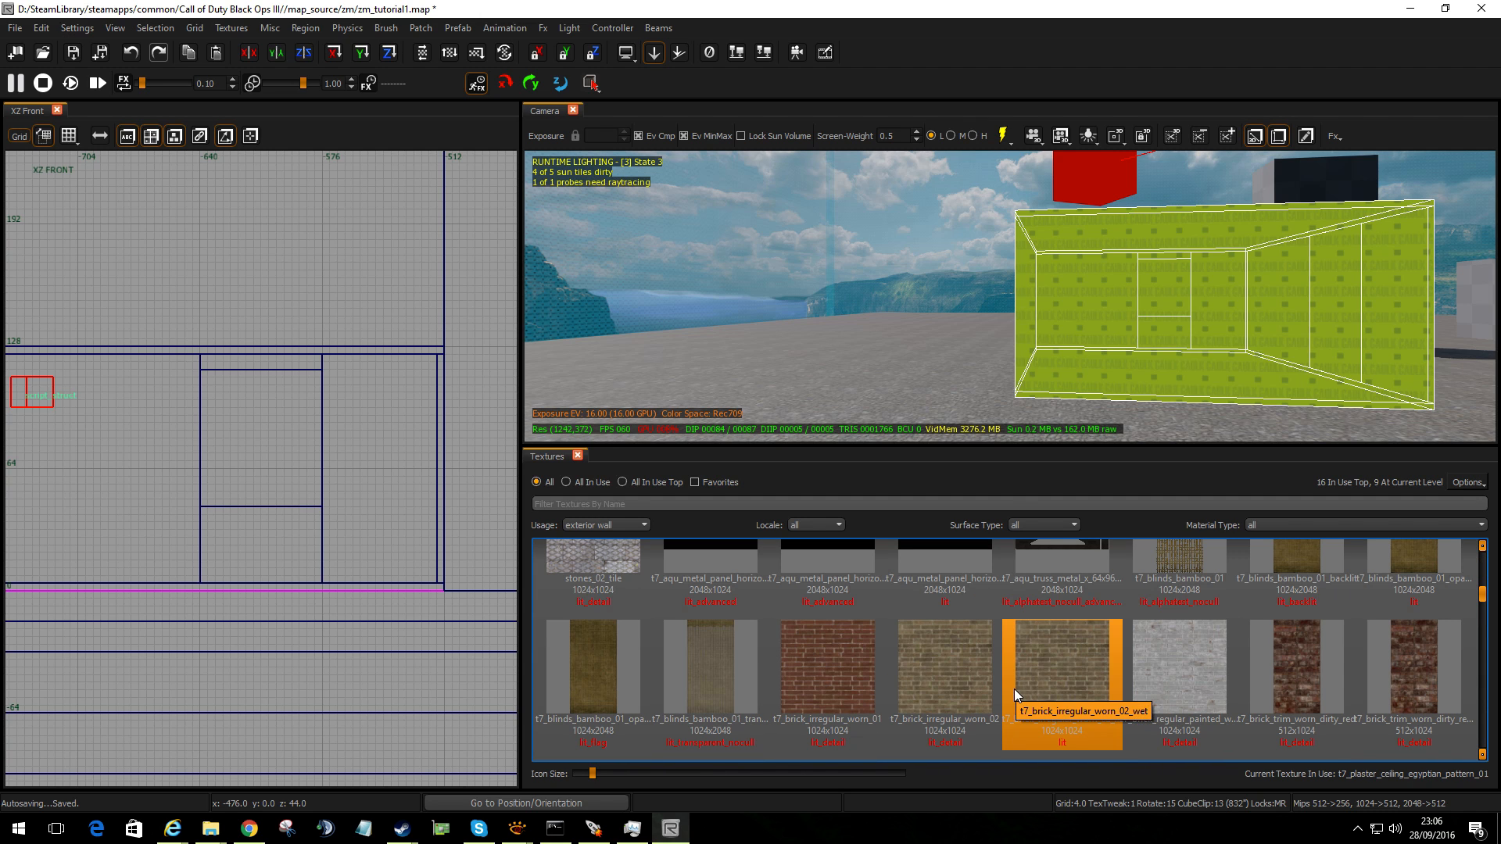
click(942, 661)
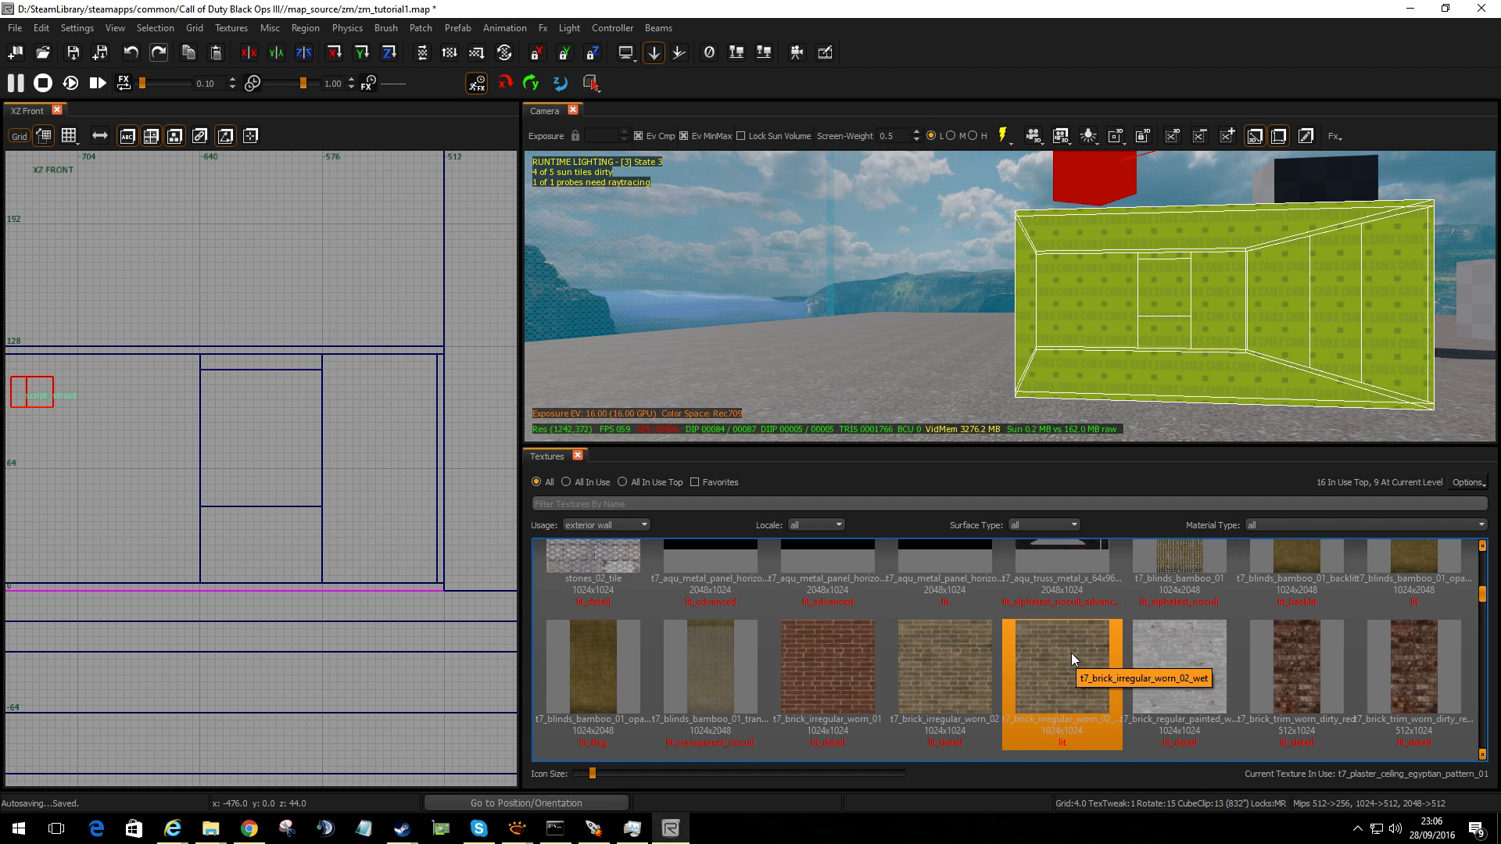
click(1060, 670)
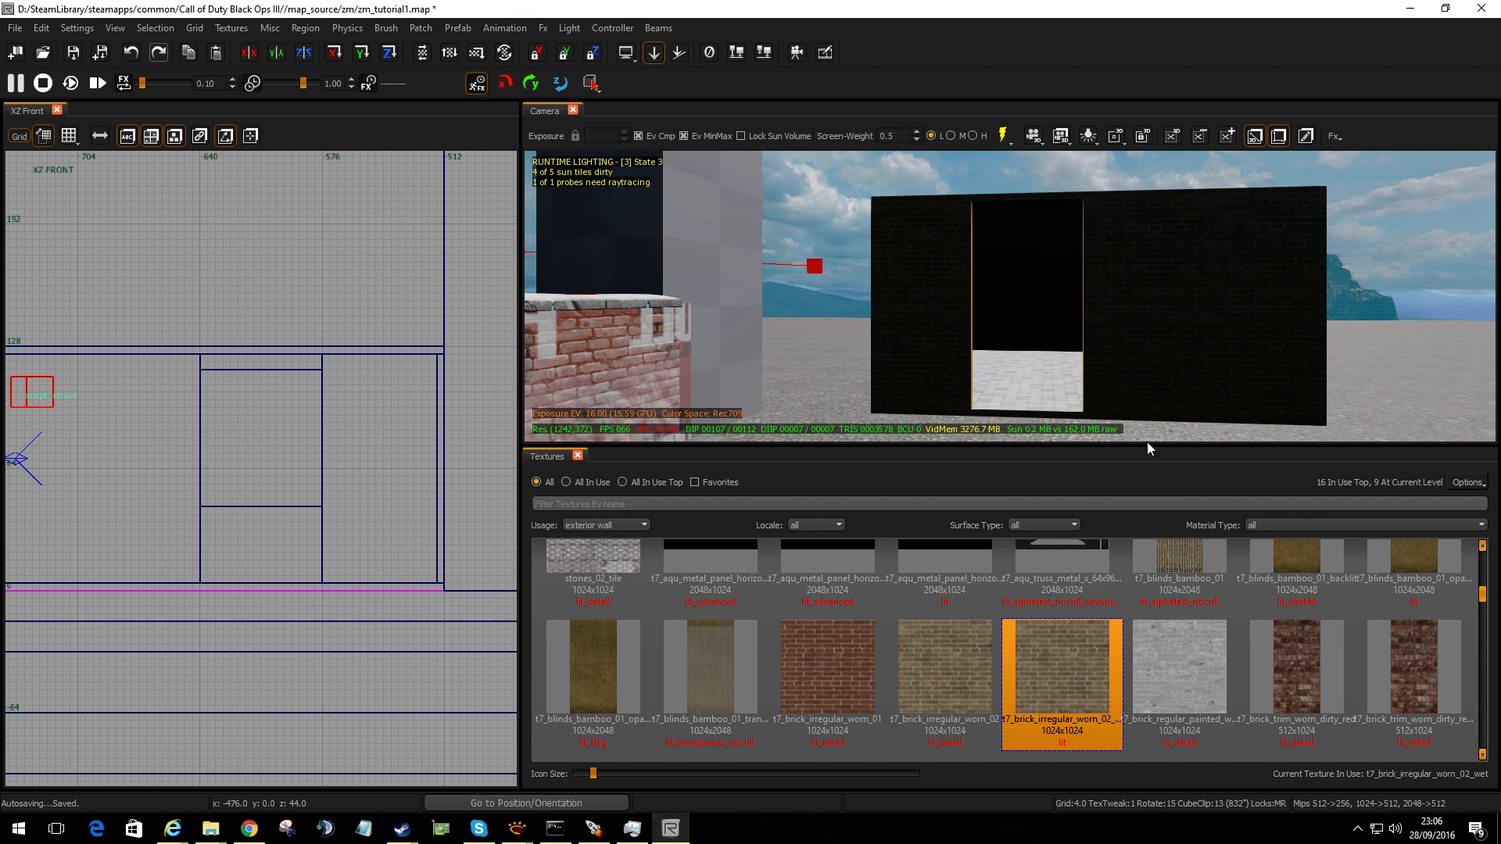
mouse_move(890, 461)
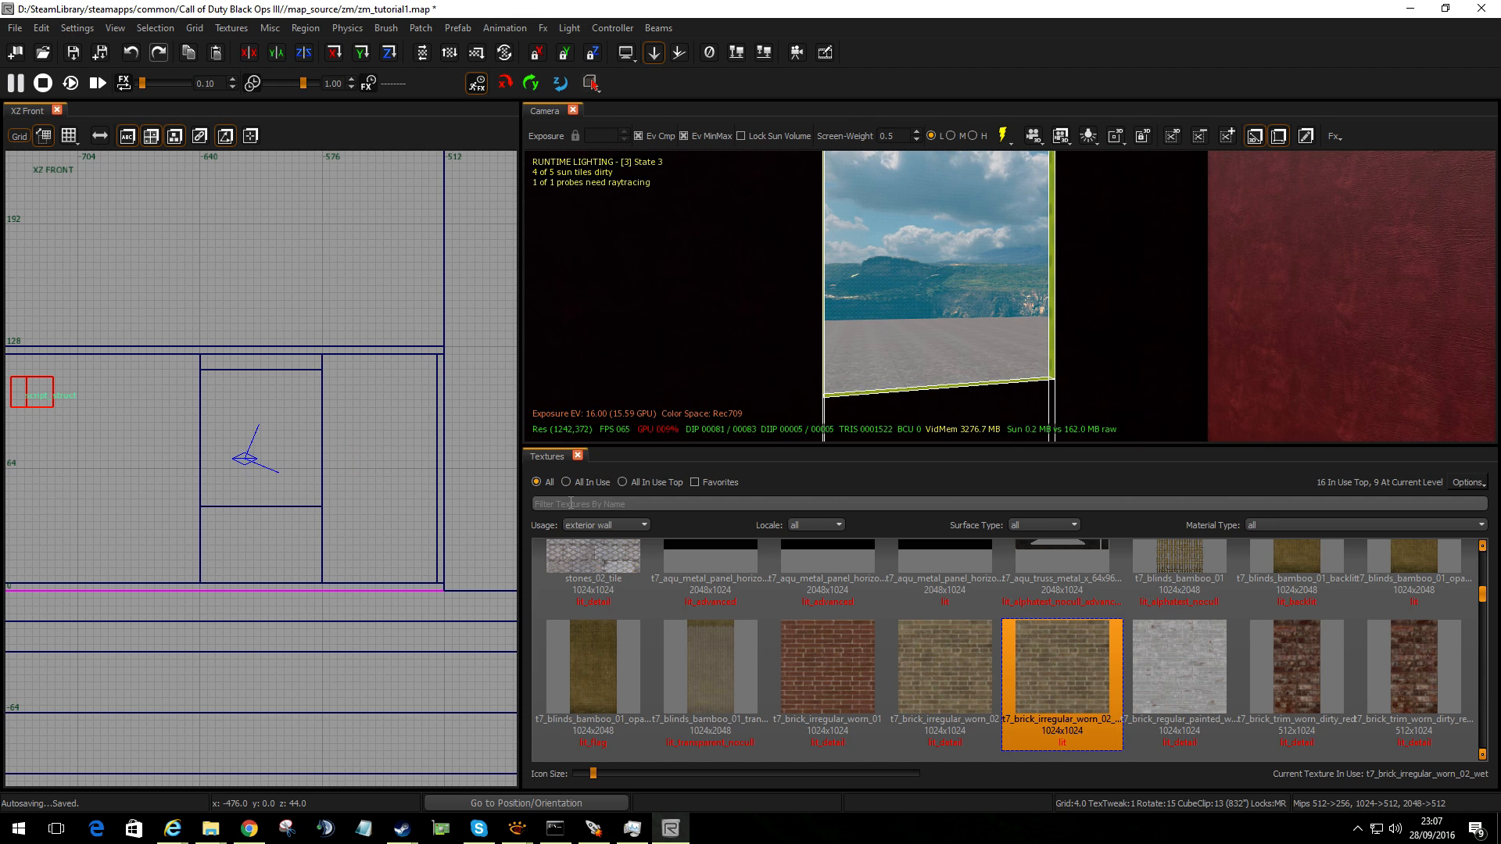
Search textures for 'plaster' and choose t7_plaster_ground_01 as the current texture
click(642, 525)
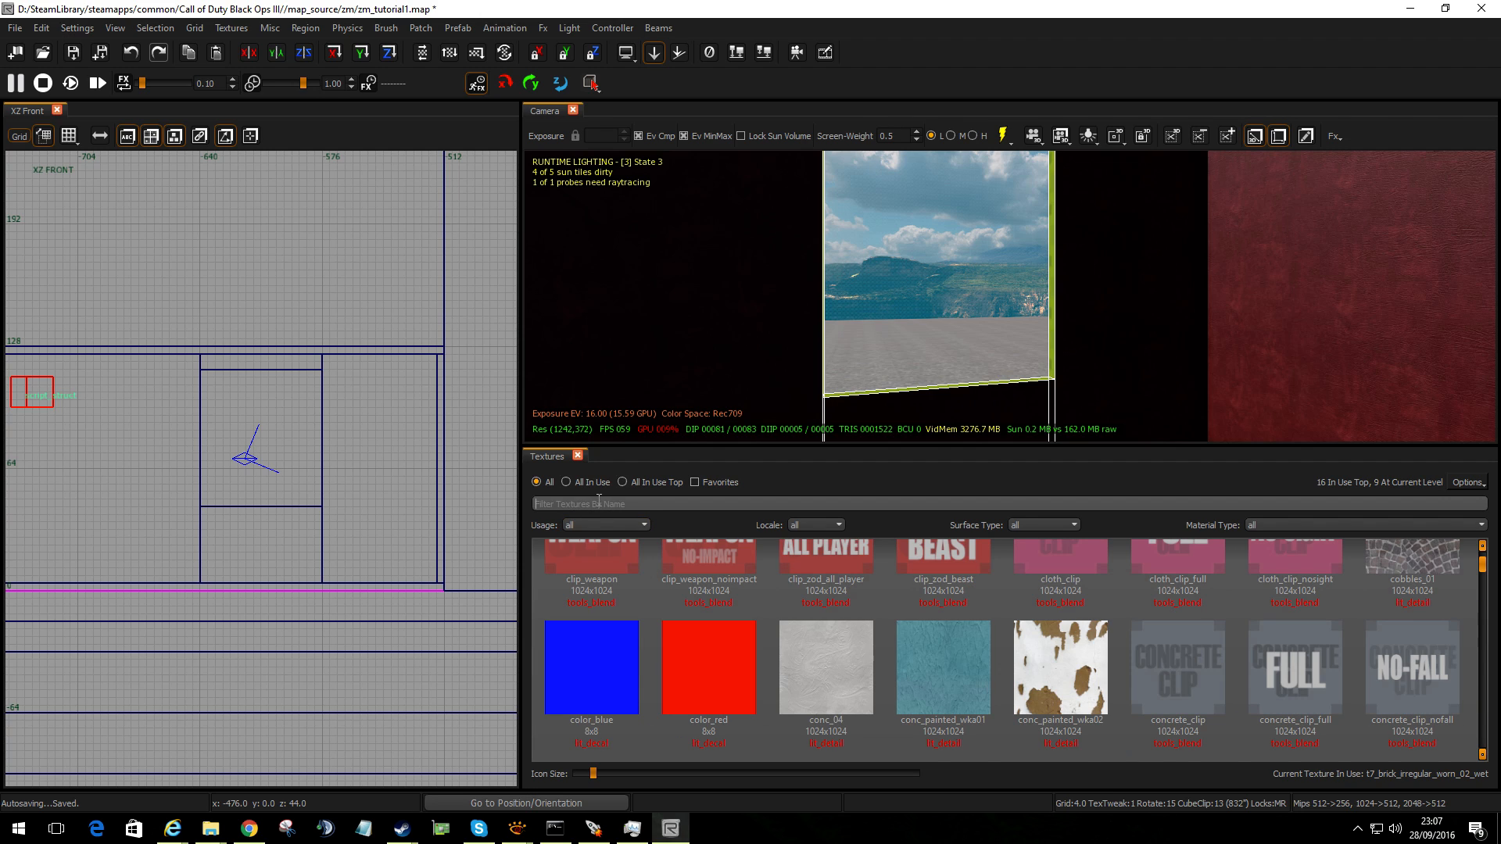
text(plaster)
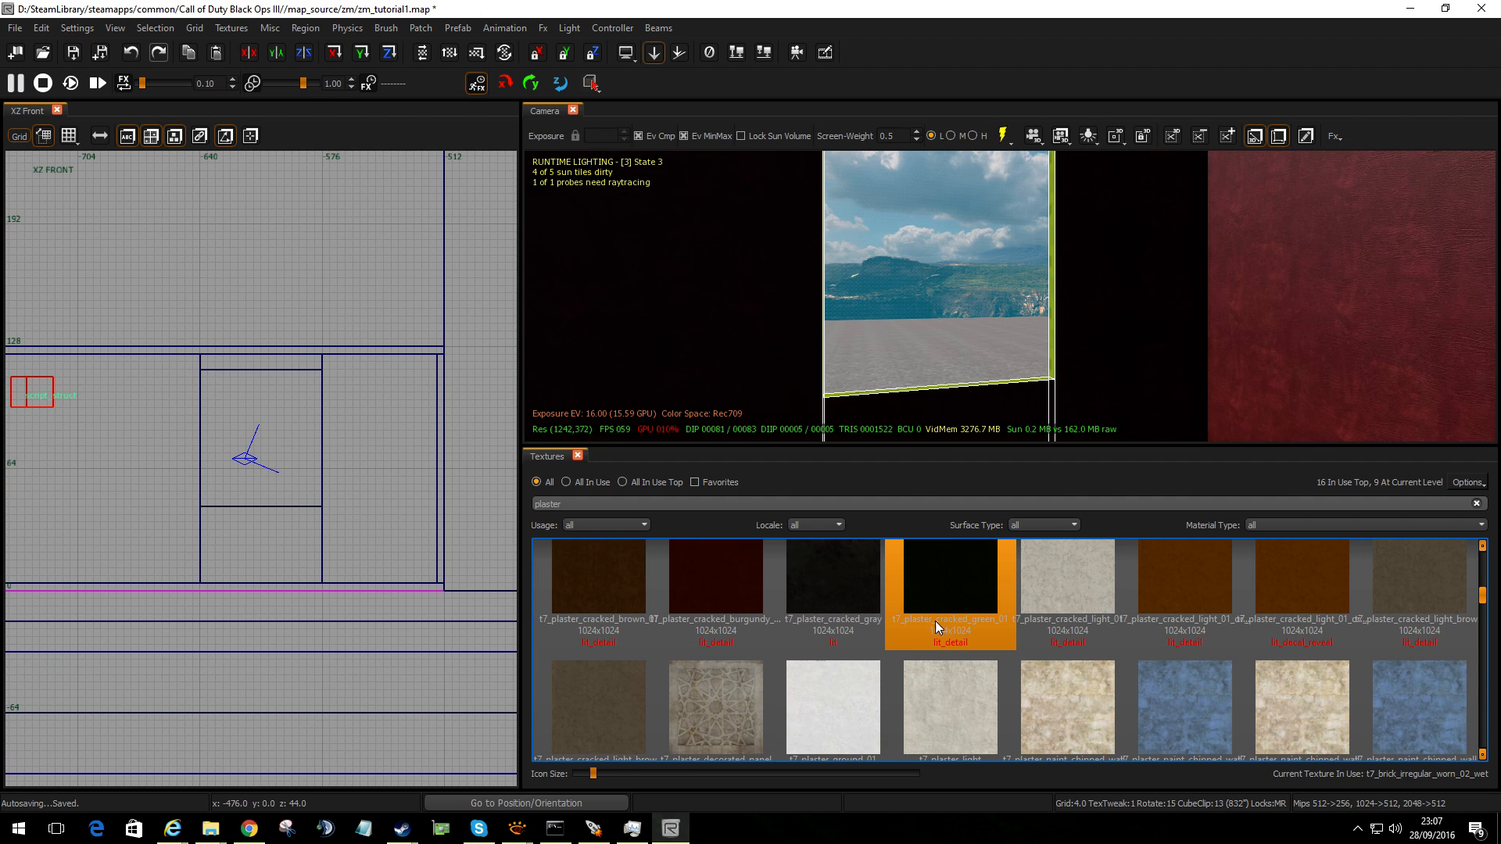
click(828, 708)
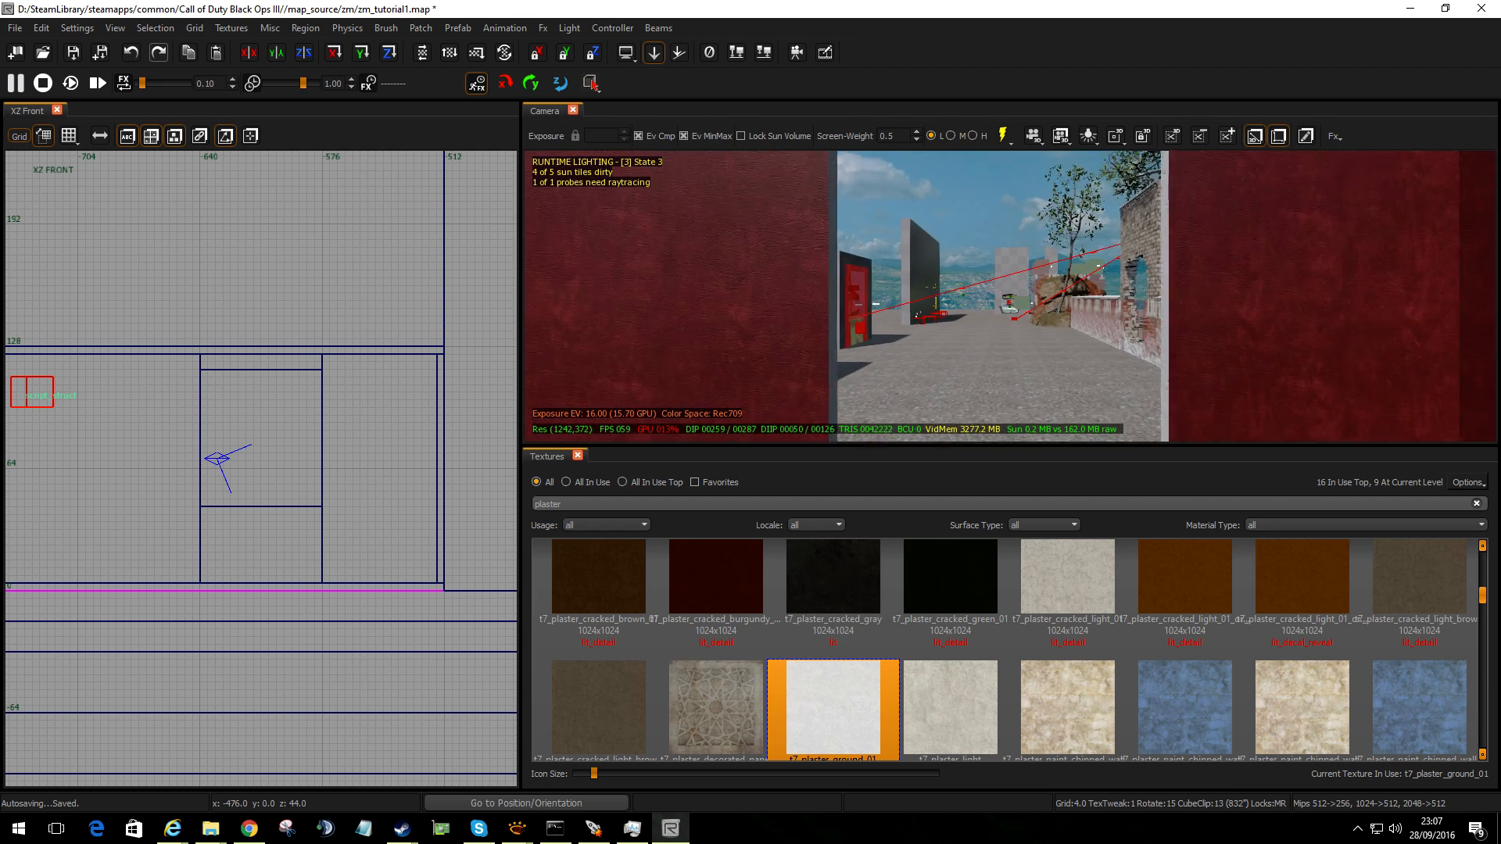
Switch the Camera preview to high lighting quality with live runtime lighting on
click(1002, 134)
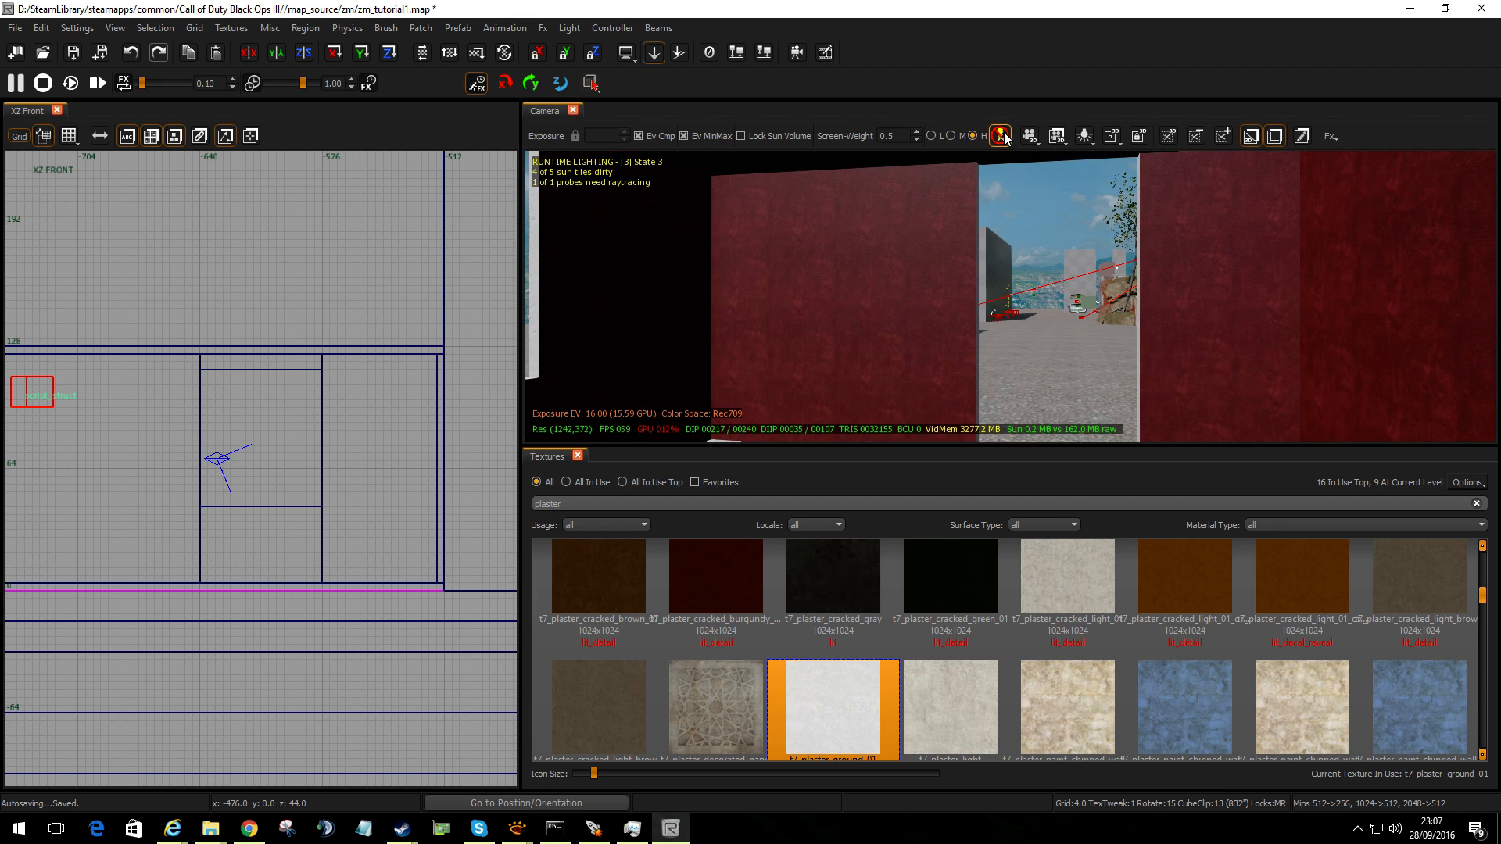
click(1000, 135)
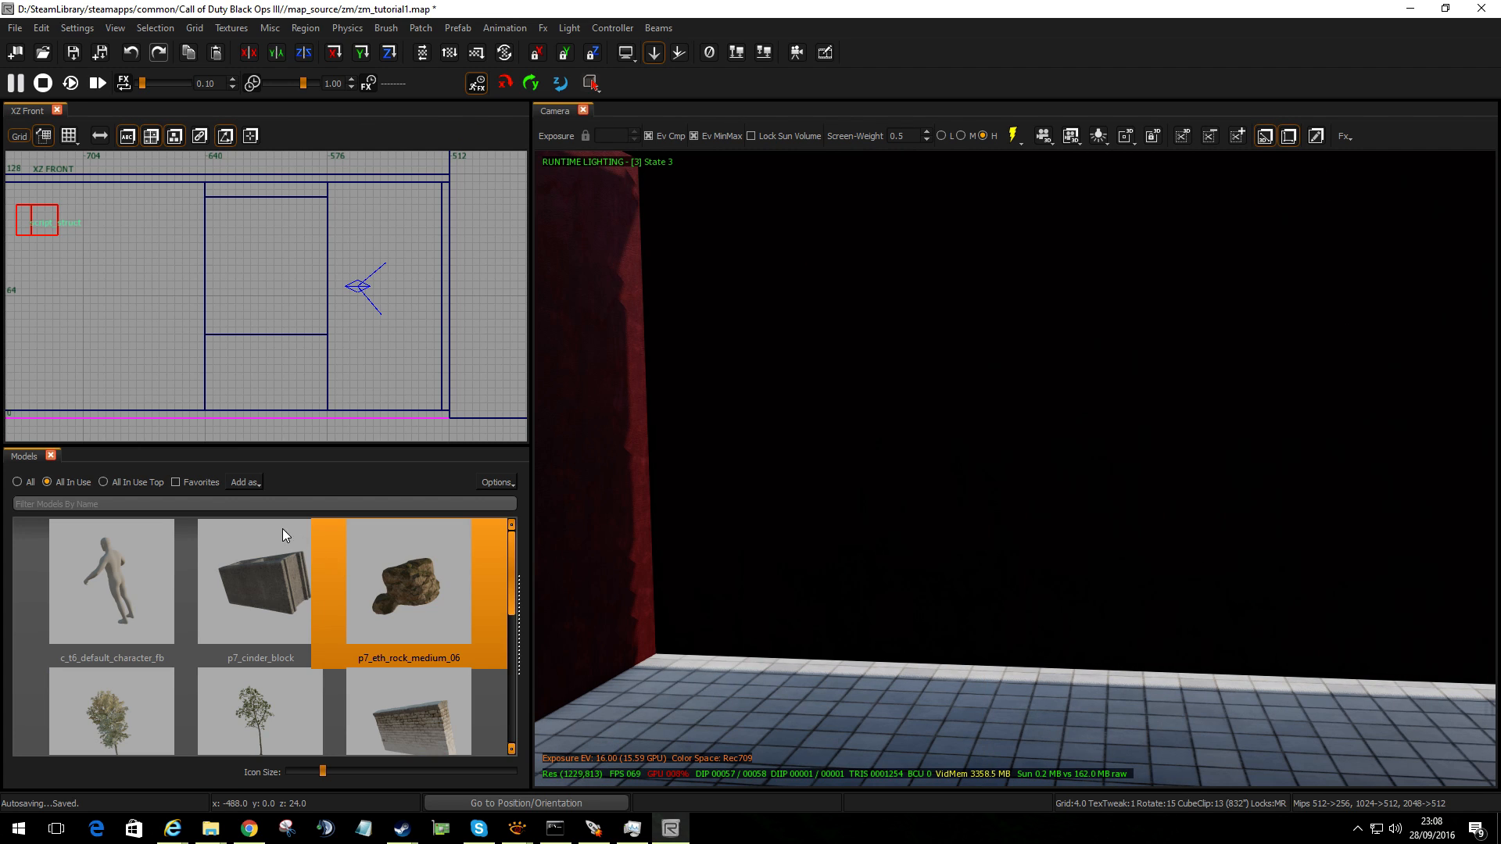
List all models, filter by 'chair' and add the armchair model into the room
click(17, 482)
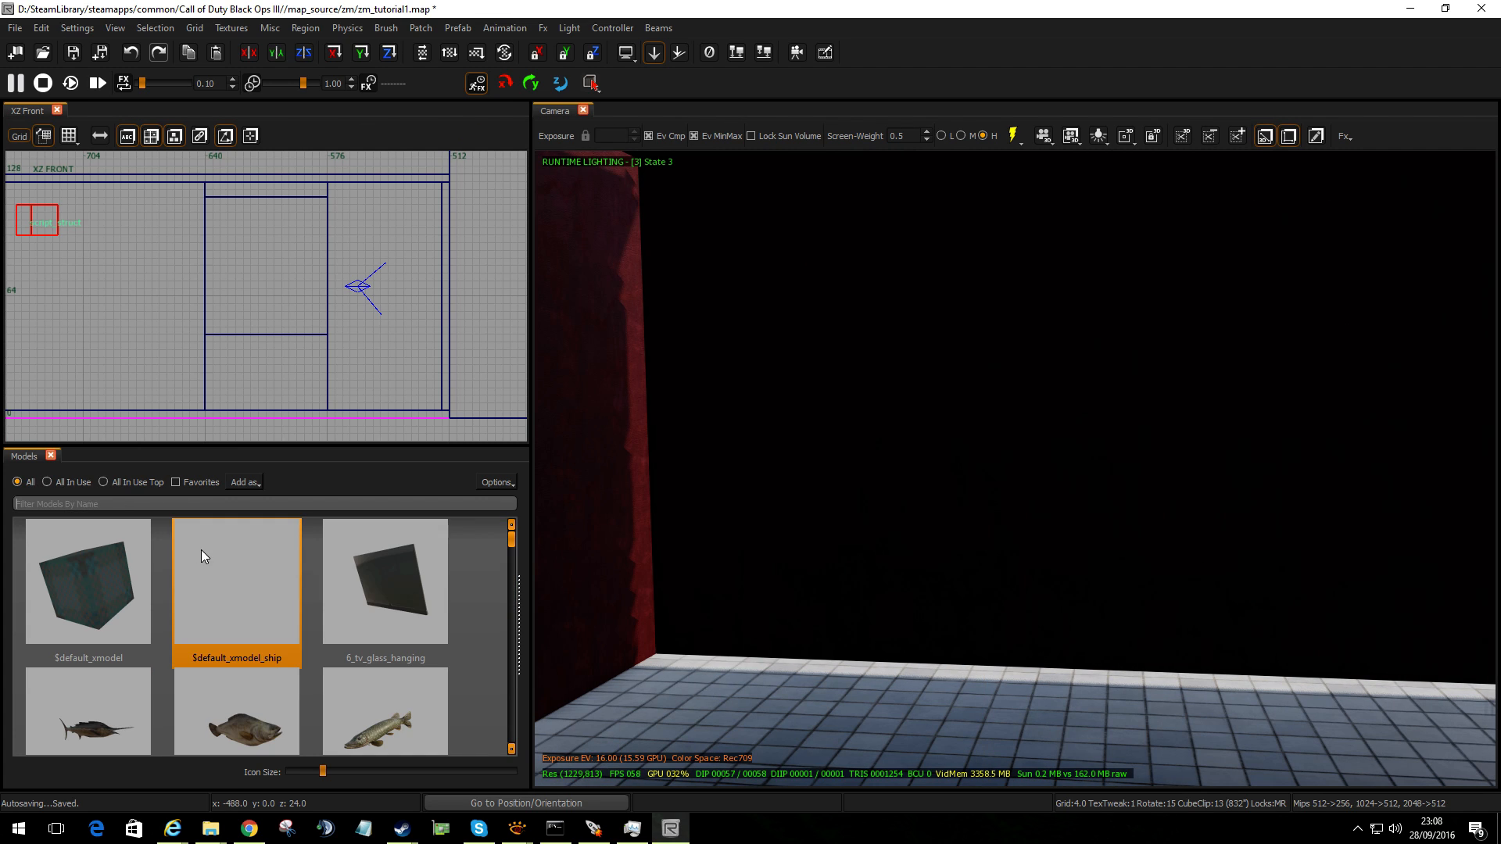
text(chair)
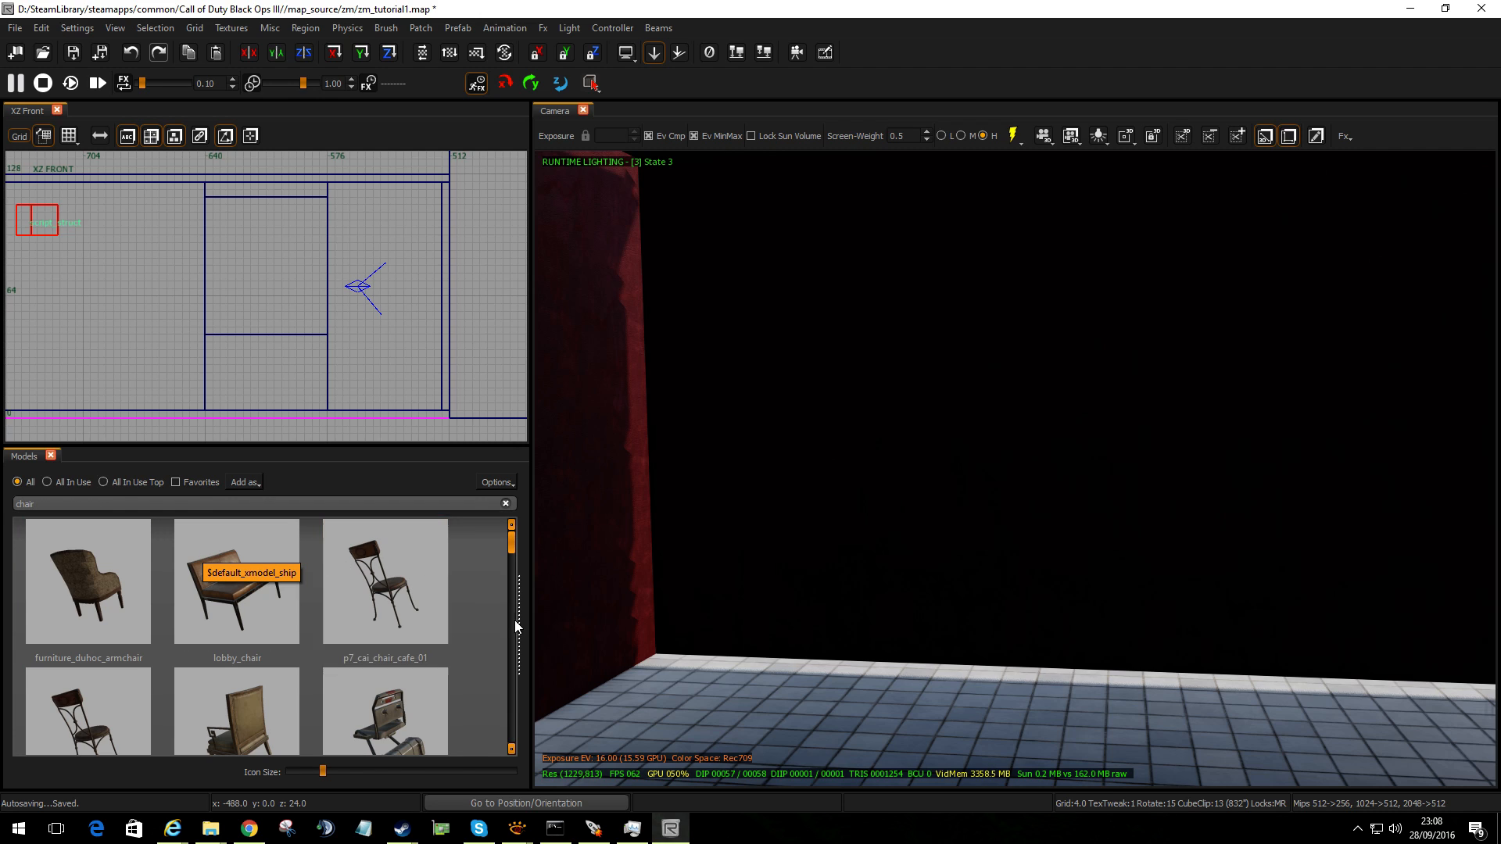
click(86, 581)
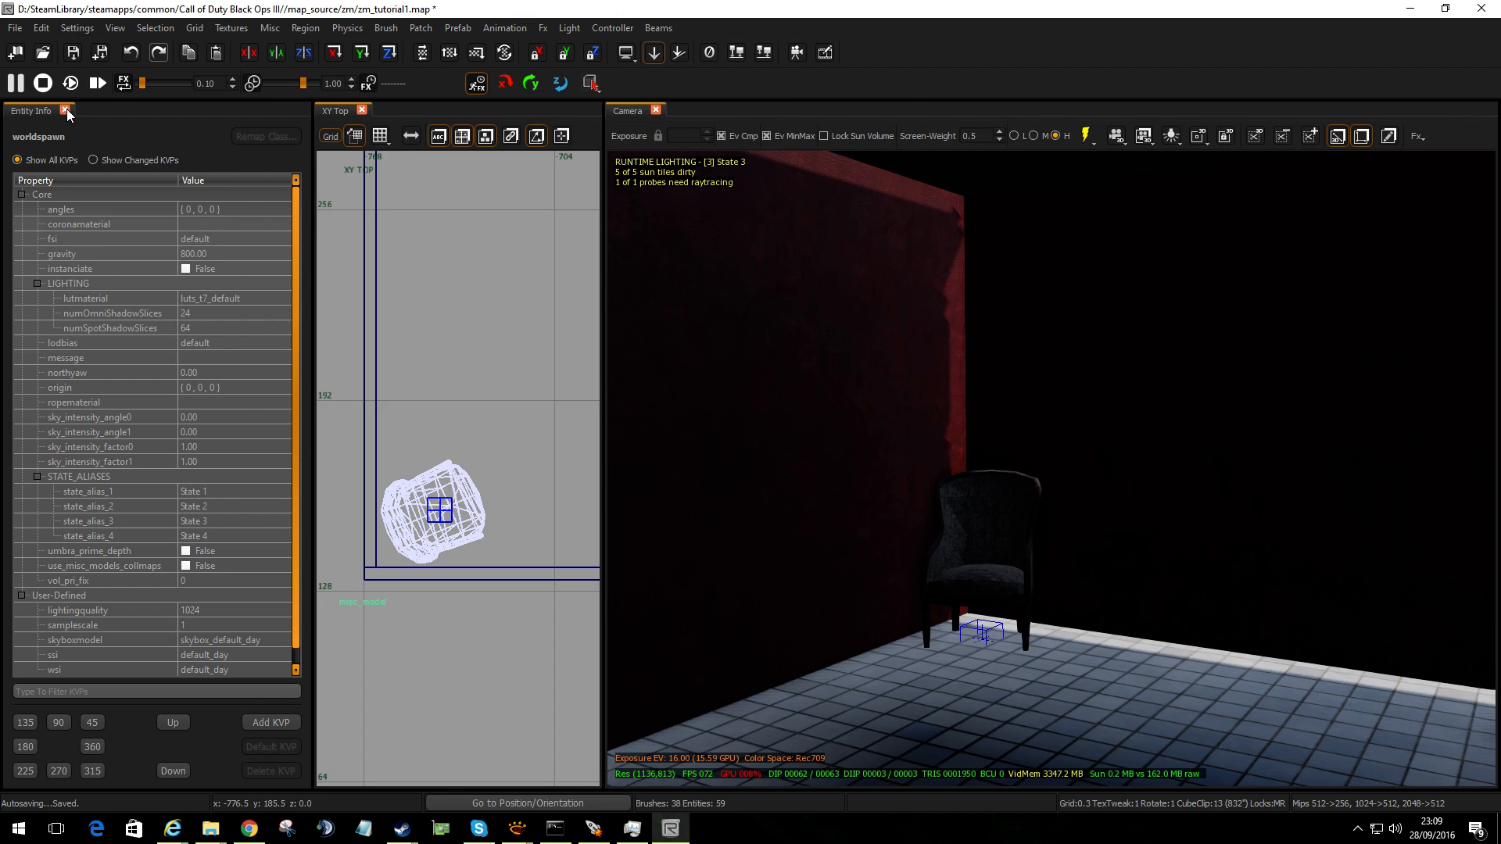
Create carpet_clip brushes: one stretched over the whole chair, an upper one sized to the backrest
click(66, 111)
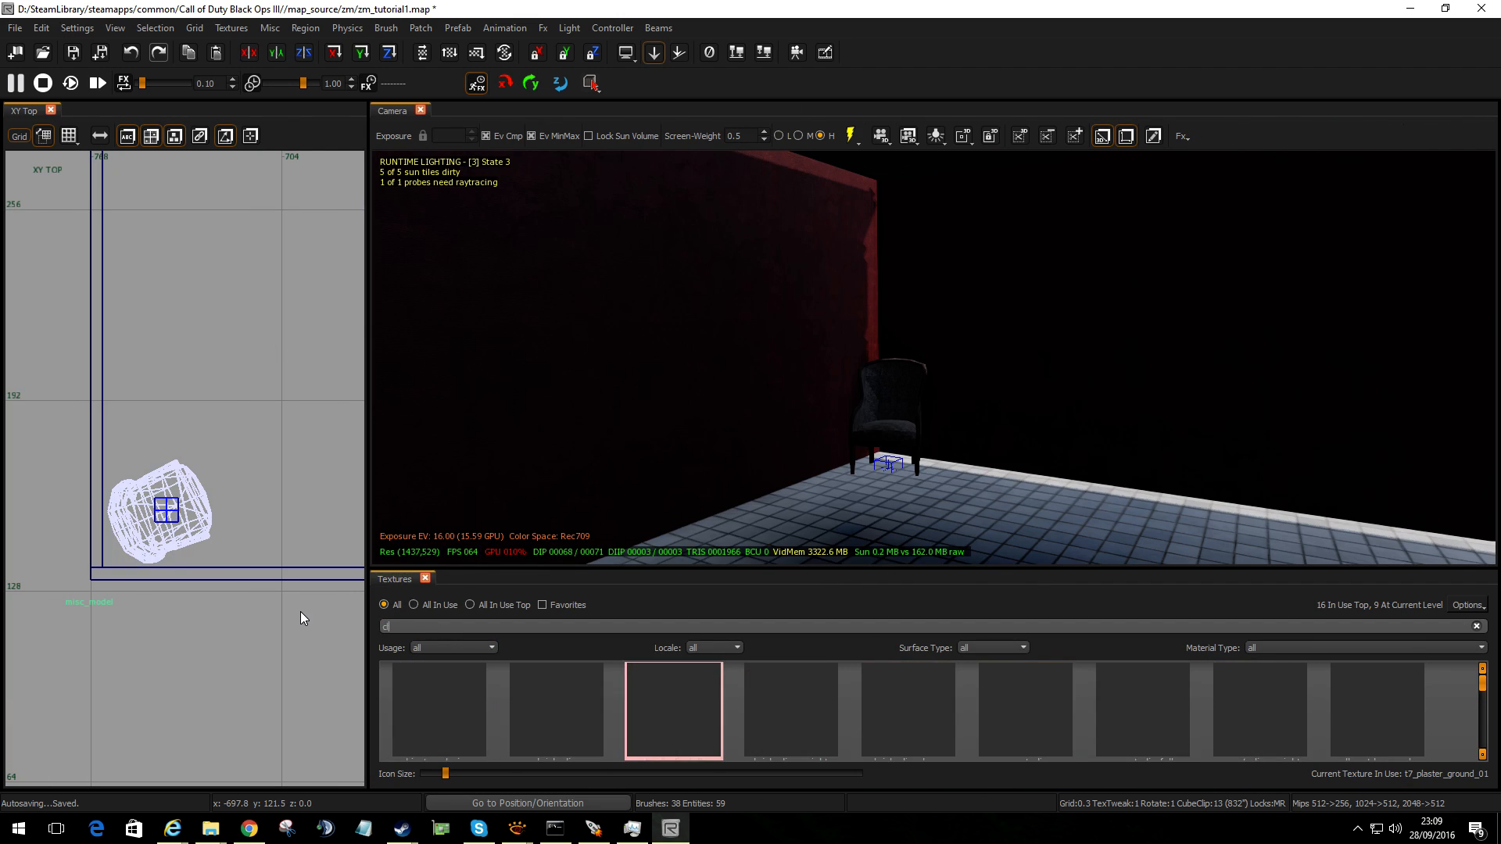
text(clip)
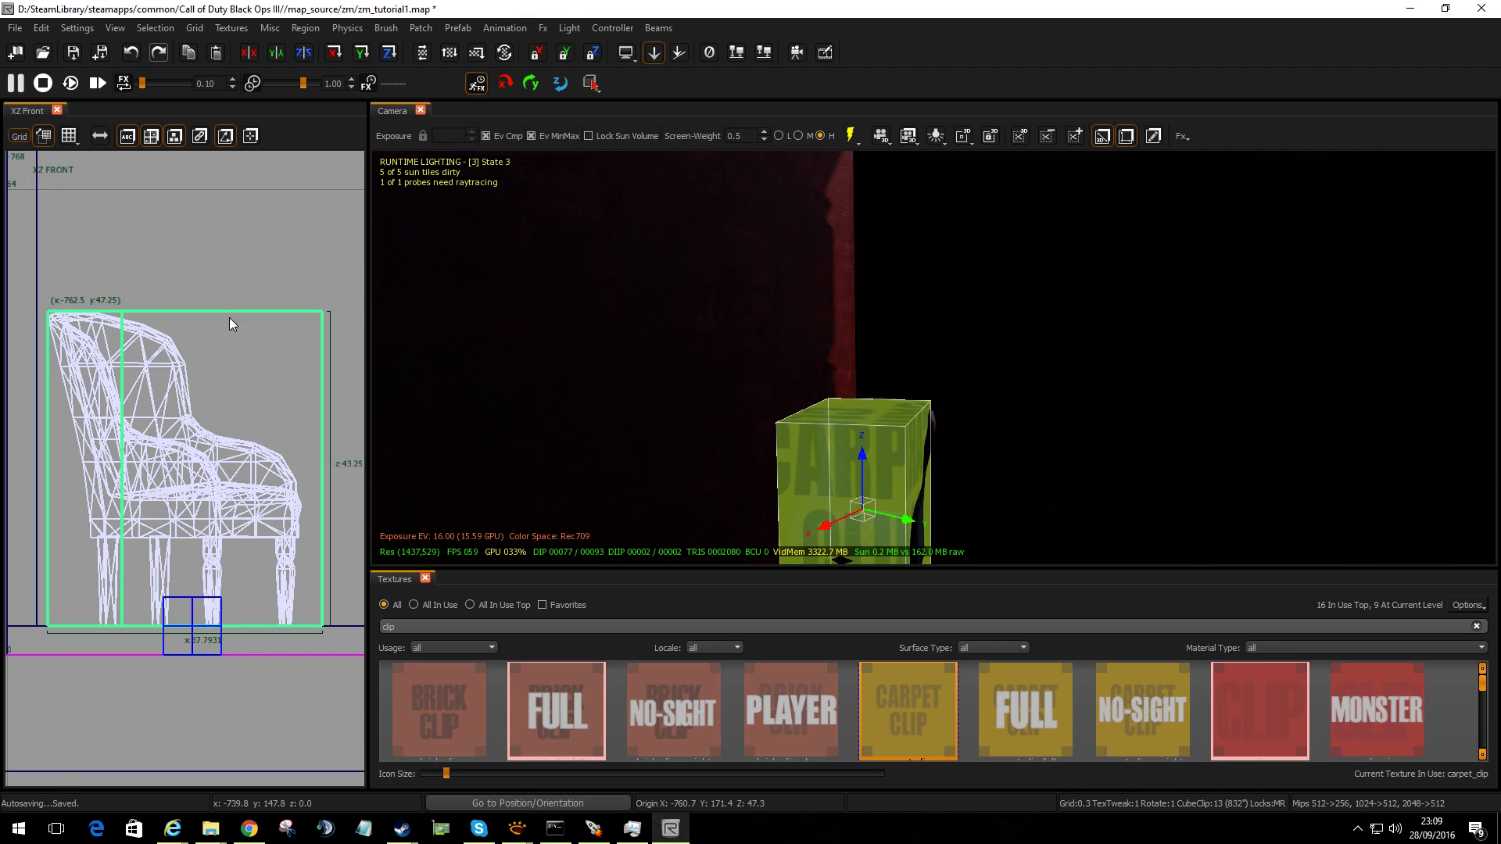
drag(230, 326, 175, 416)
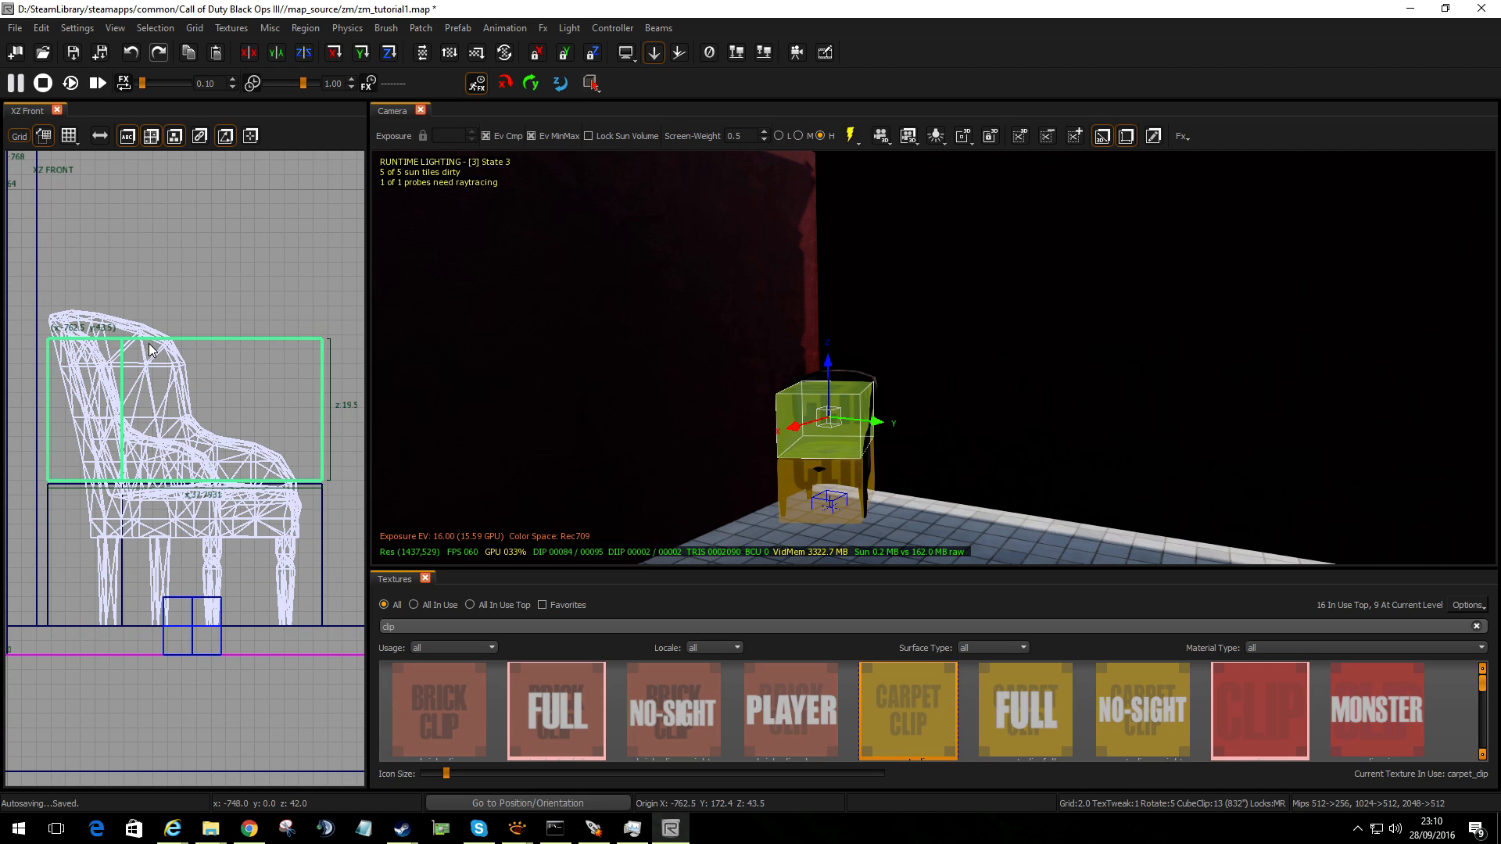
drag(150, 347, 175, 325)
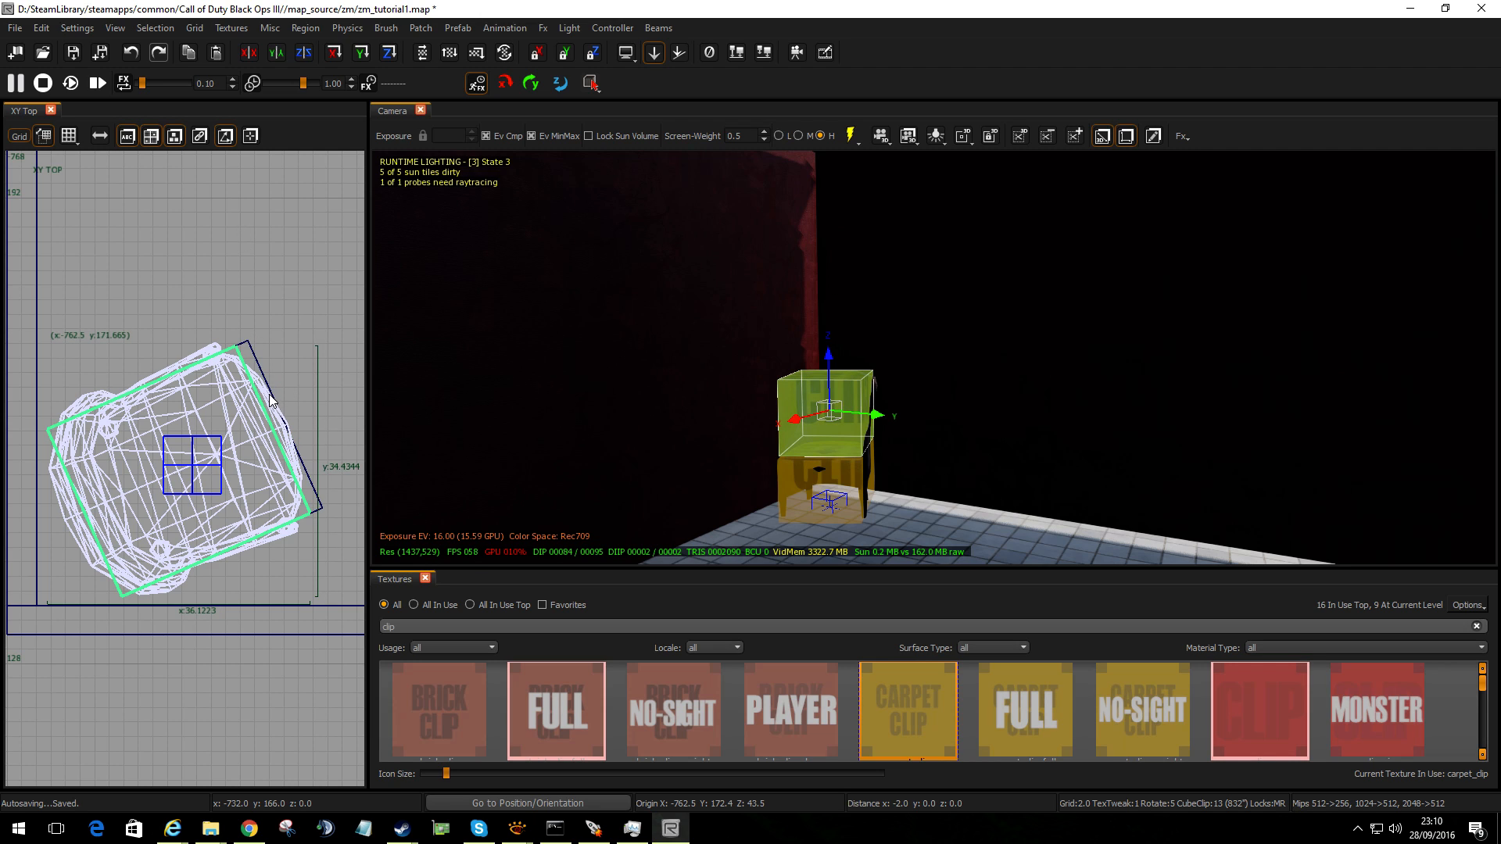
Apply Selection > CSG > CSG Hollow to the upper clip brush and tidy the resulting panels
click(154, 26)
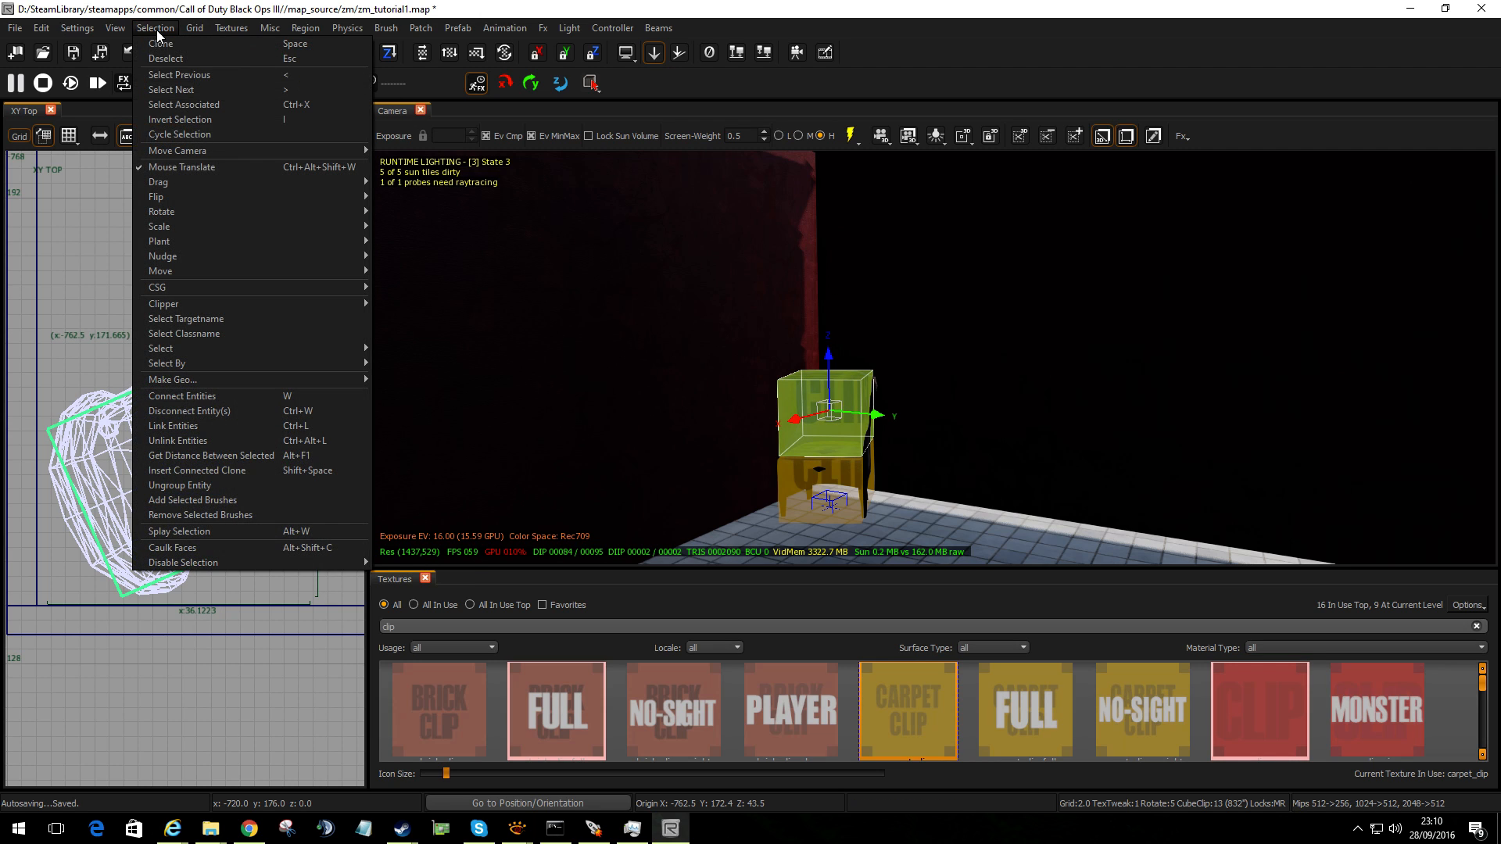
mouse_move(157, 287)
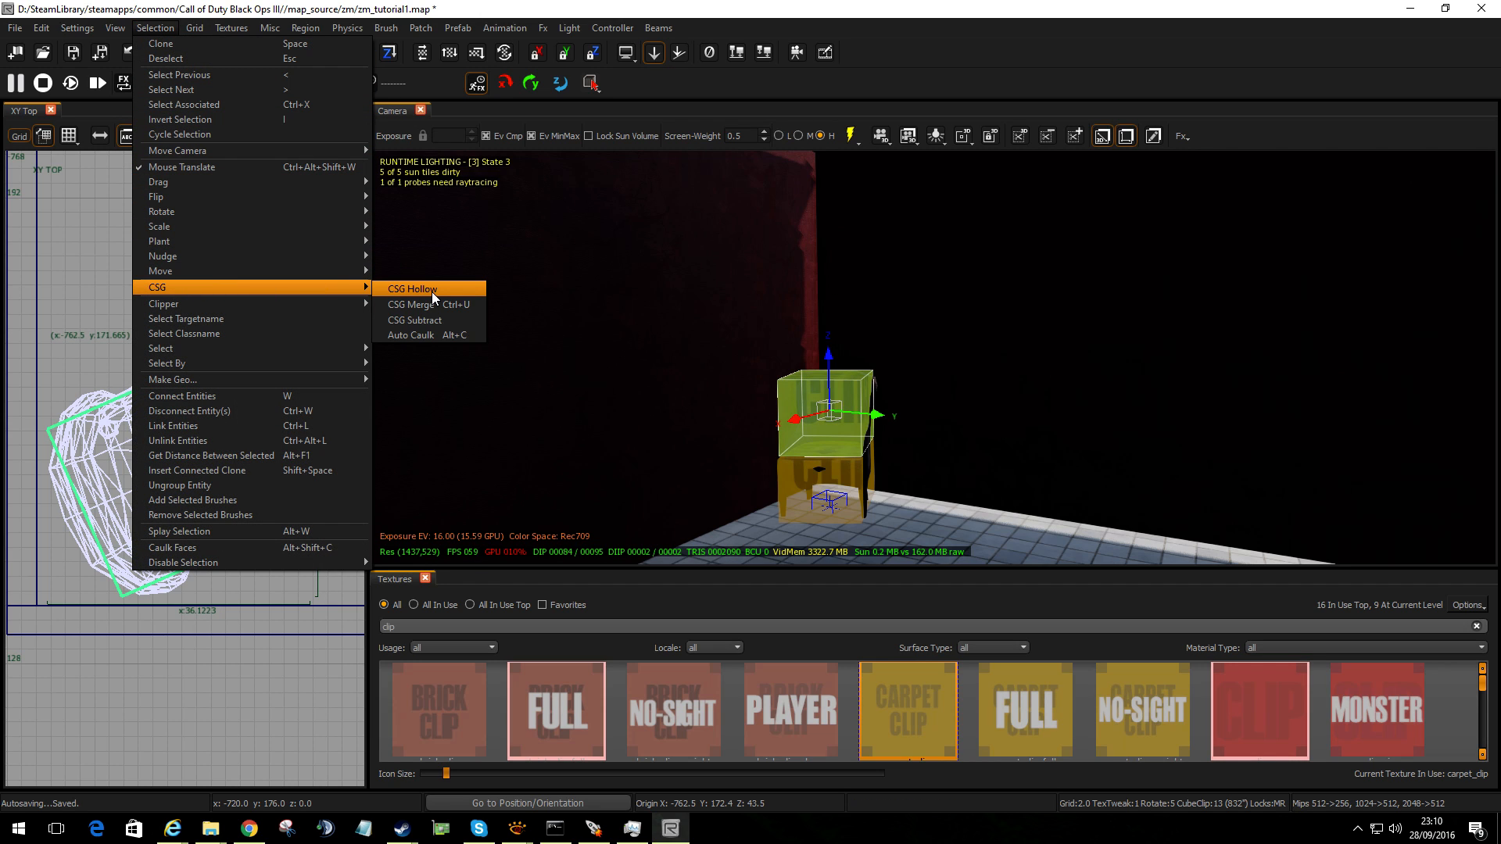
click(412, 288)
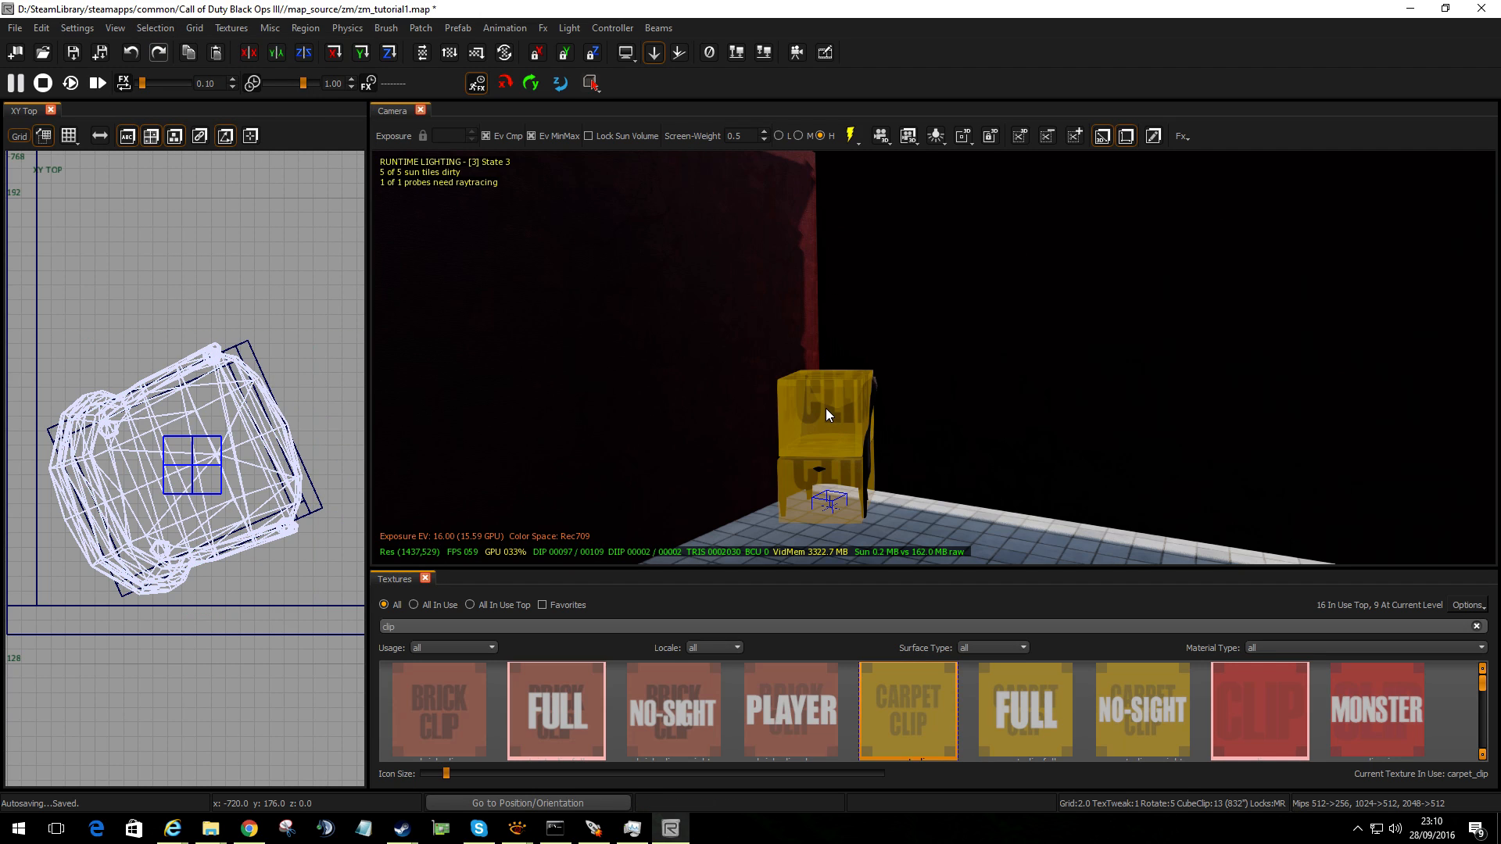
click(826, 415)
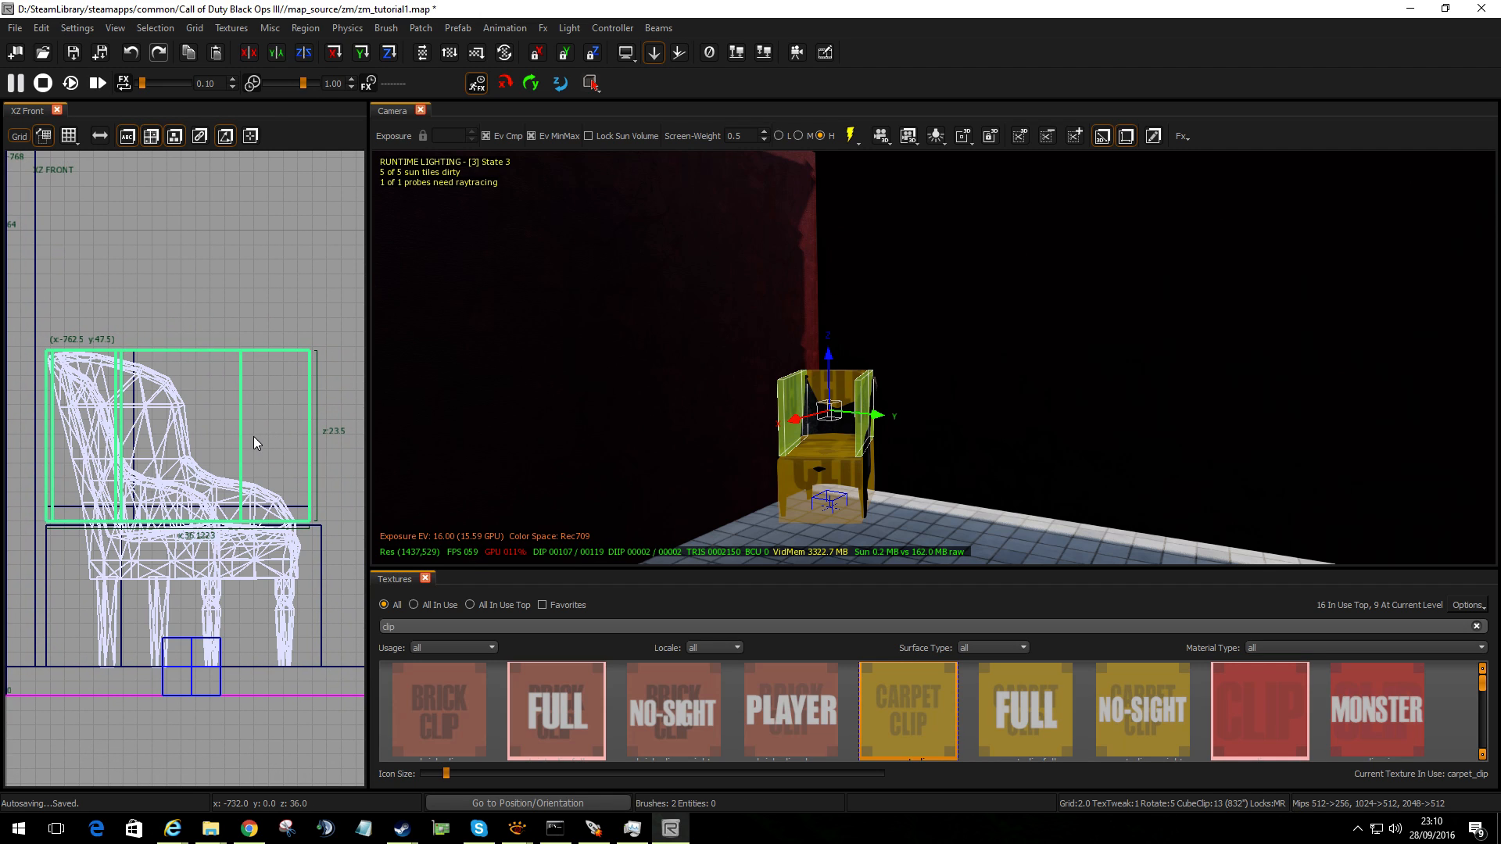
mouse_move(658, 455)
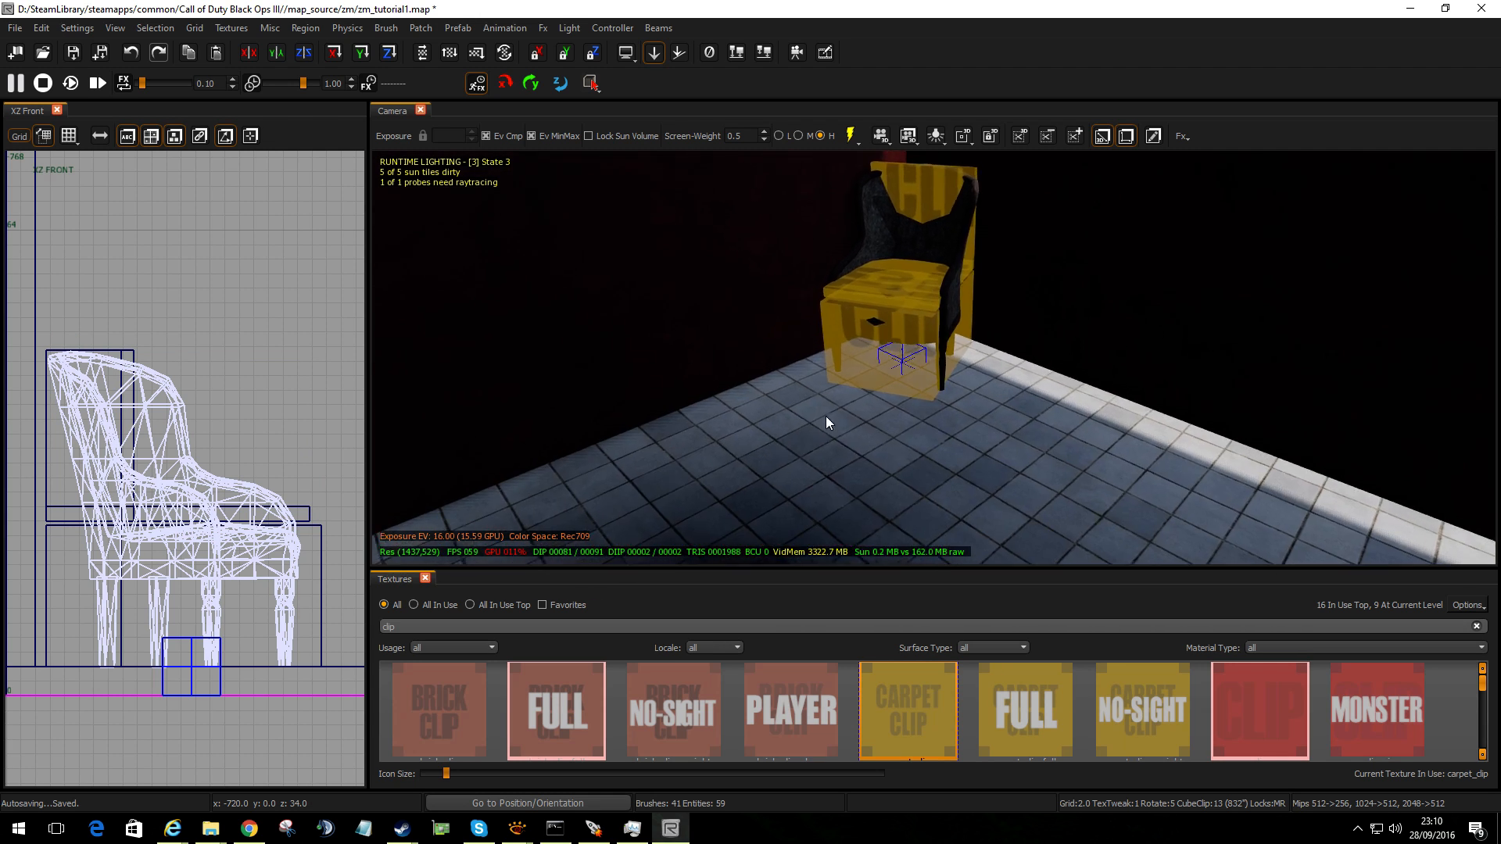
click(899, 287)
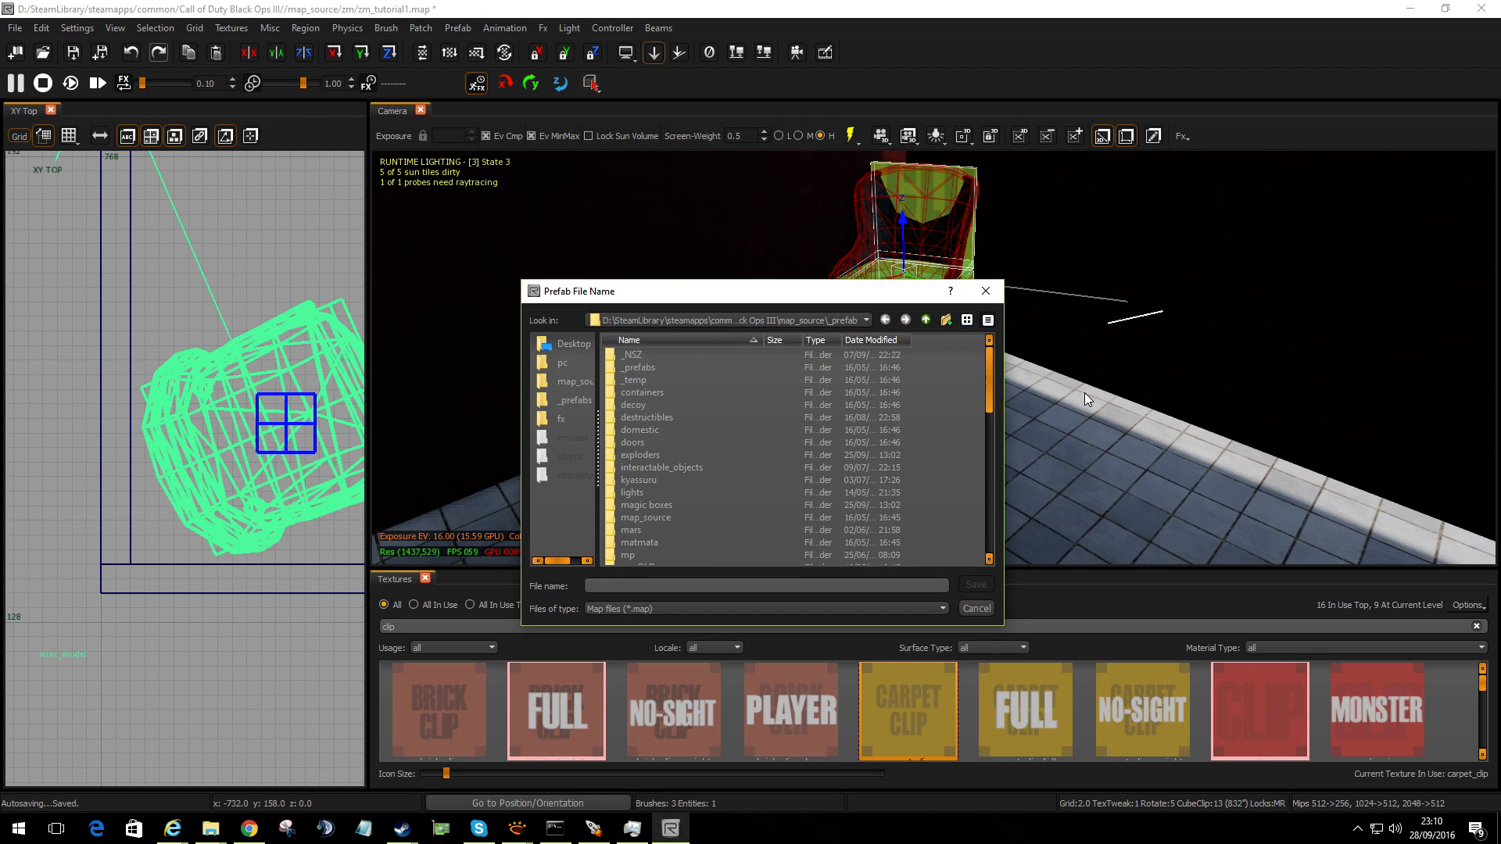
Save the chair and its clips as a prefab named 'nice' and select it for duplication
text(nice)
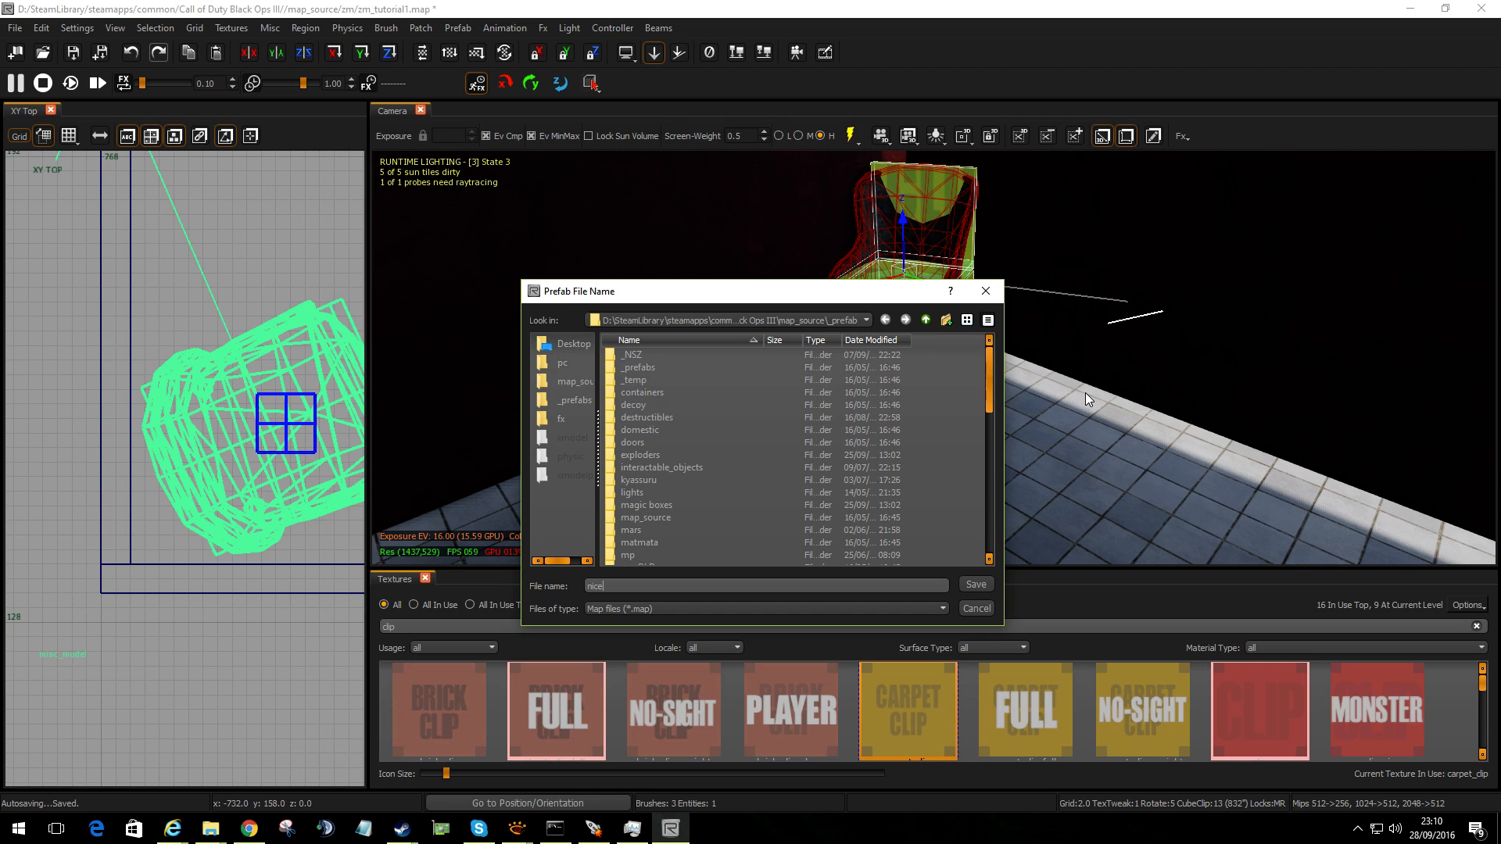
click(974, 584)
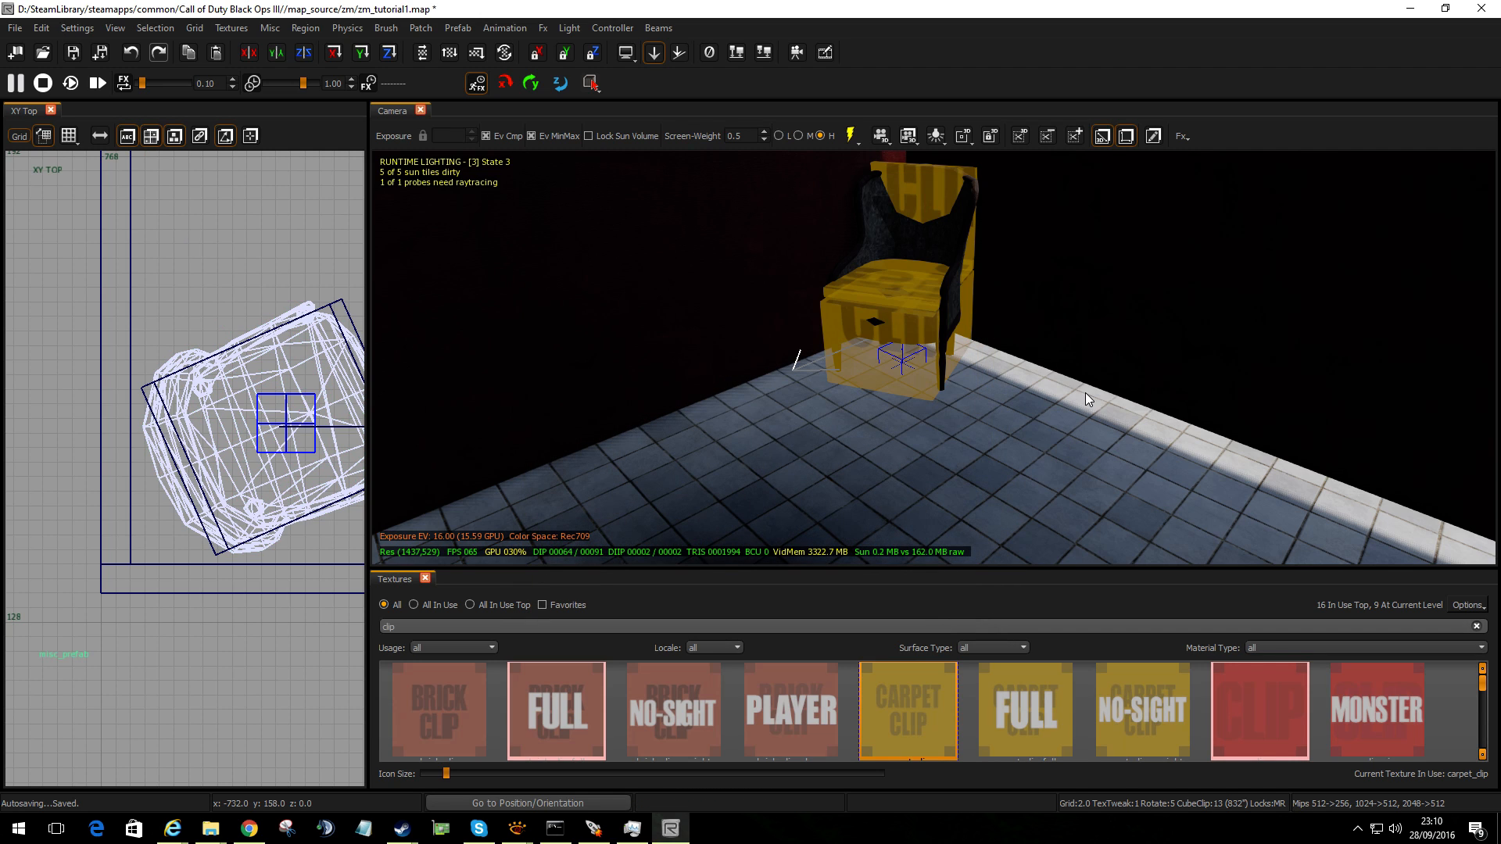
click(895, 307)
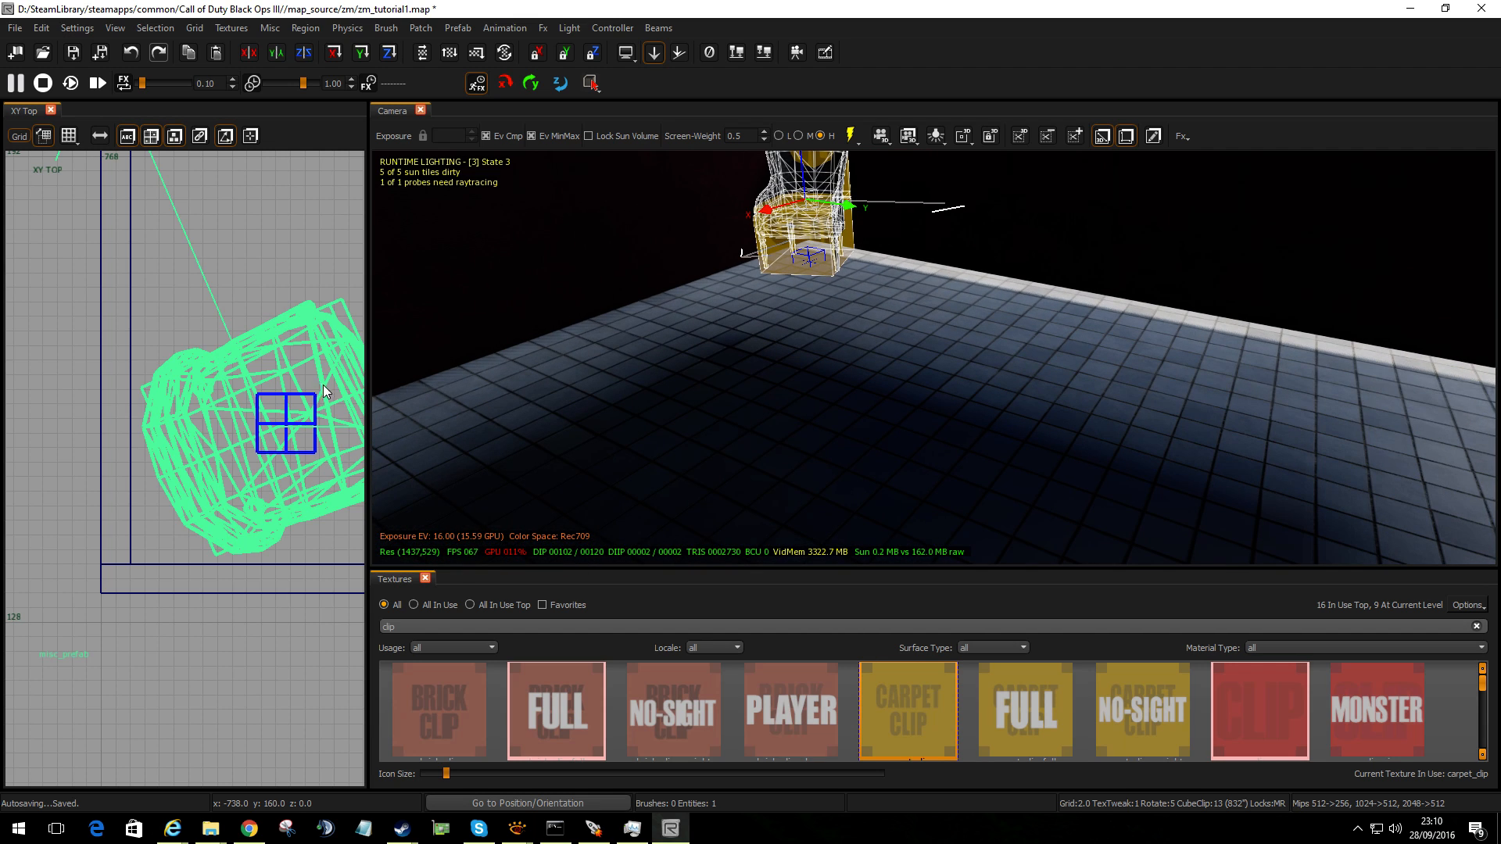
mouse_move(301, 442)
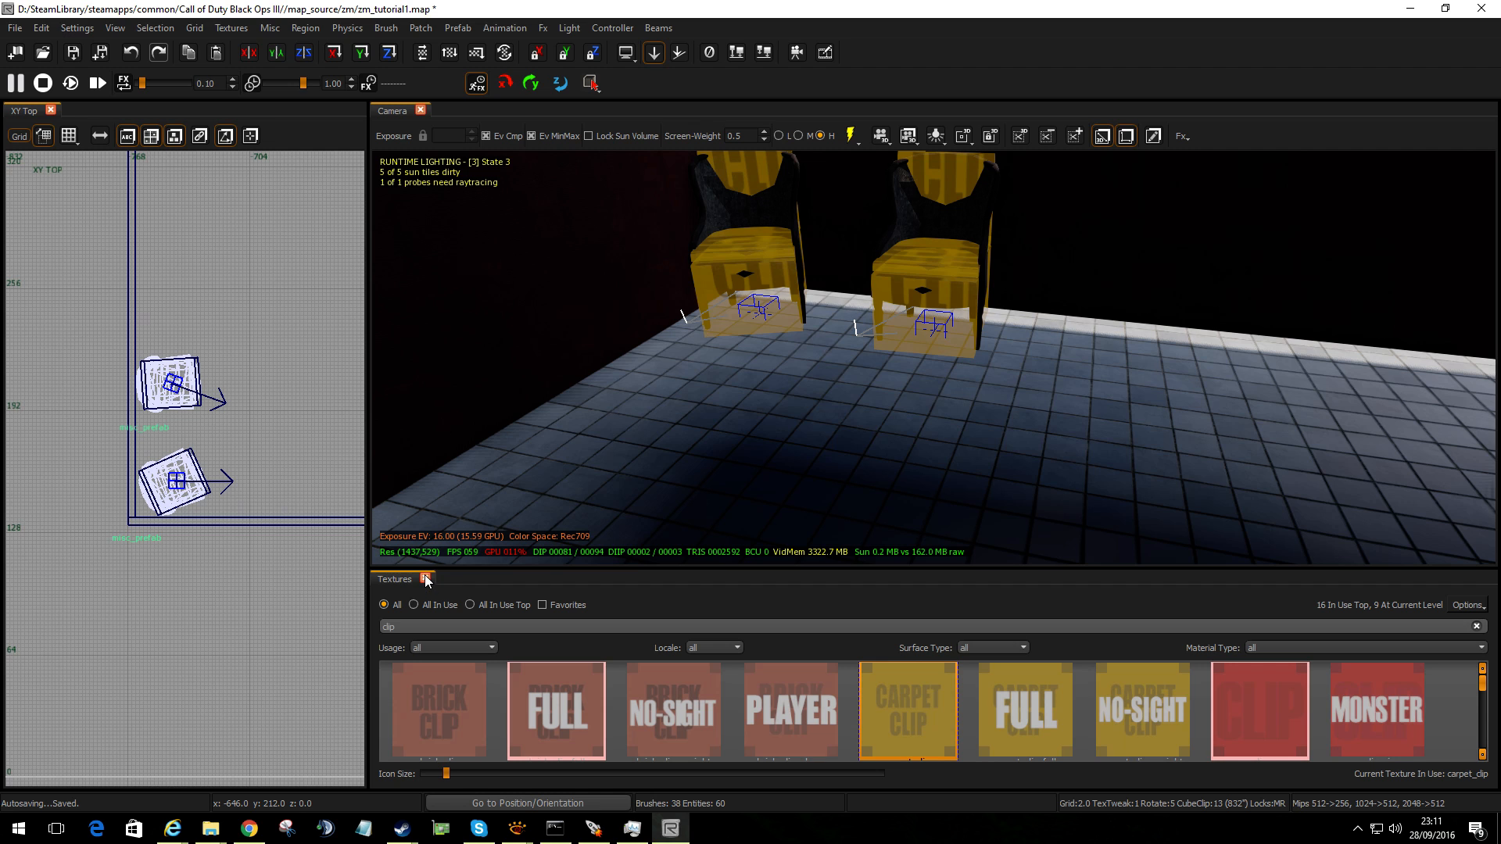
Filter models by 'table' and place p7_coffee_table_square_wood in front of the chairs
click(426, 579)
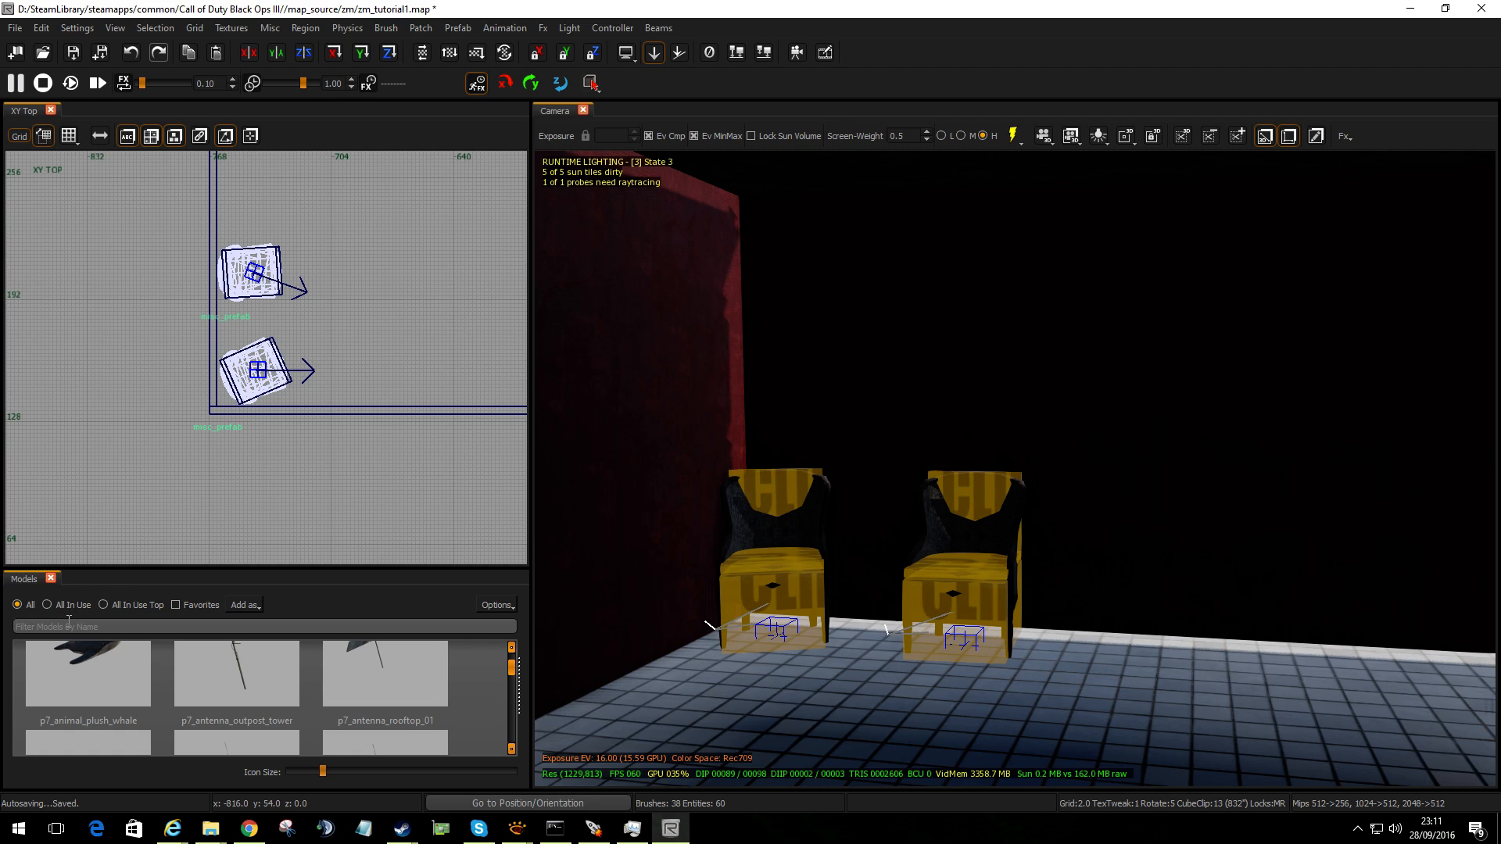
text(table)
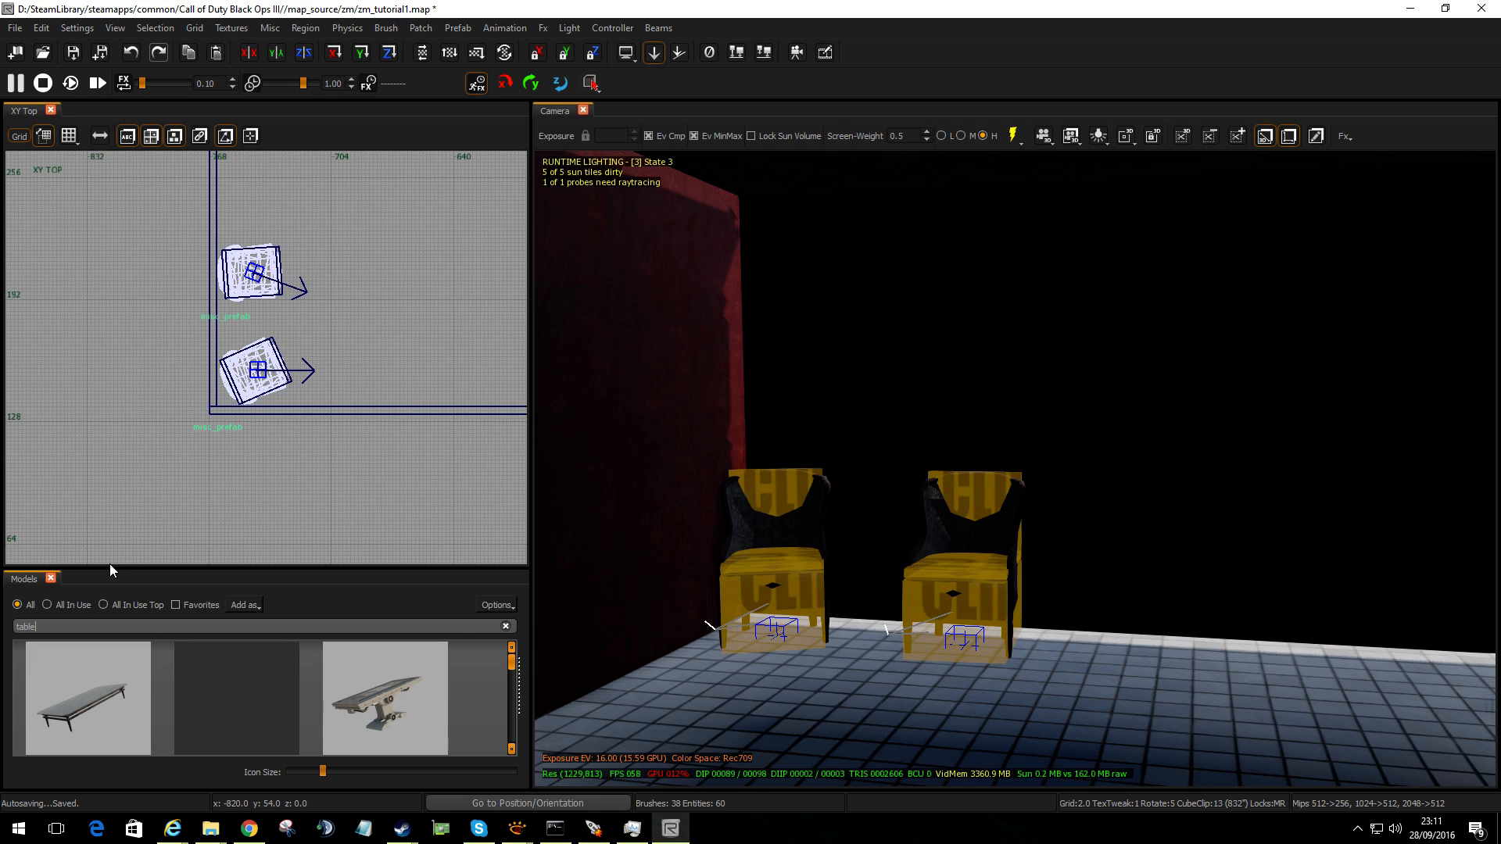
mouse_move(96, 576)
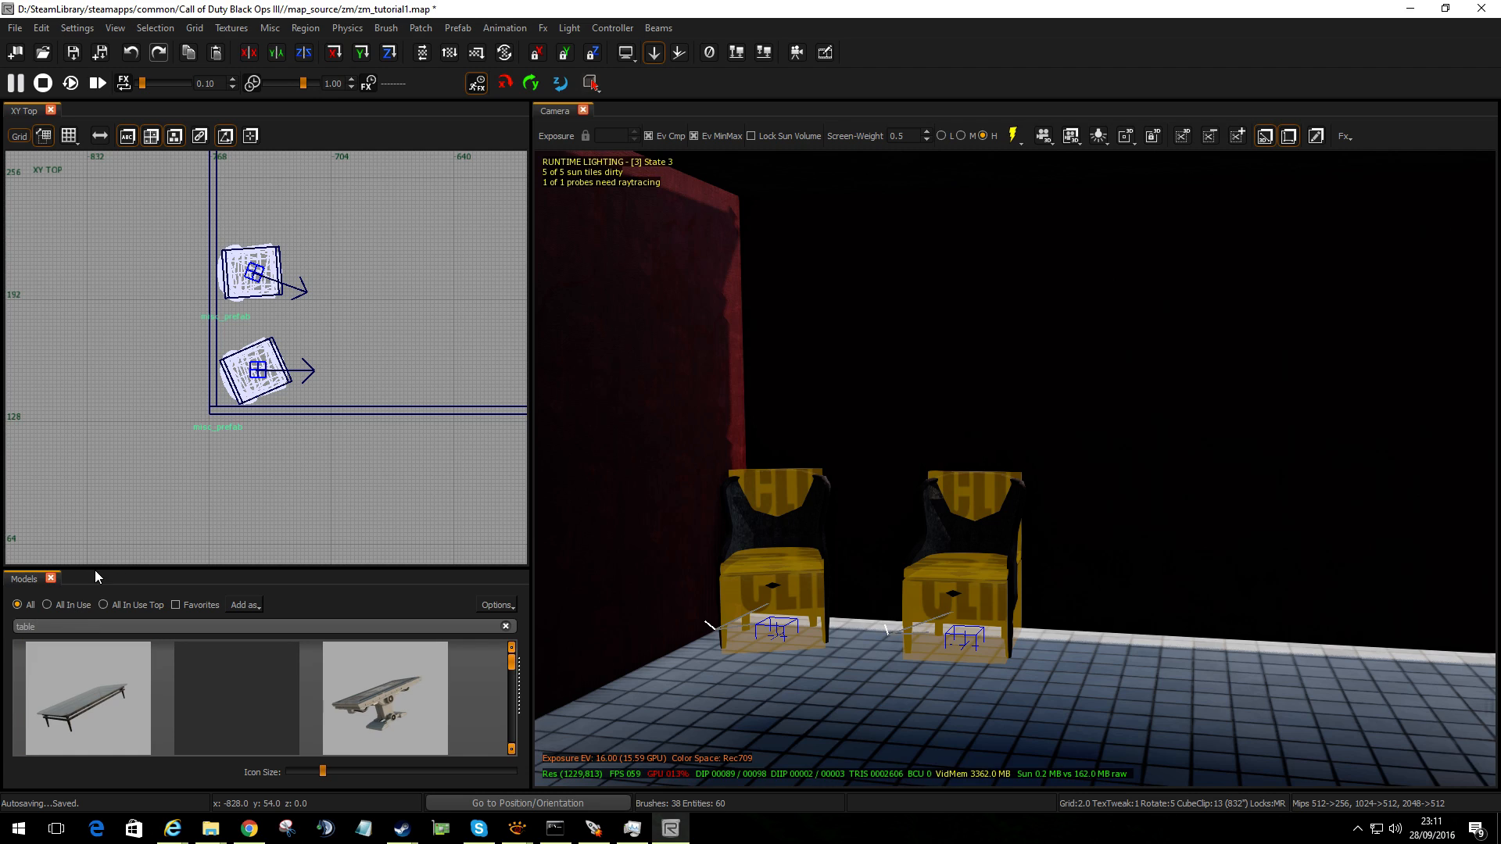
click(236, 545)
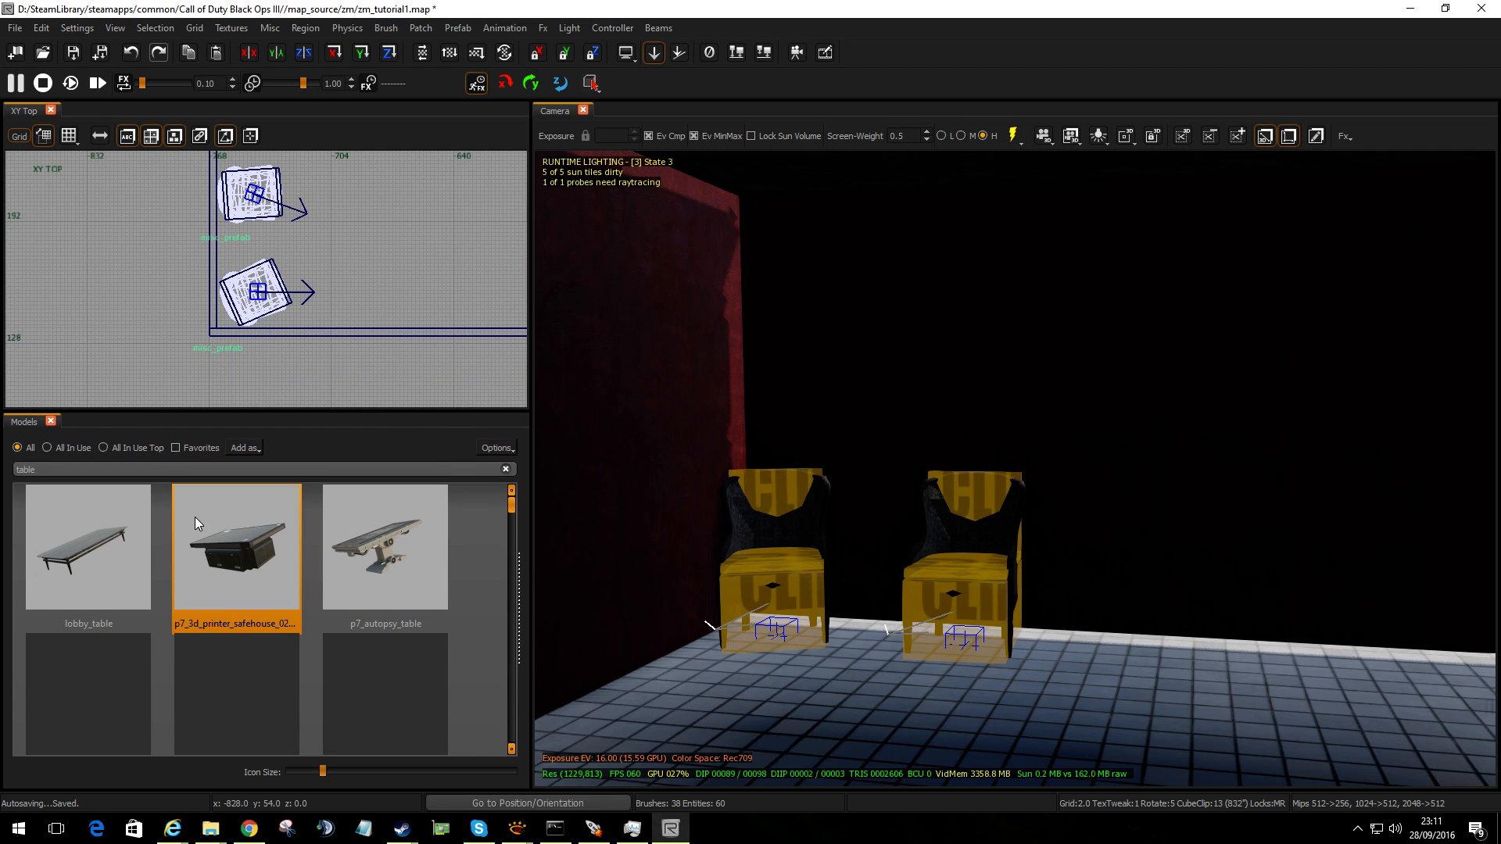
click(87, 547)
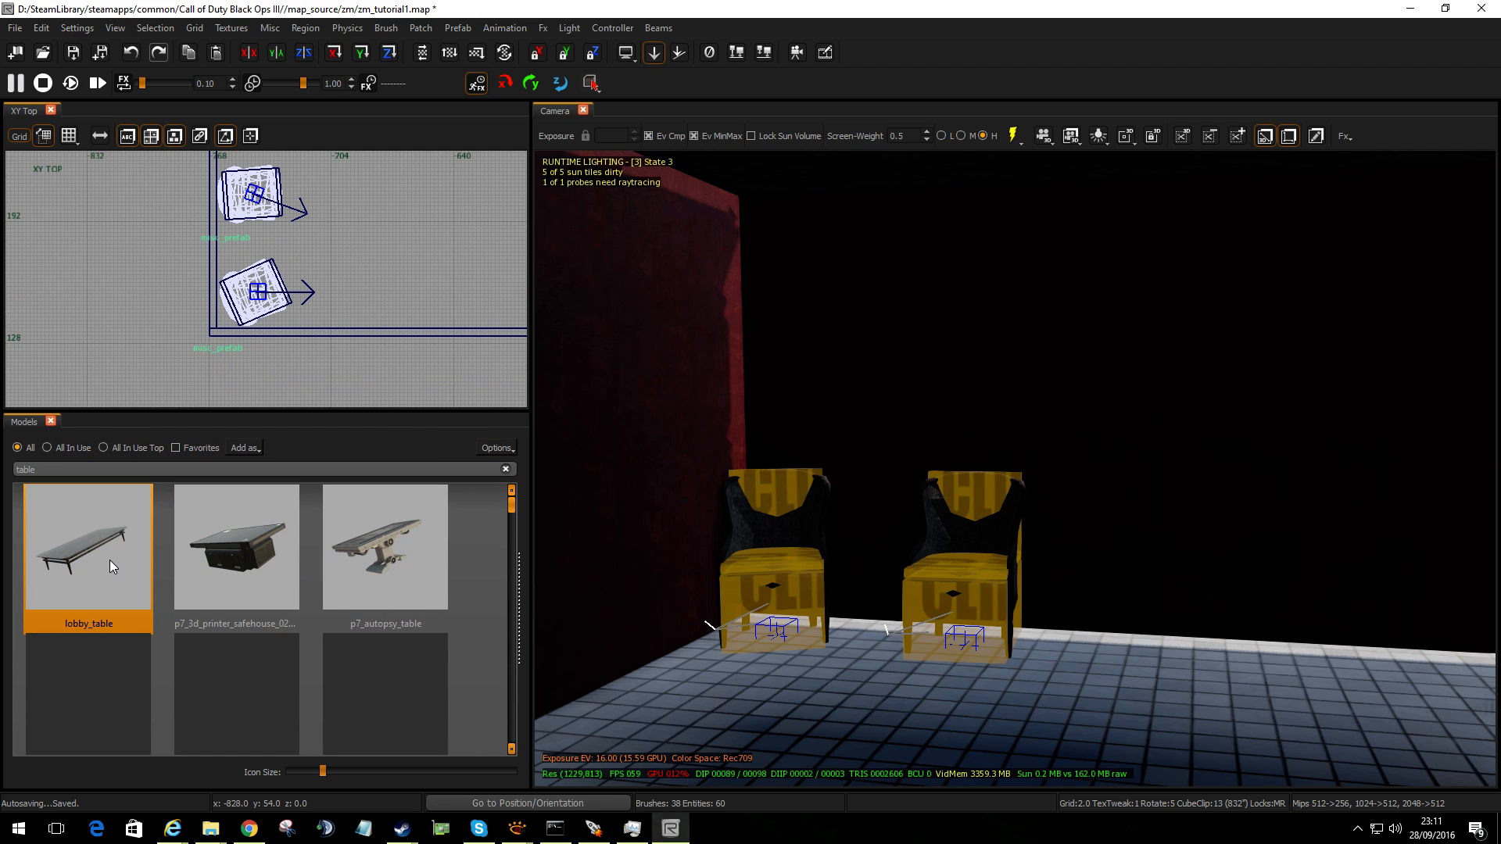
scroll(down, 3)
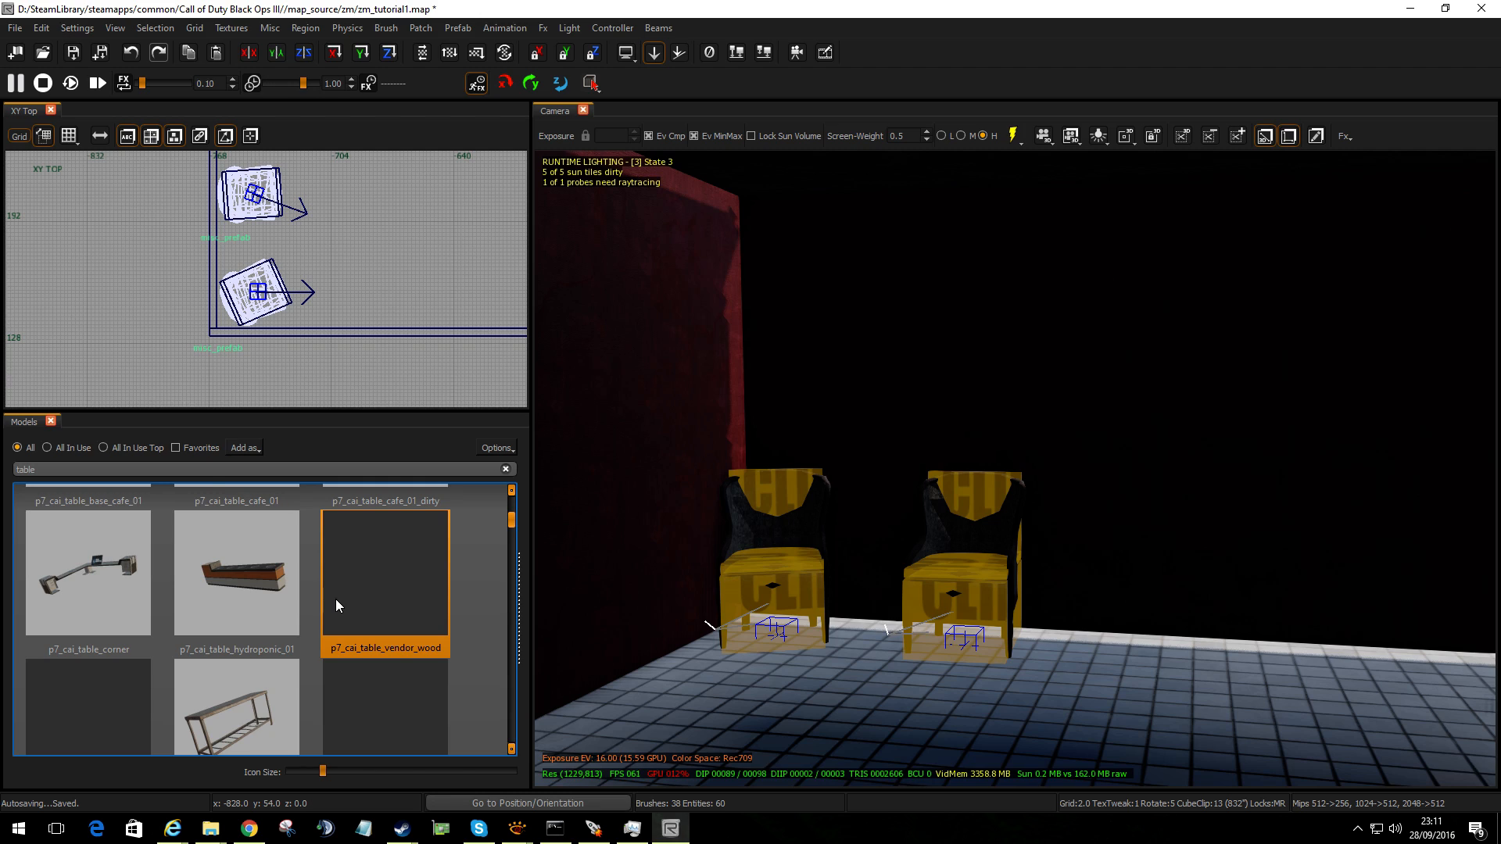
scroll(down, 3)
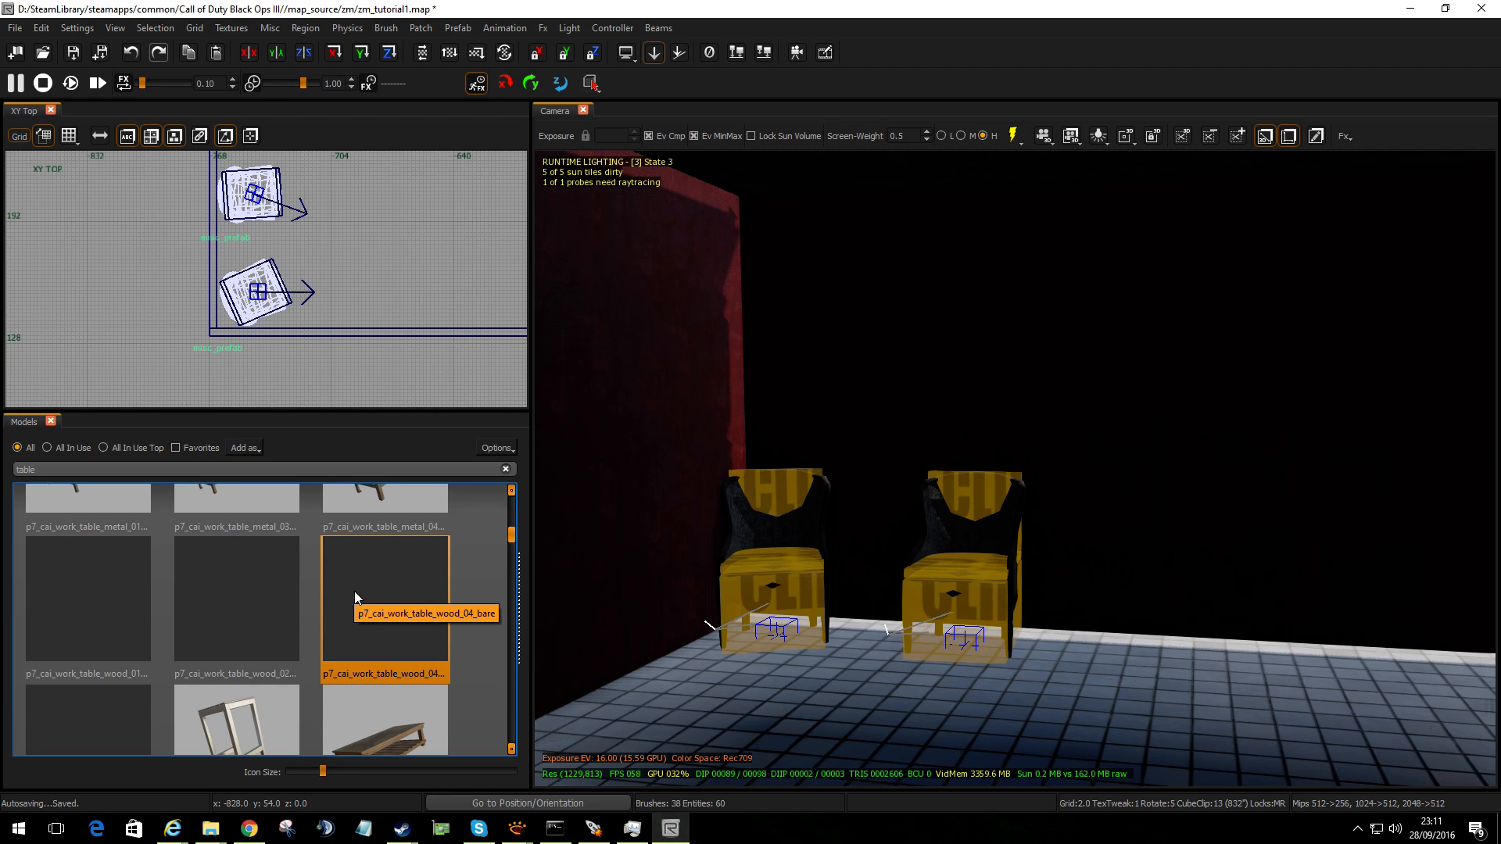
scroll(down, 3)
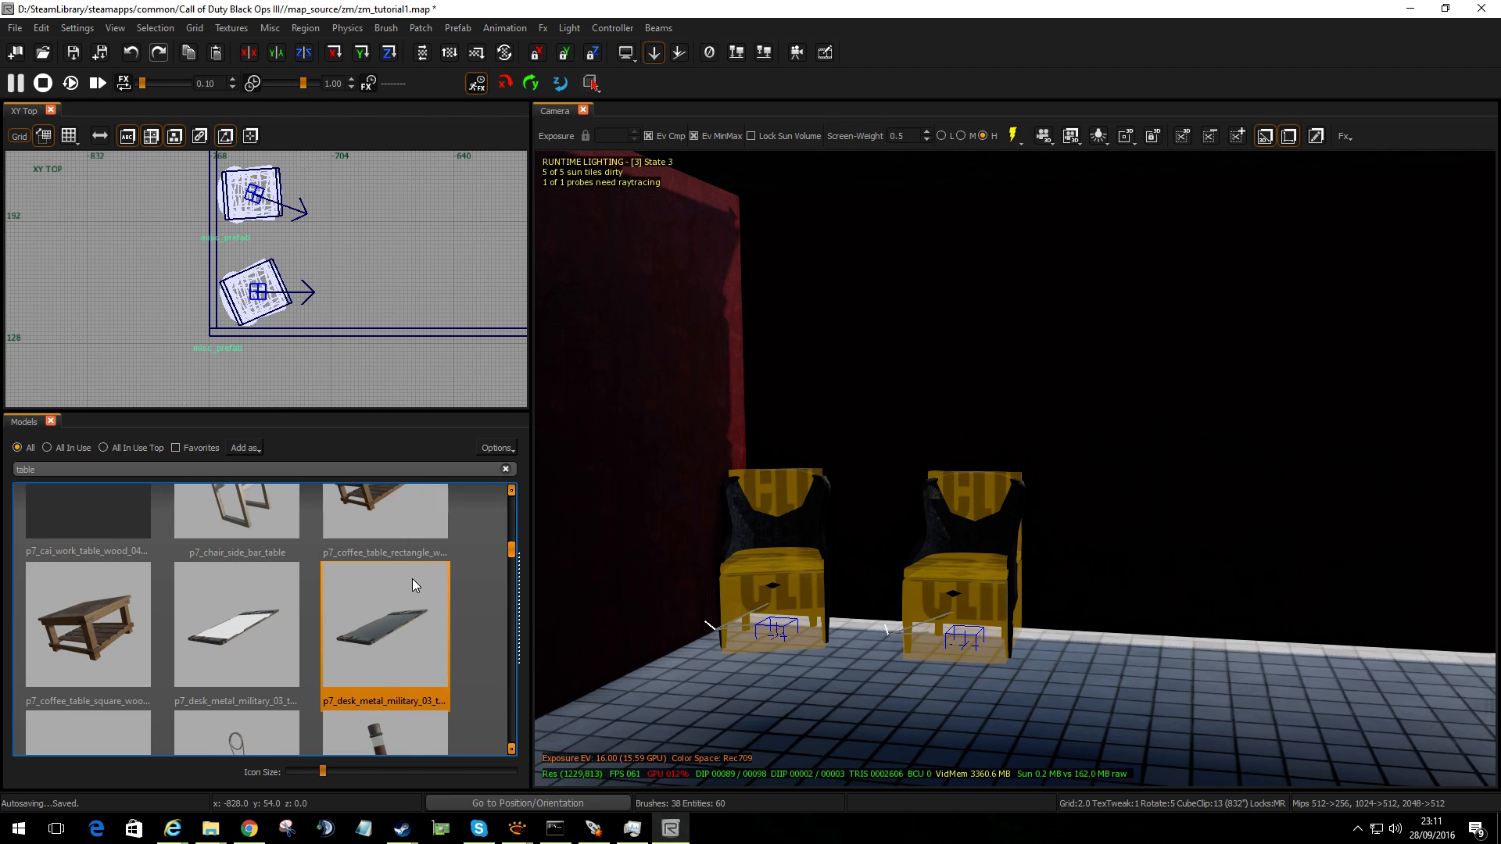
click(87, 623)
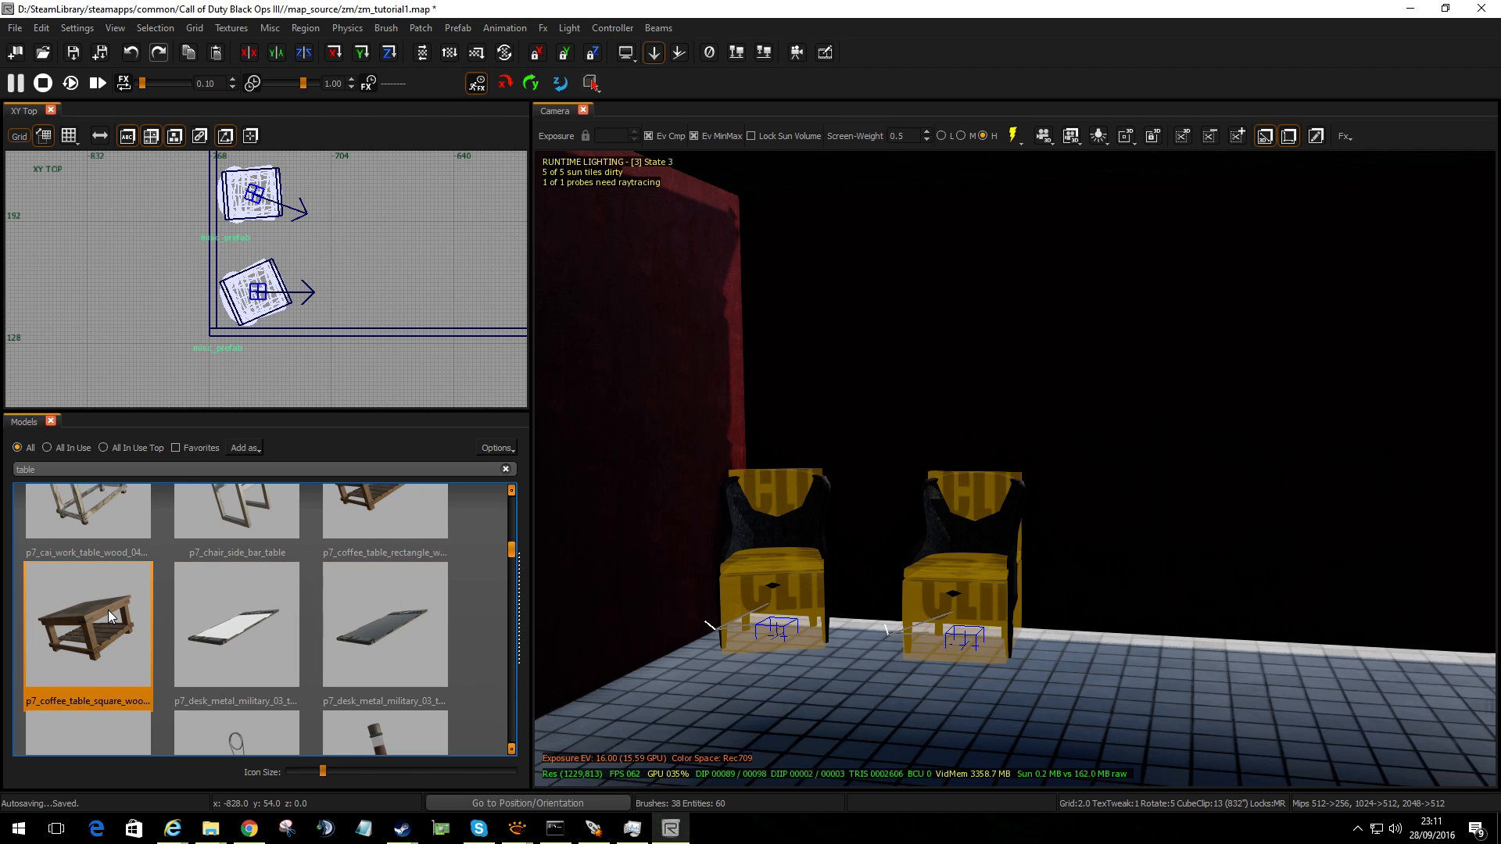
click(85, 624)
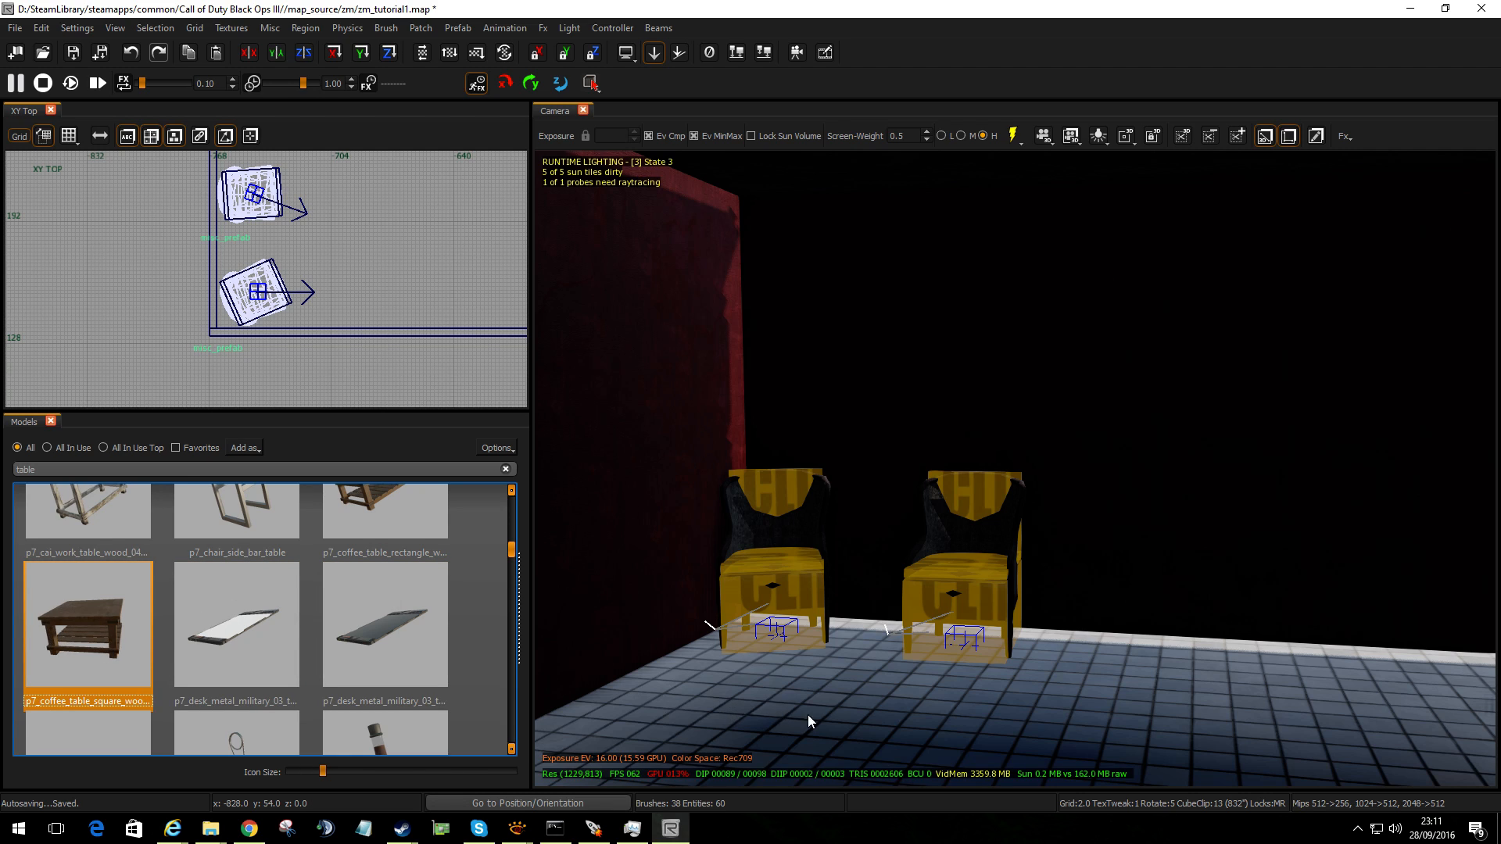
click(368, 243)
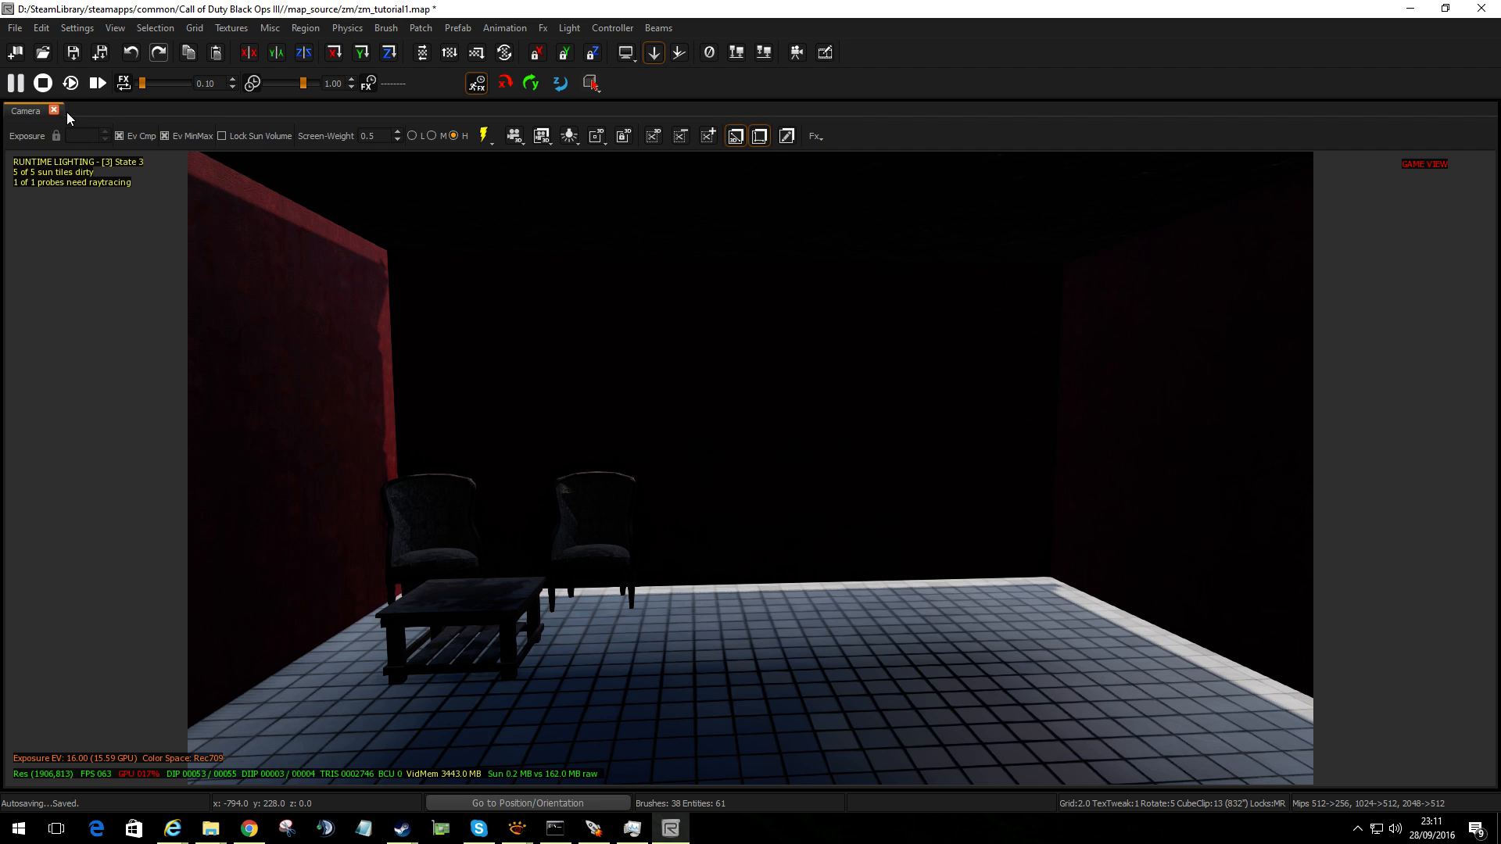
mouse_move(65, 63)
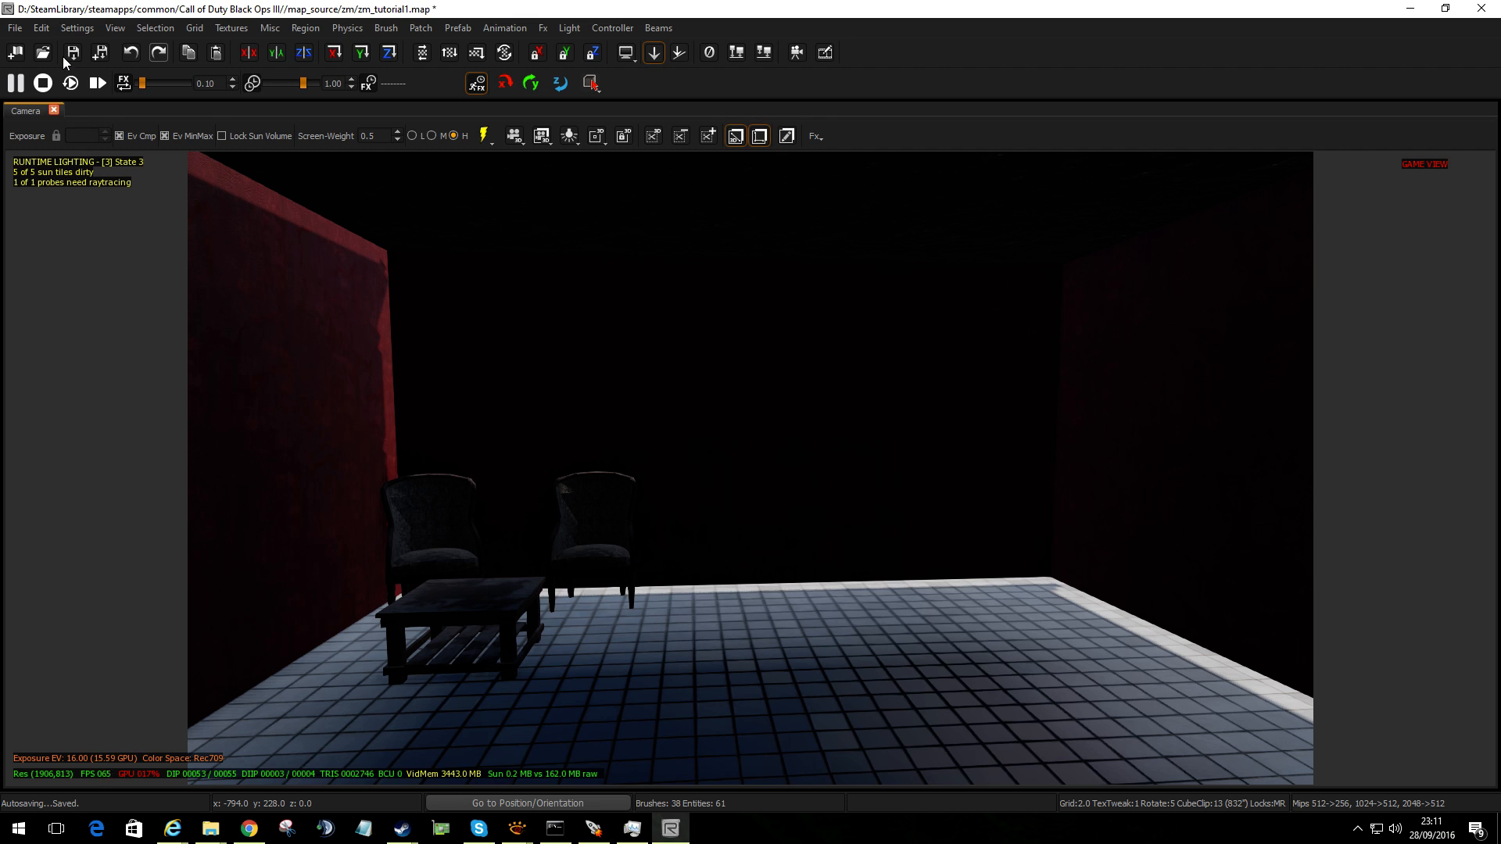
Restore the XY Top view, filter models by 'light' and pick p7_cai_light_ornate_red for the ceiling
click(115, 26)
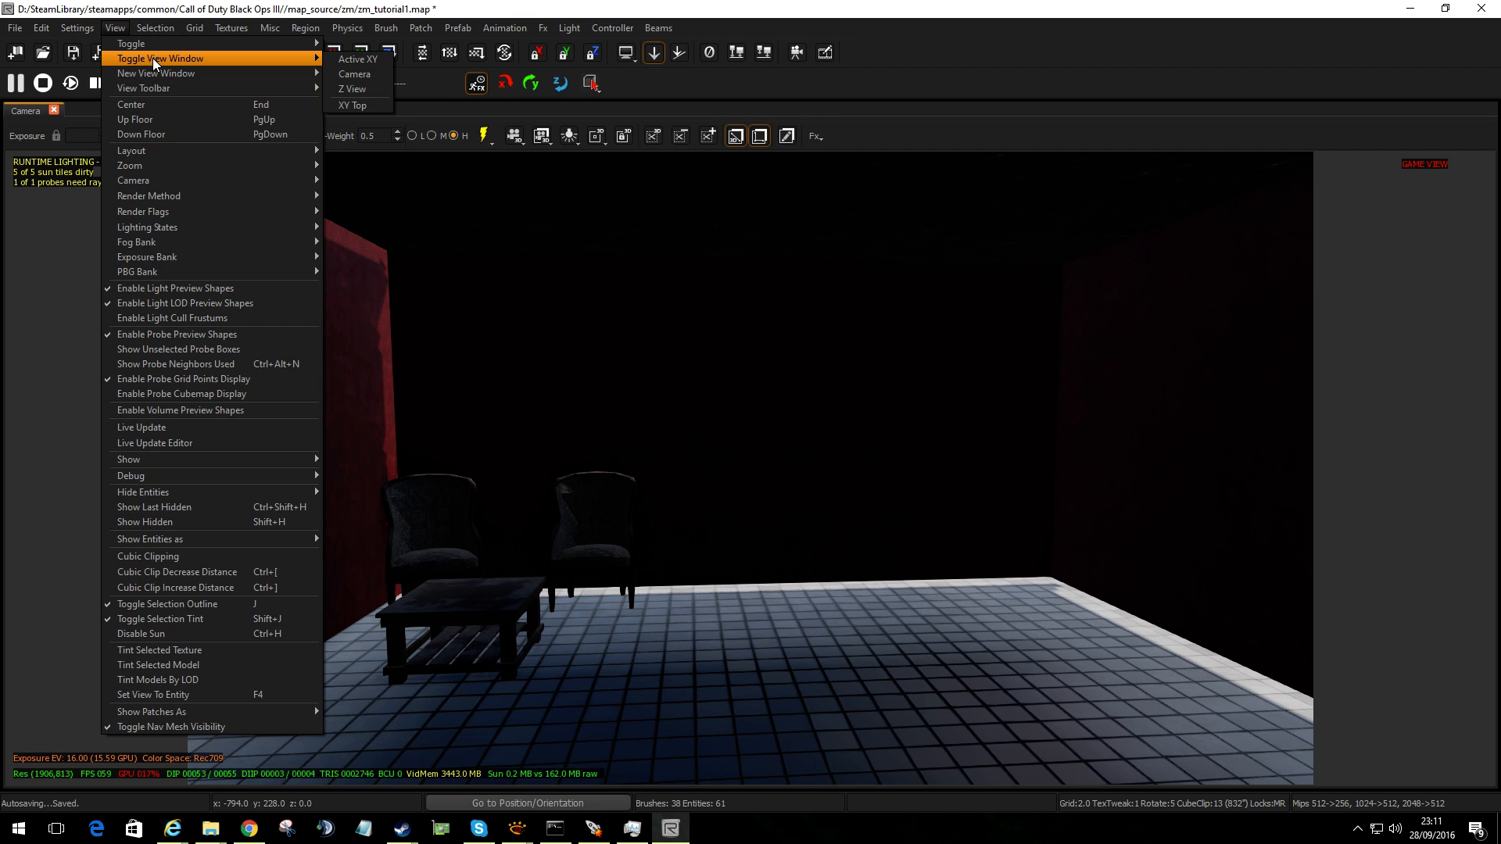
click(353, 104)
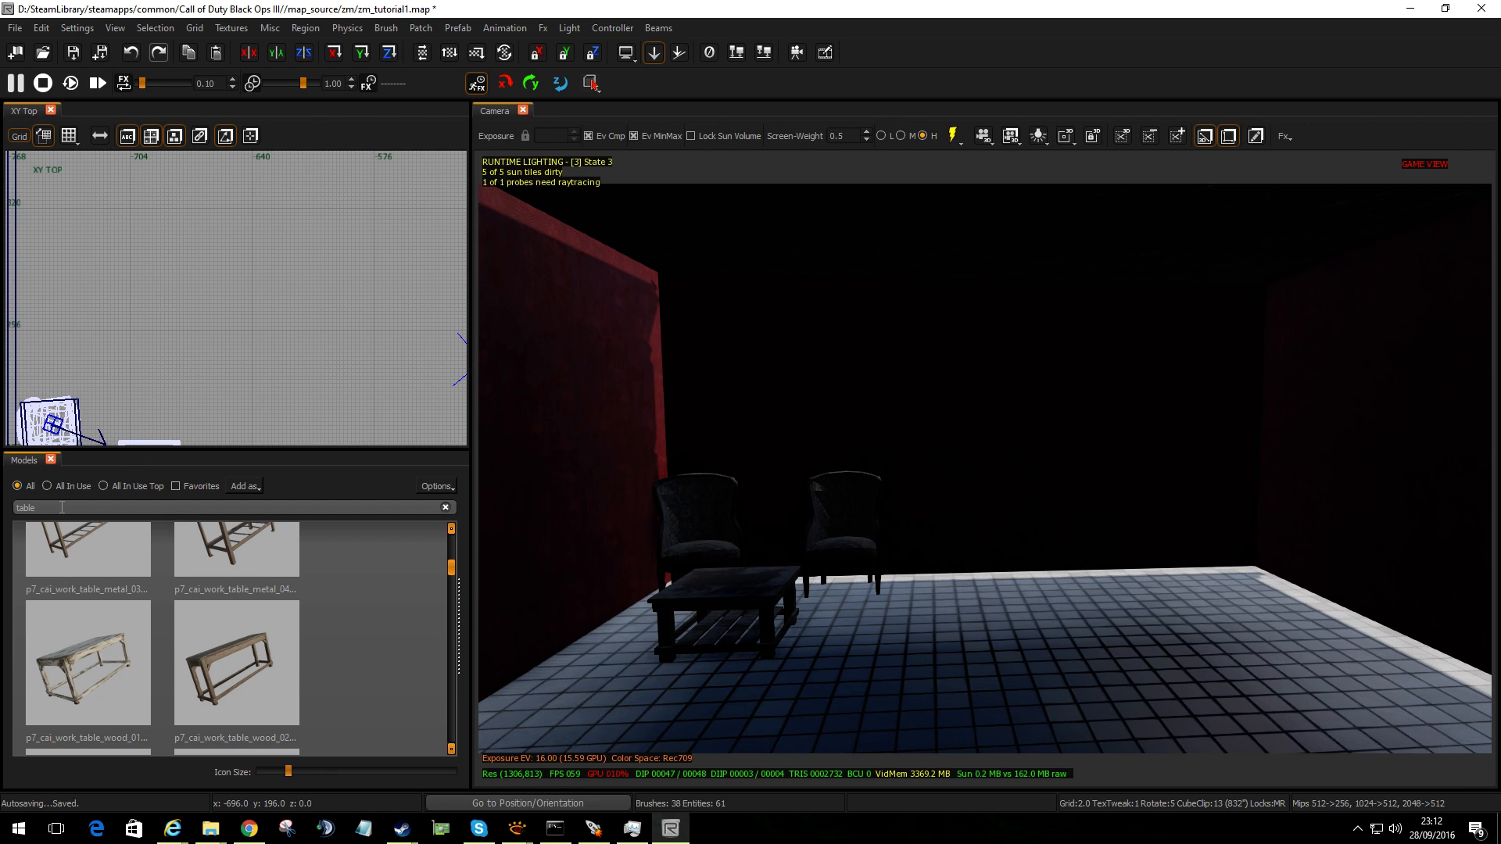
text(light)
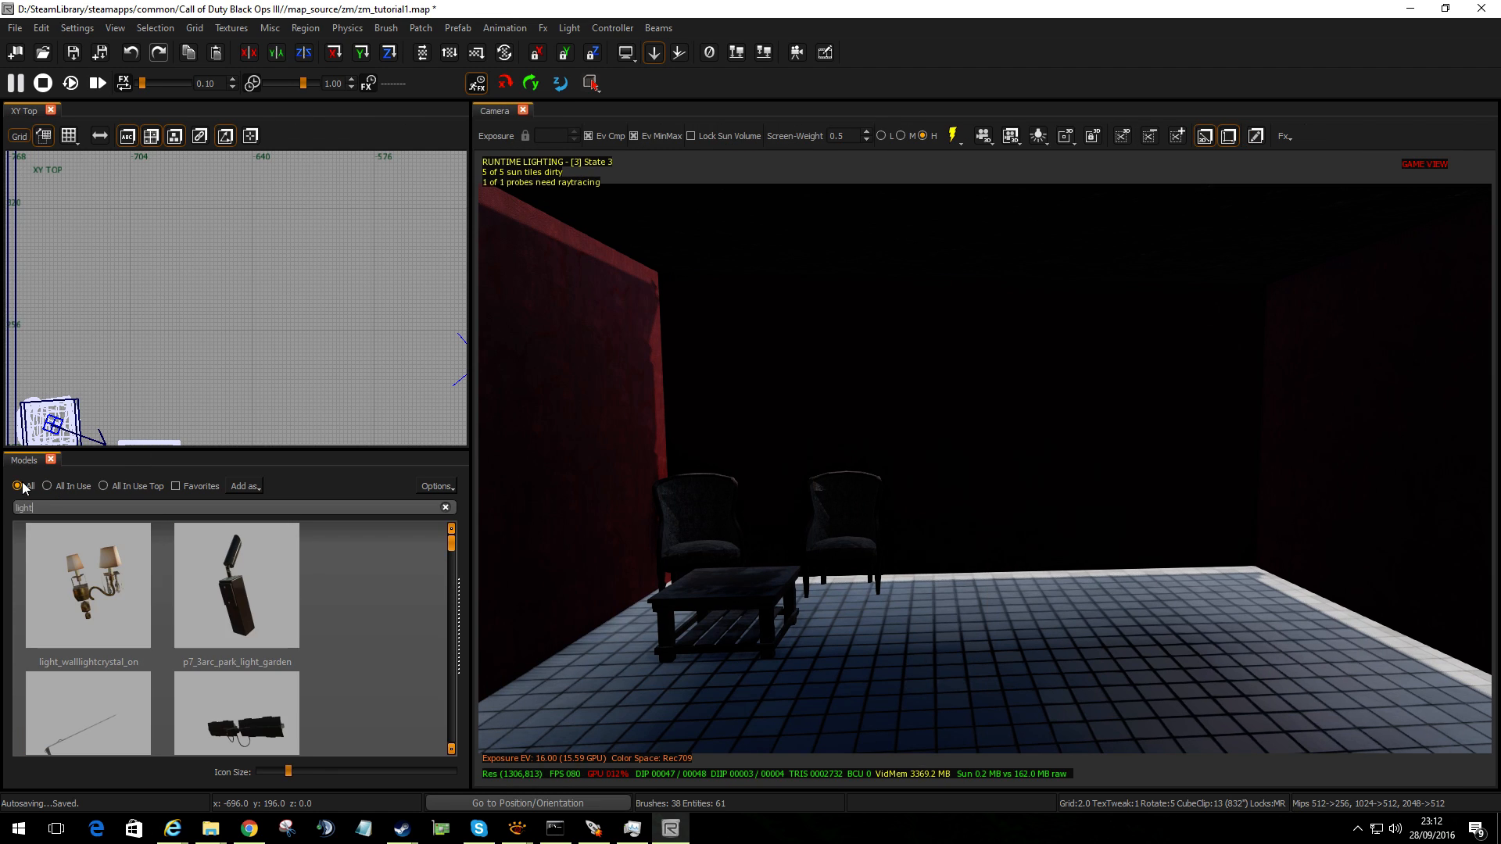
scroll(down, 3)
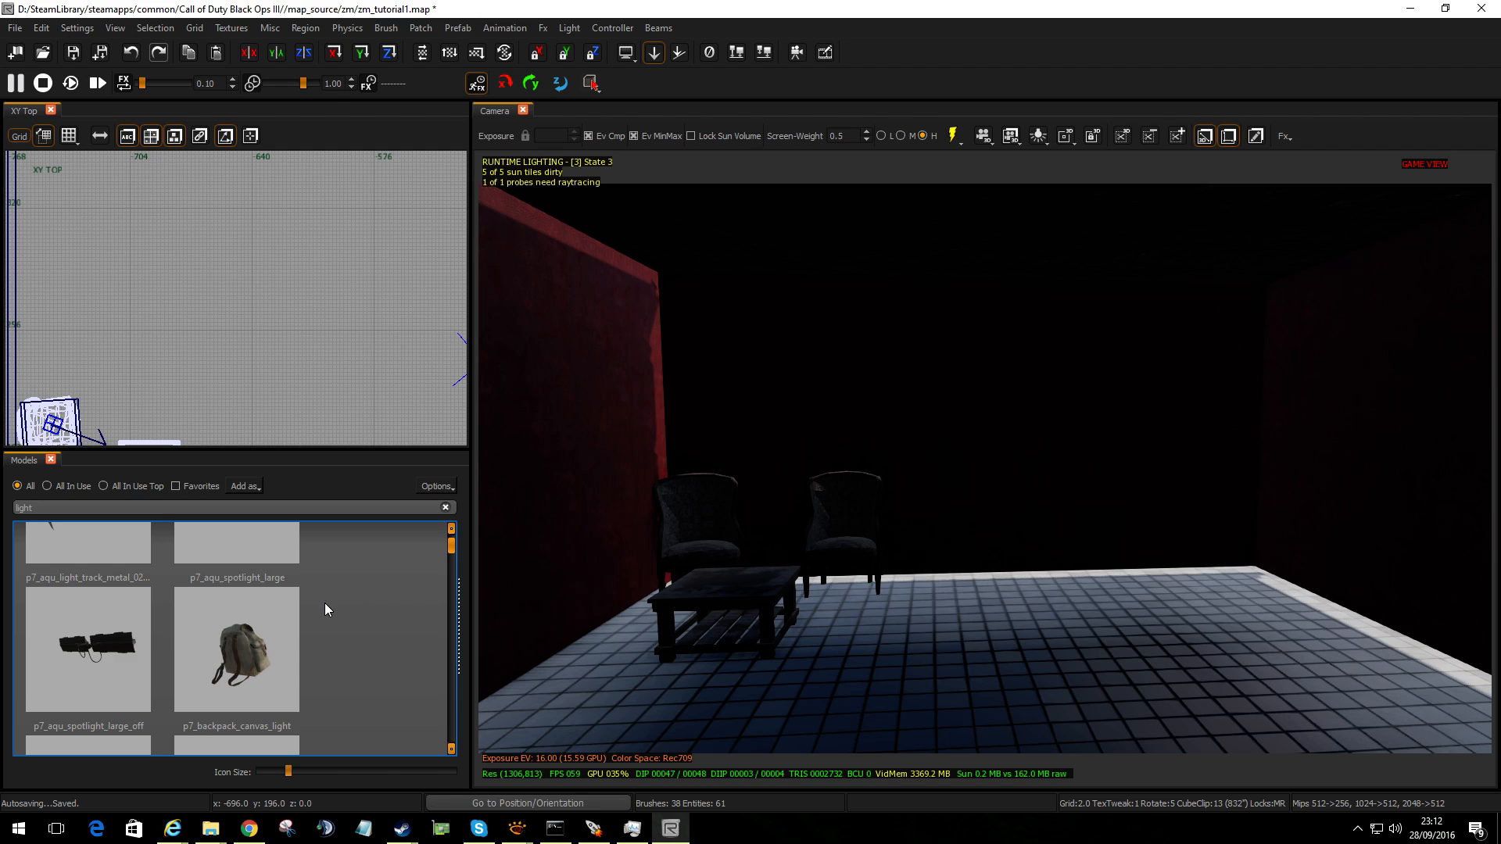
scroll(down, 3)
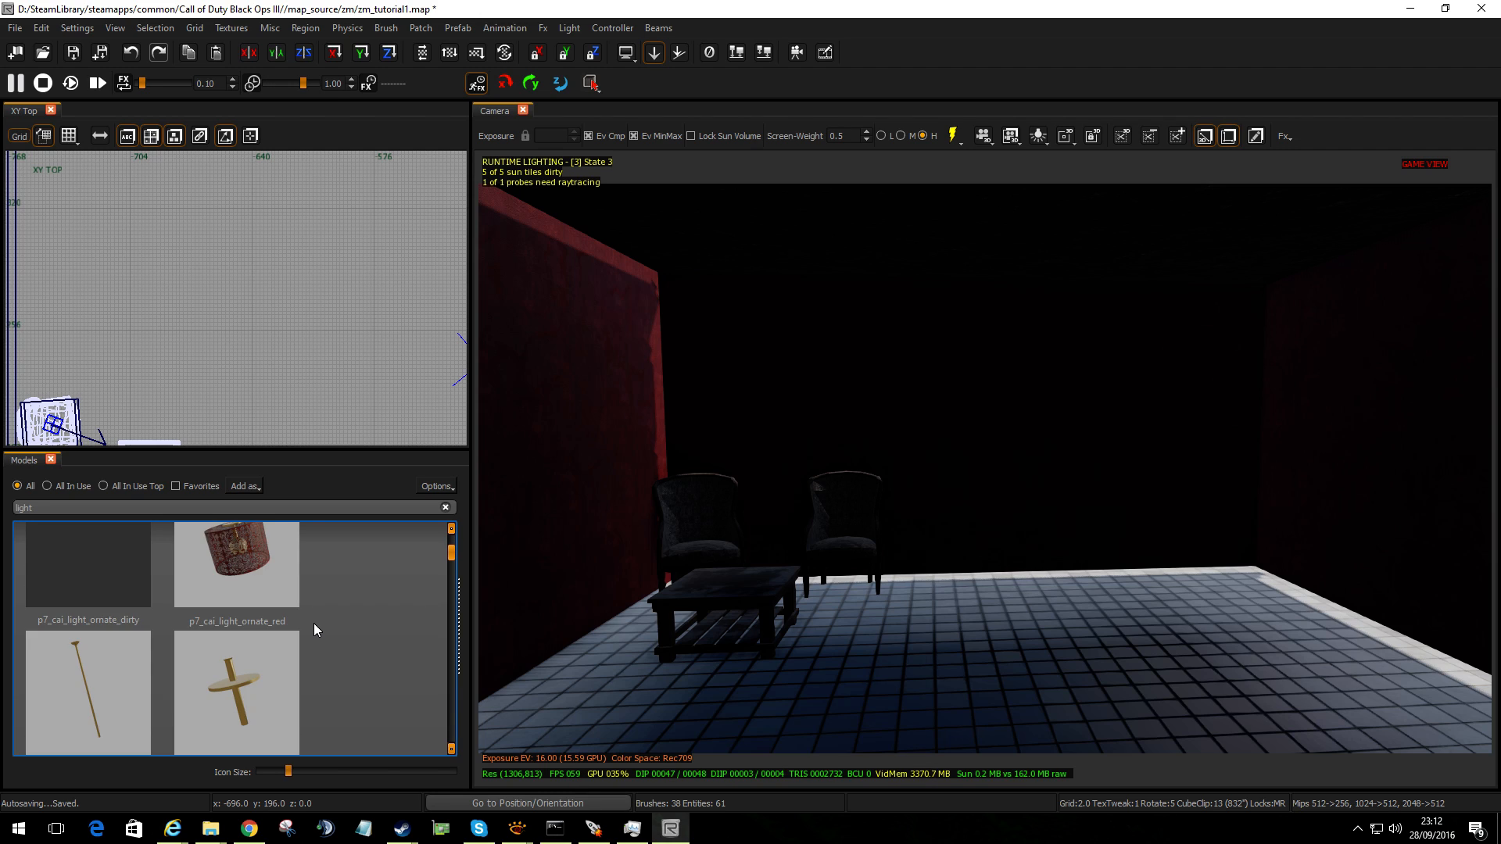
click(235, 564)
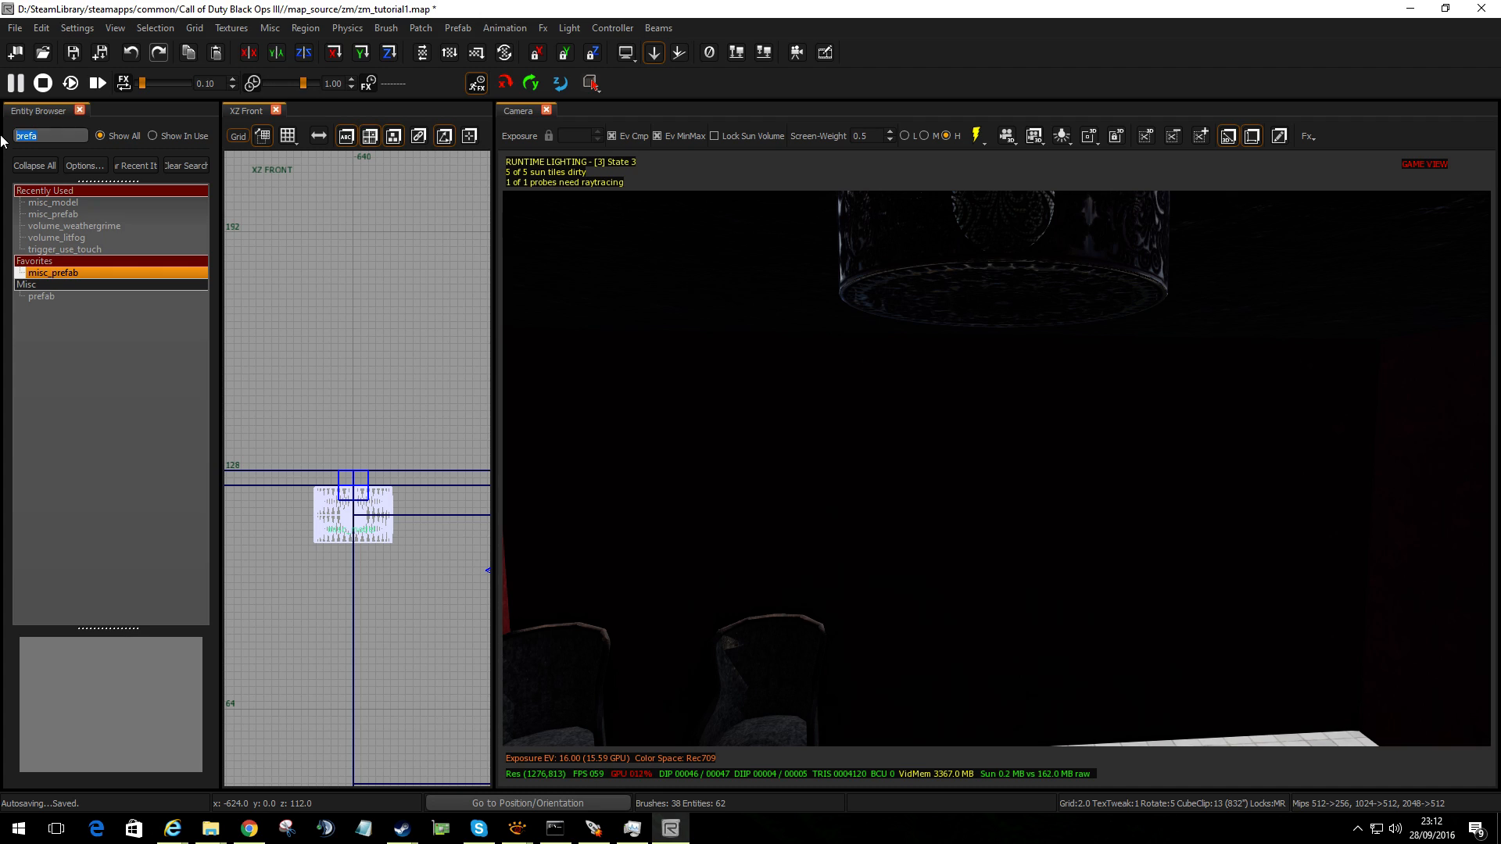
Filter entities by 'light' and place a light entity under the ceiling lamp
text(light)
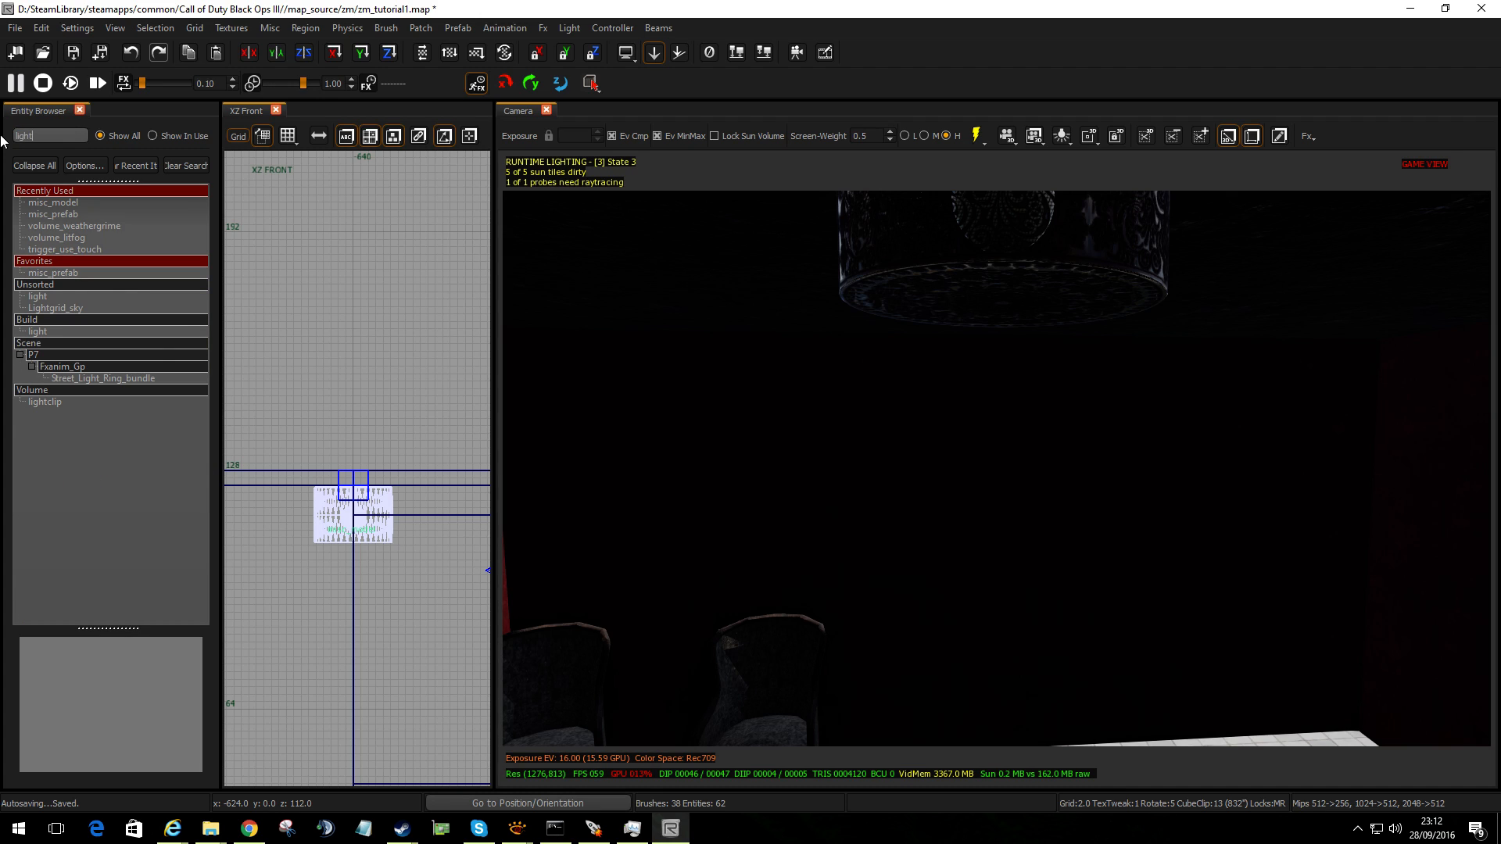
click(39, 332)
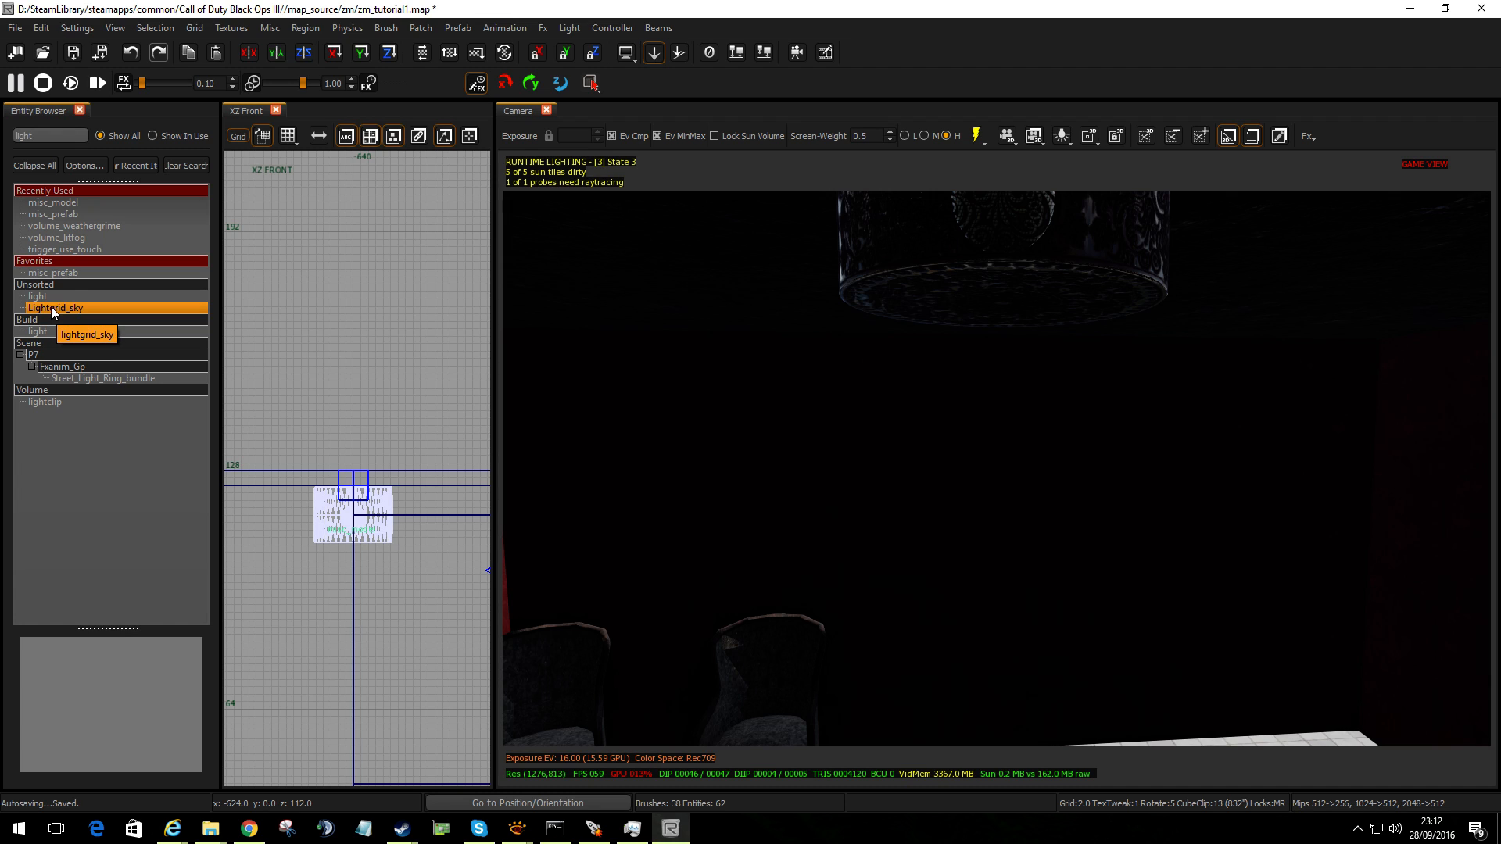
click(37, 296)
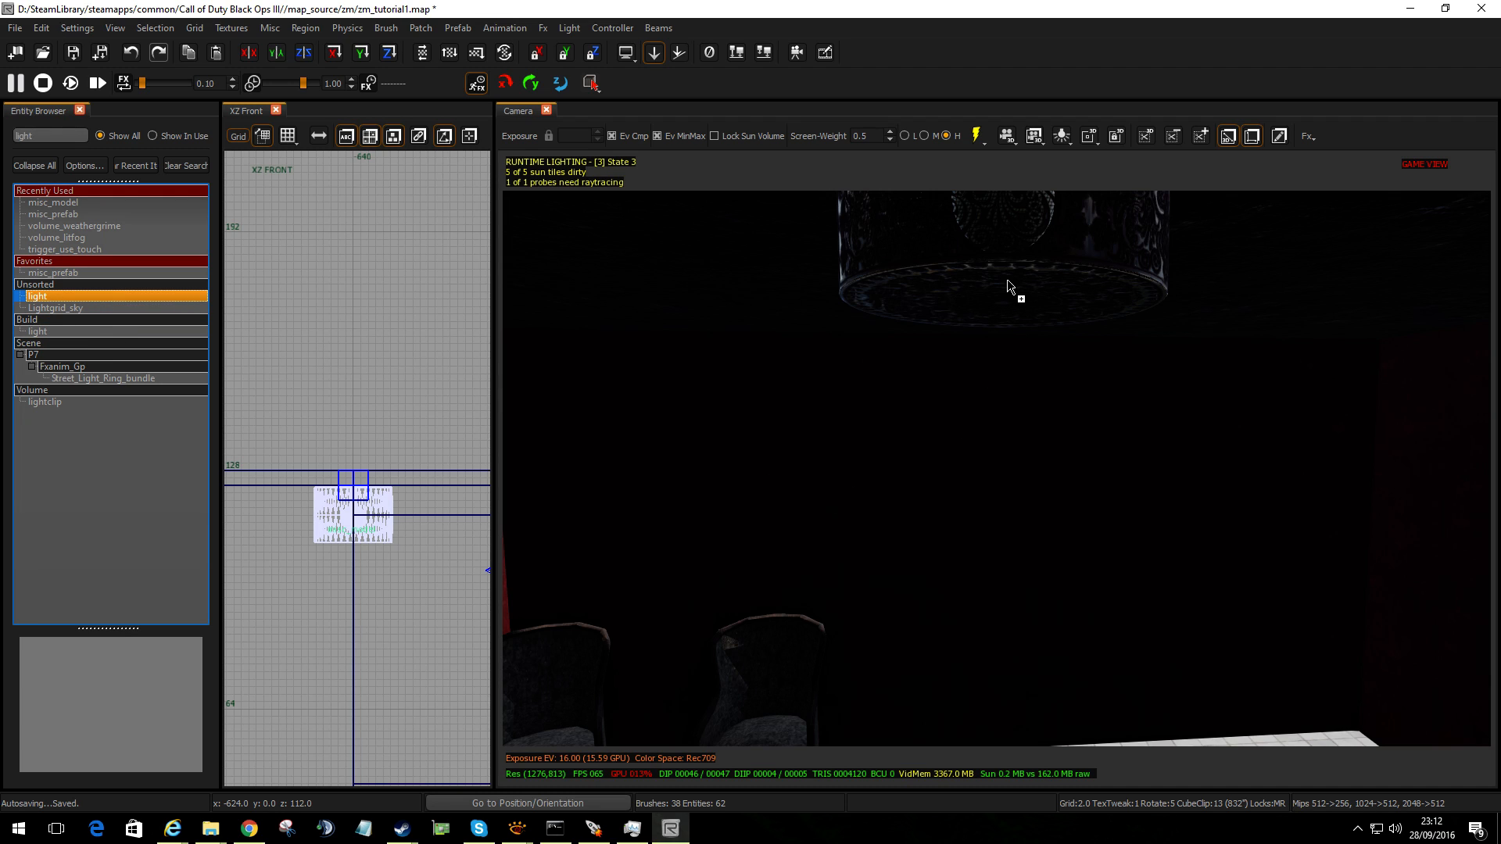
click(389, 538)
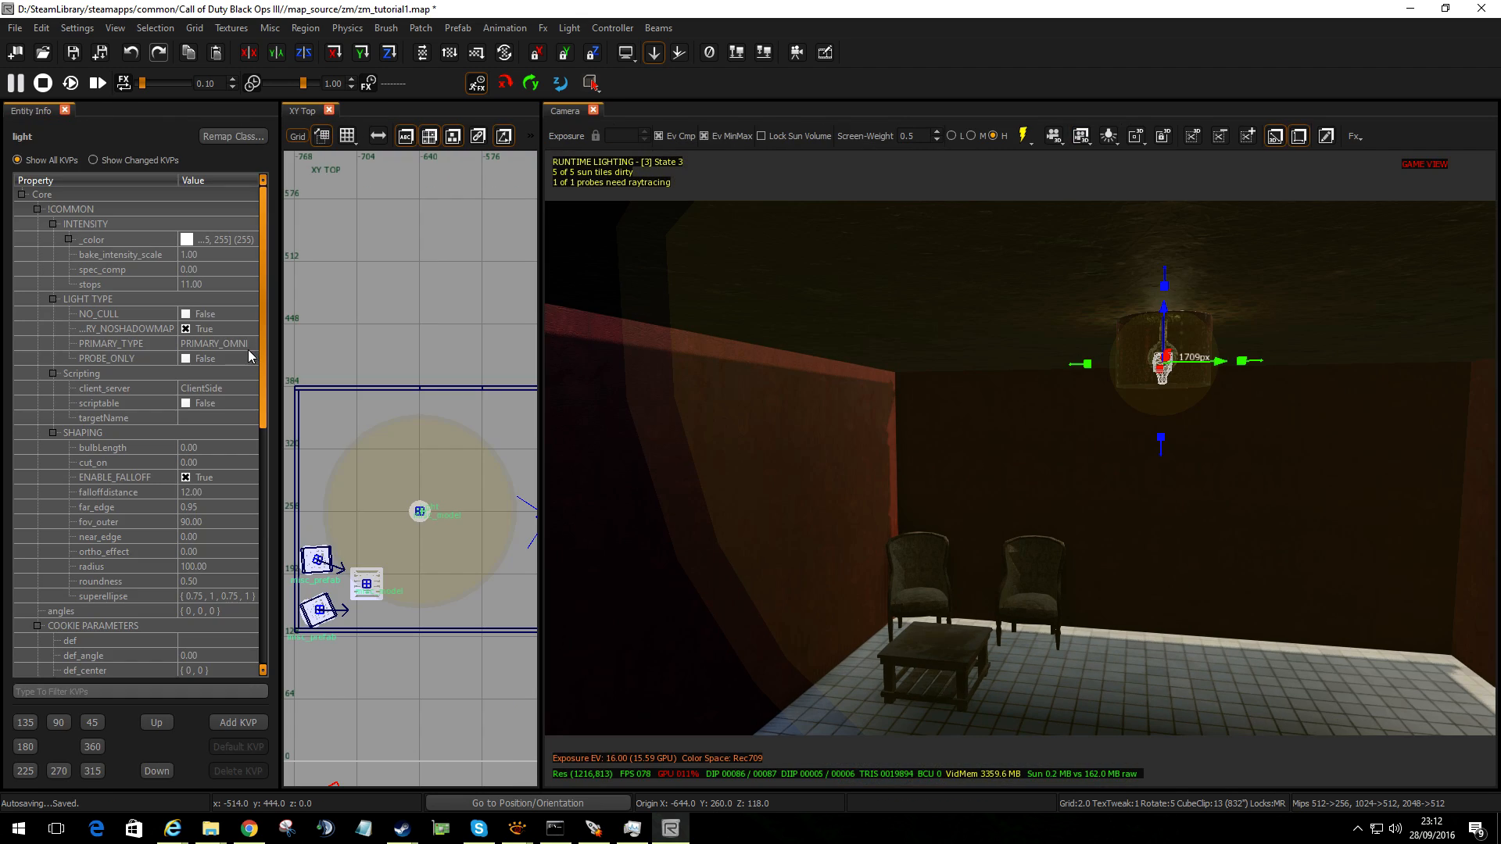
Set the light's radius KVP to 130 and its stops to 6.00
scroll(down, 3)
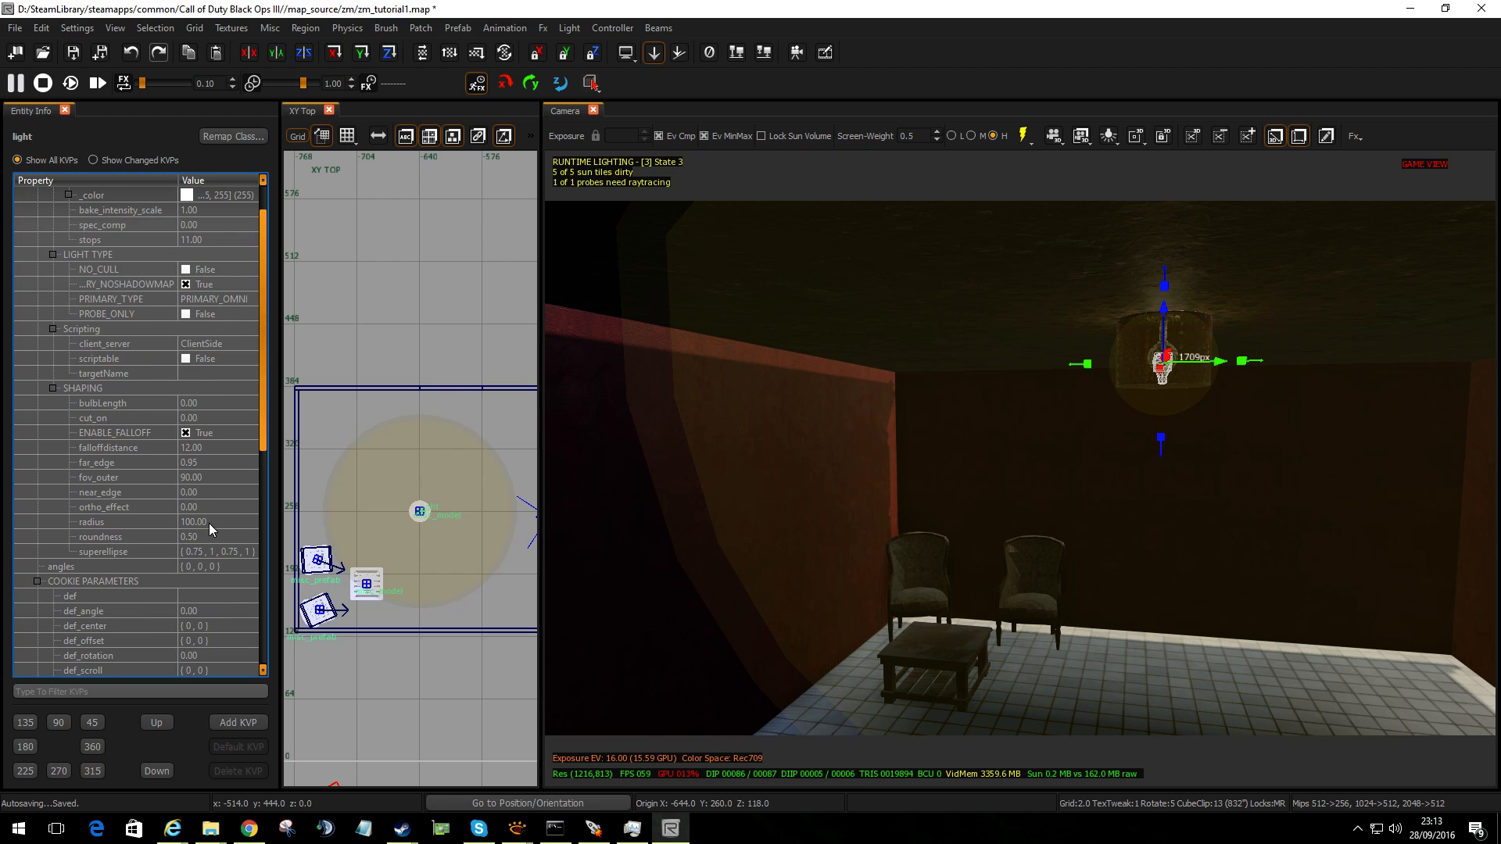
click(192, 522)
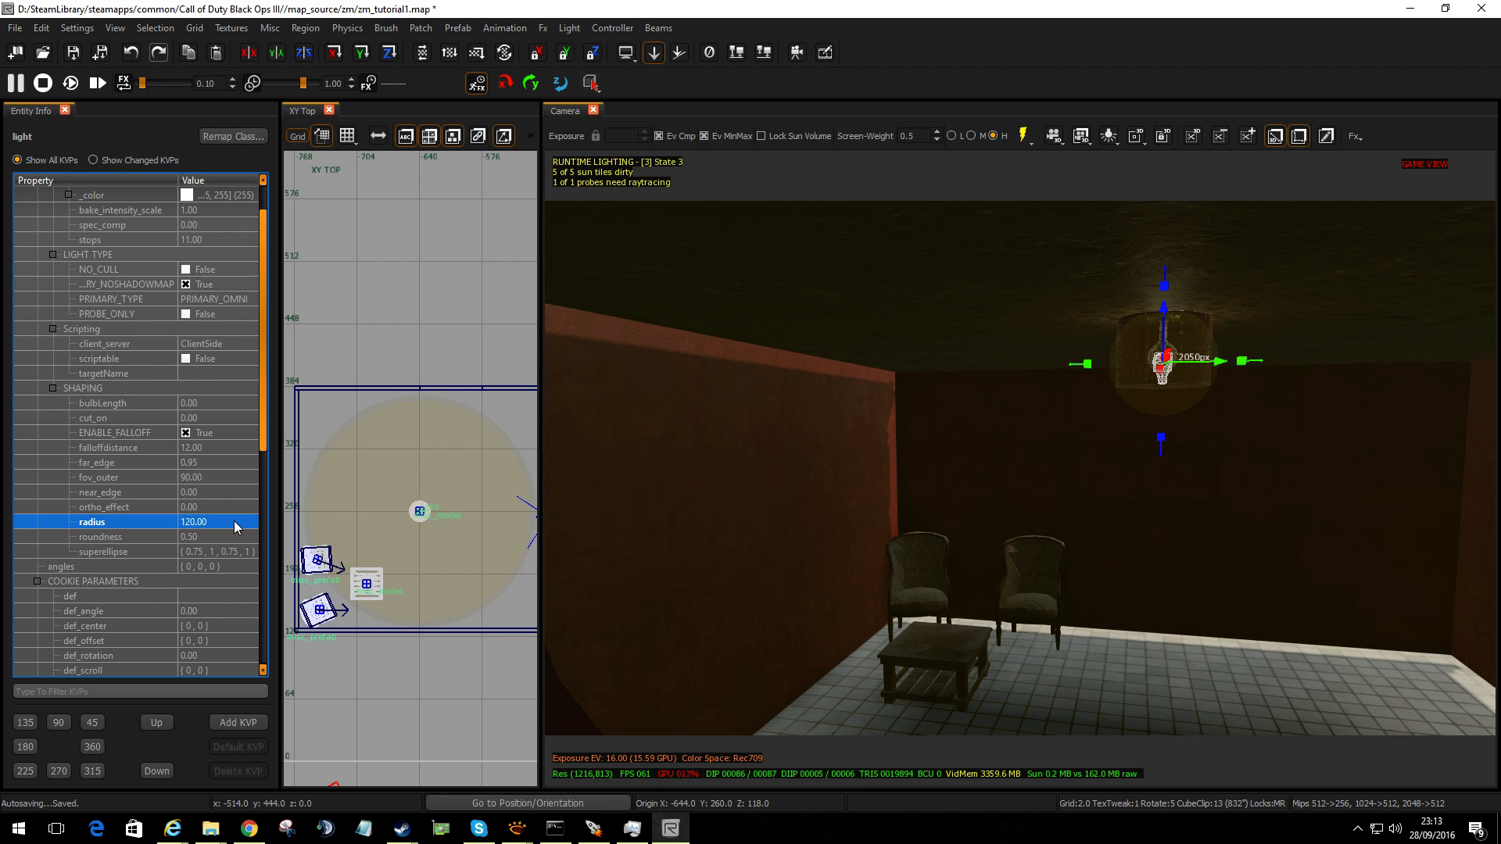
click(215, 521)
text(130)
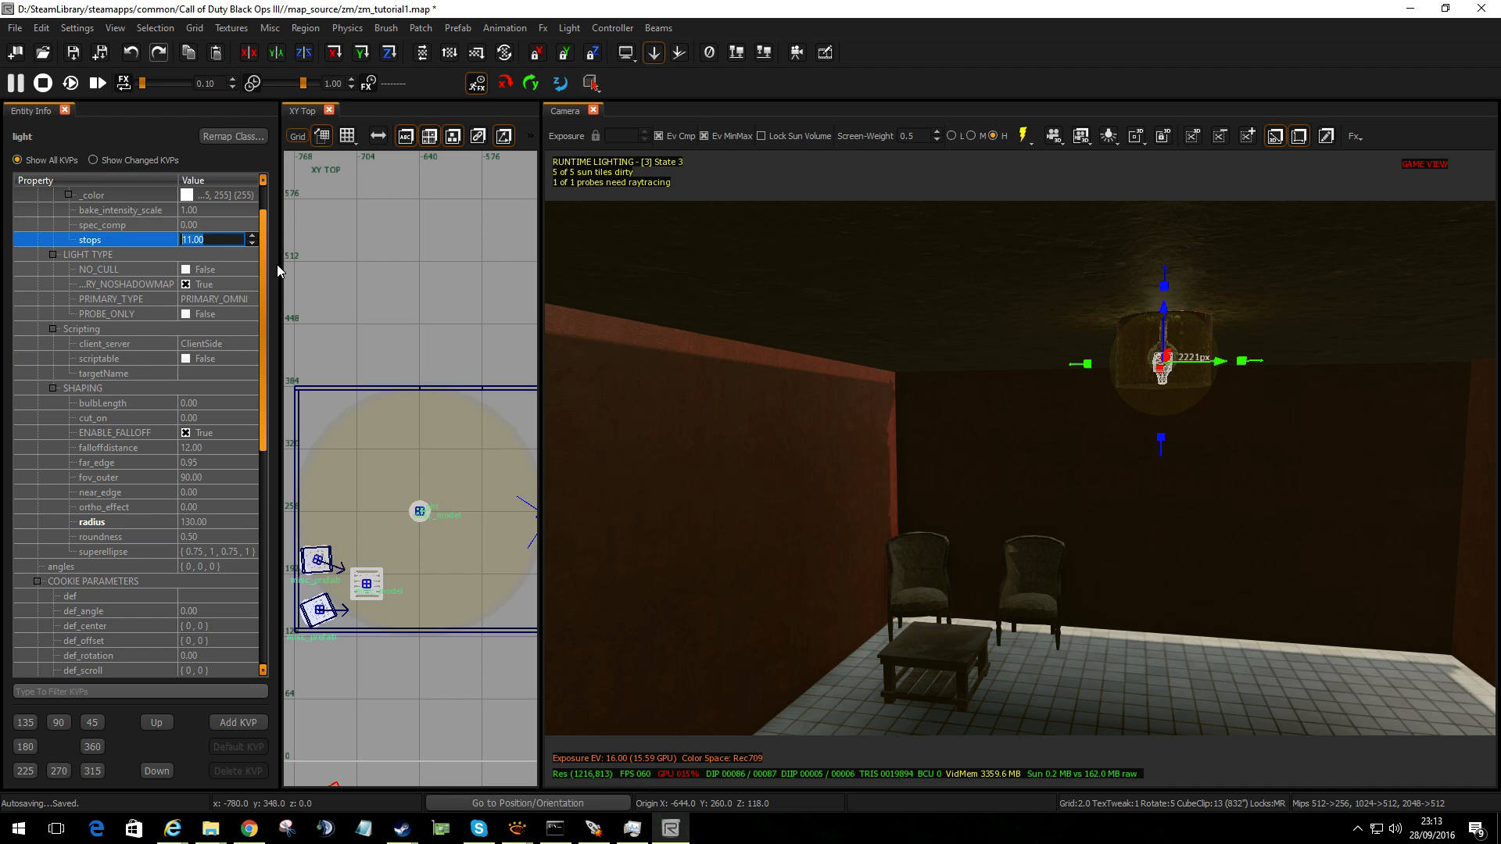
text(6.00)
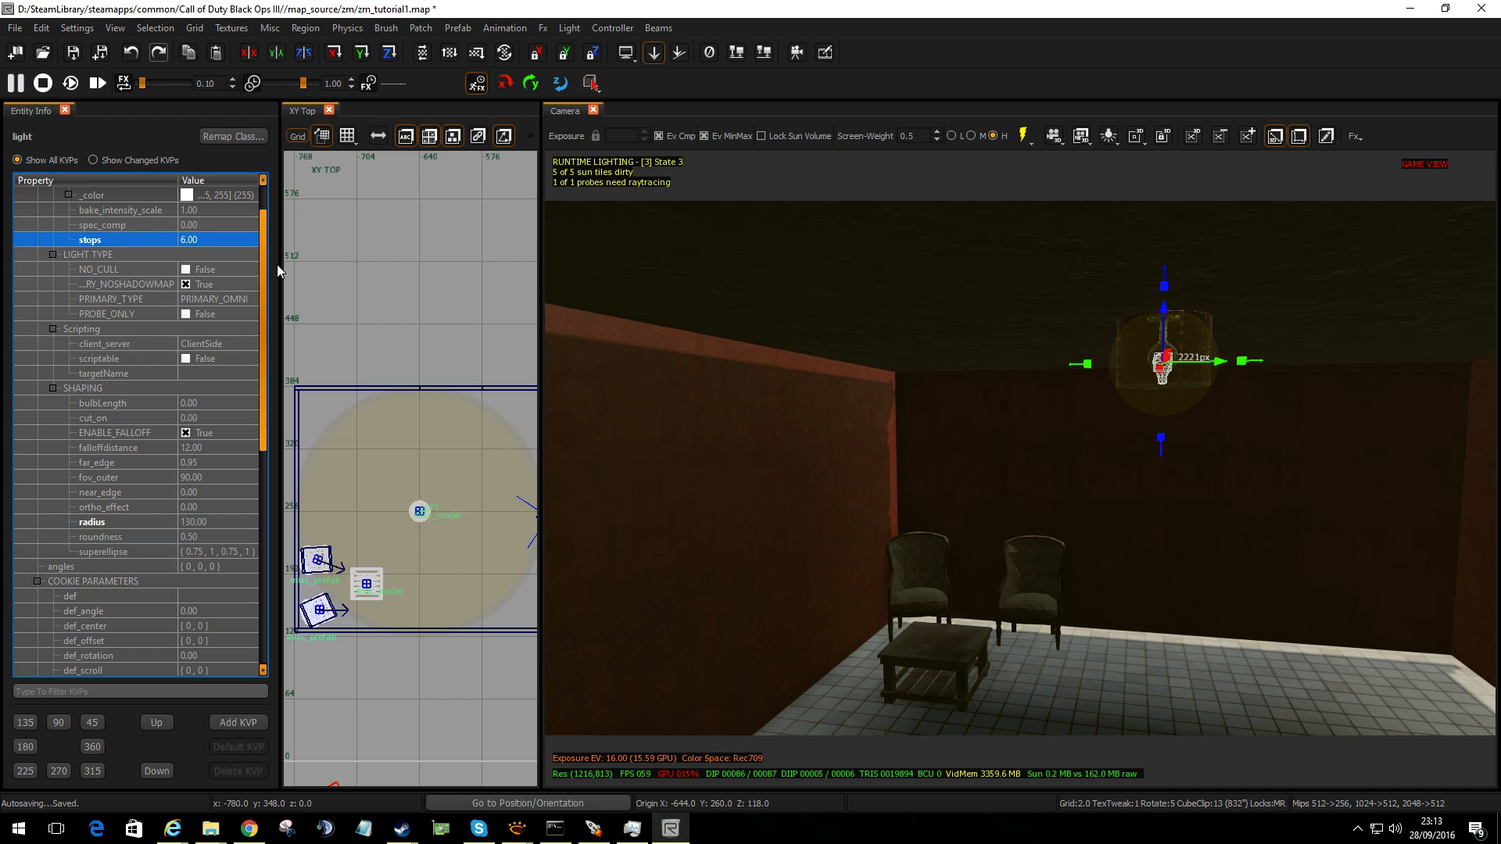
mouse_move(1042, 406)
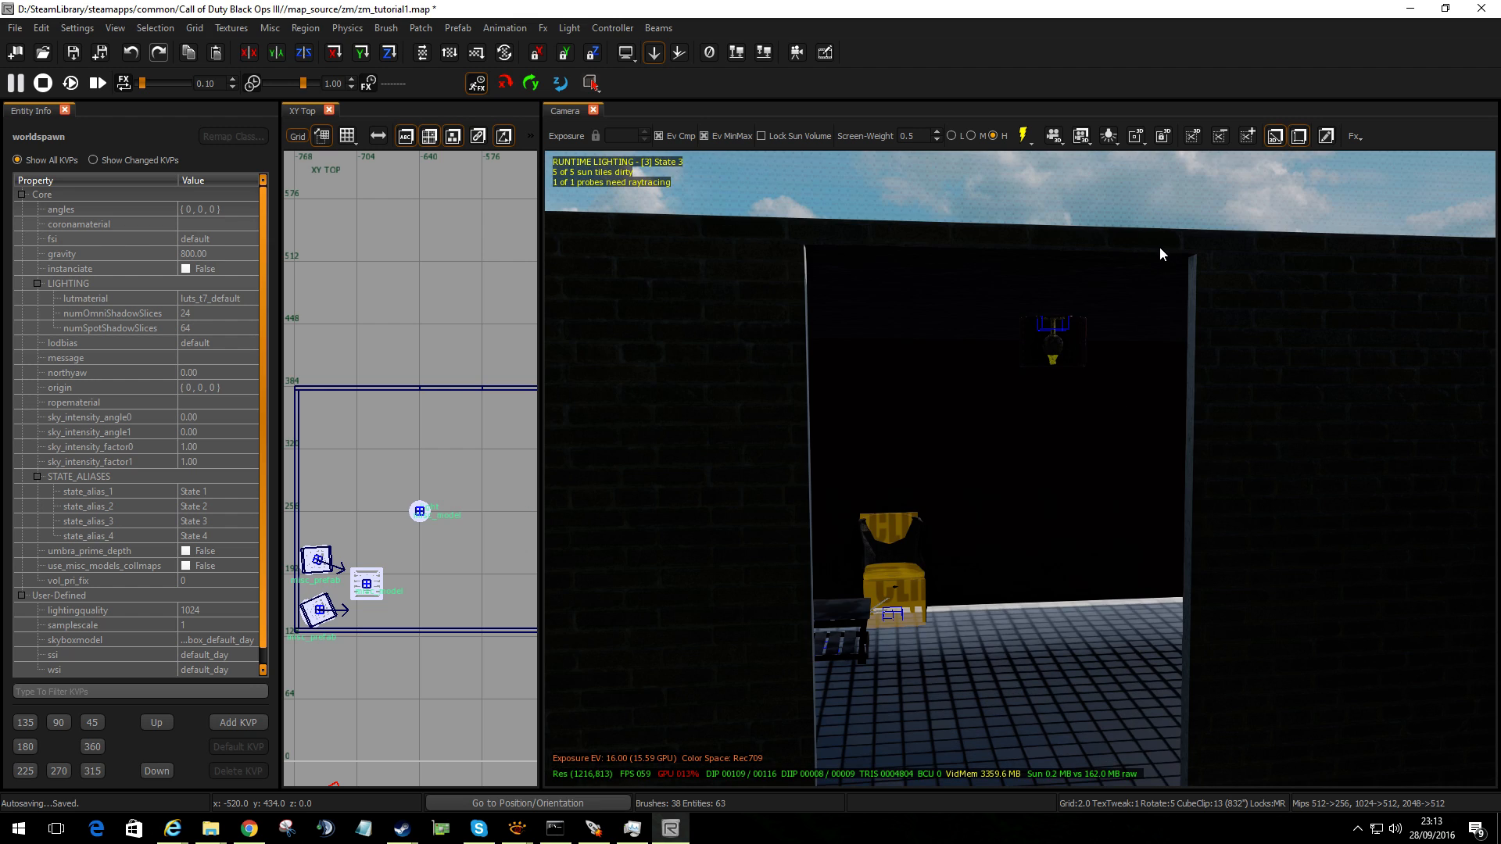
Refresh the camera lighting and toggle Lighting States to preview the lamp's unbaked light pool
click(1023, 136)
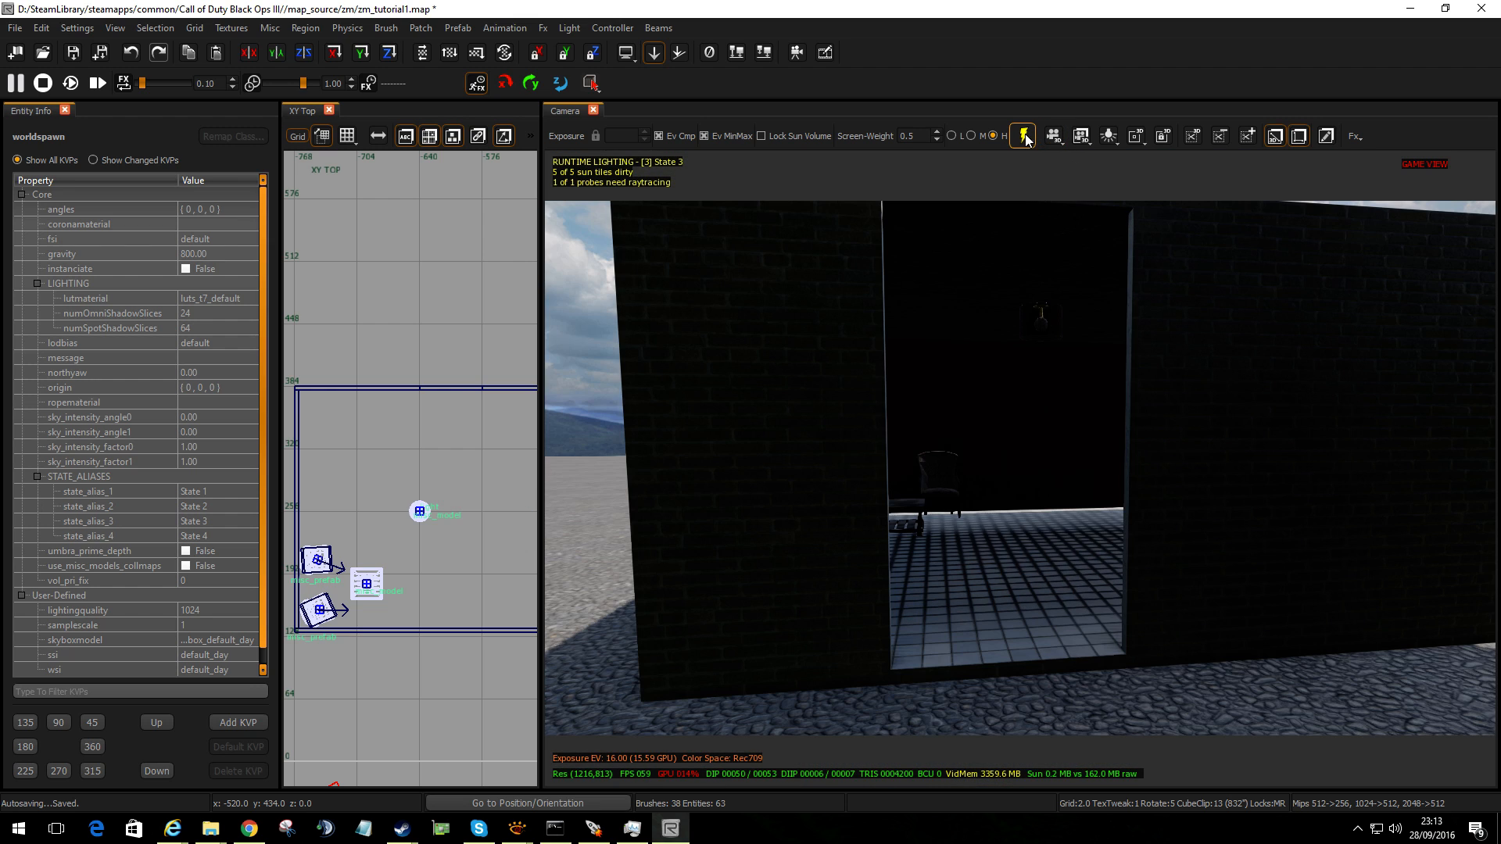
click(1022, 135)
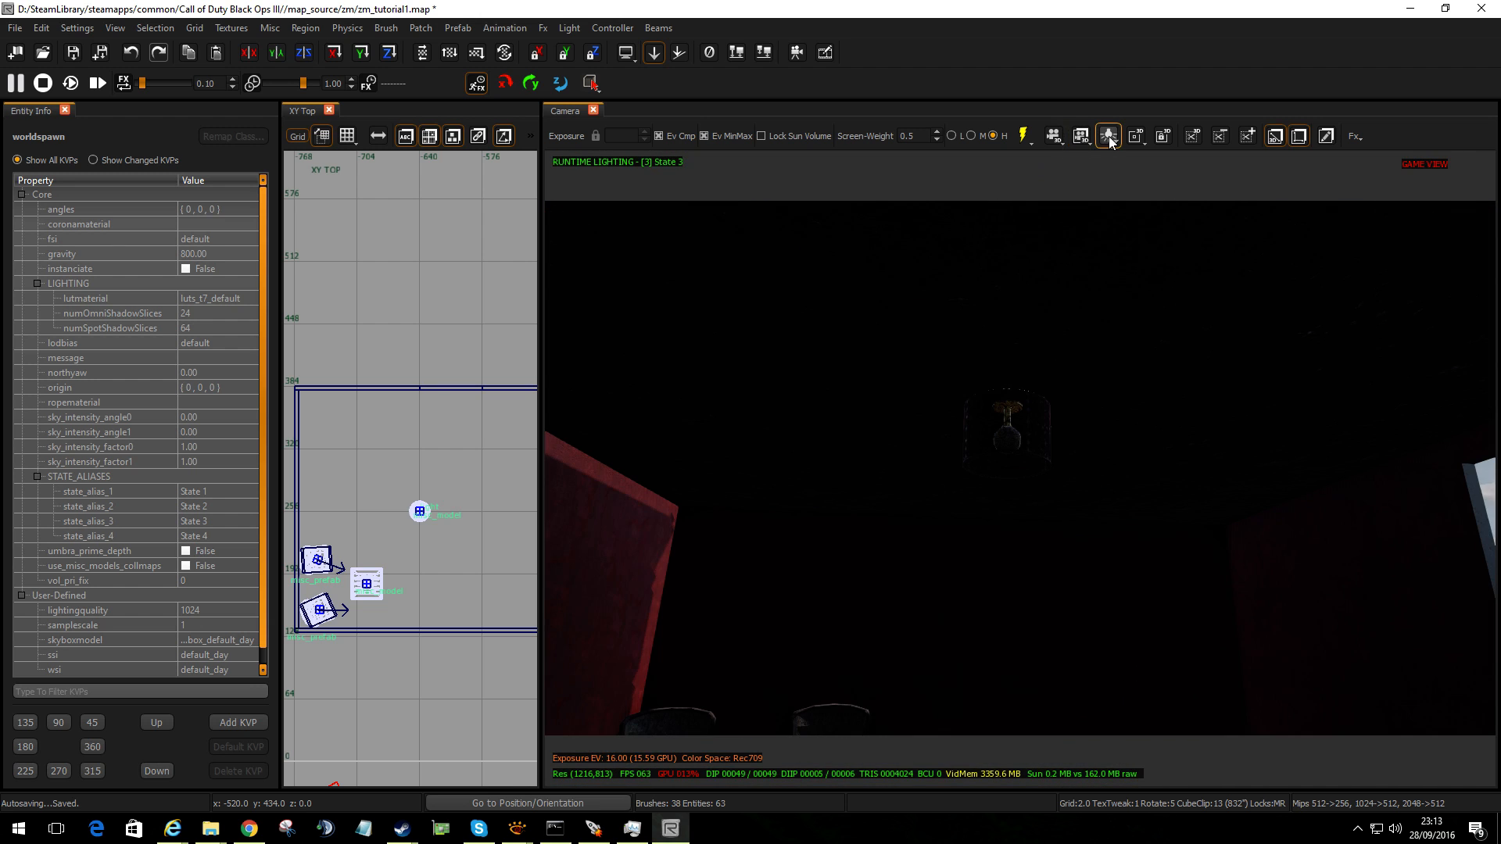
click(1108, 135)
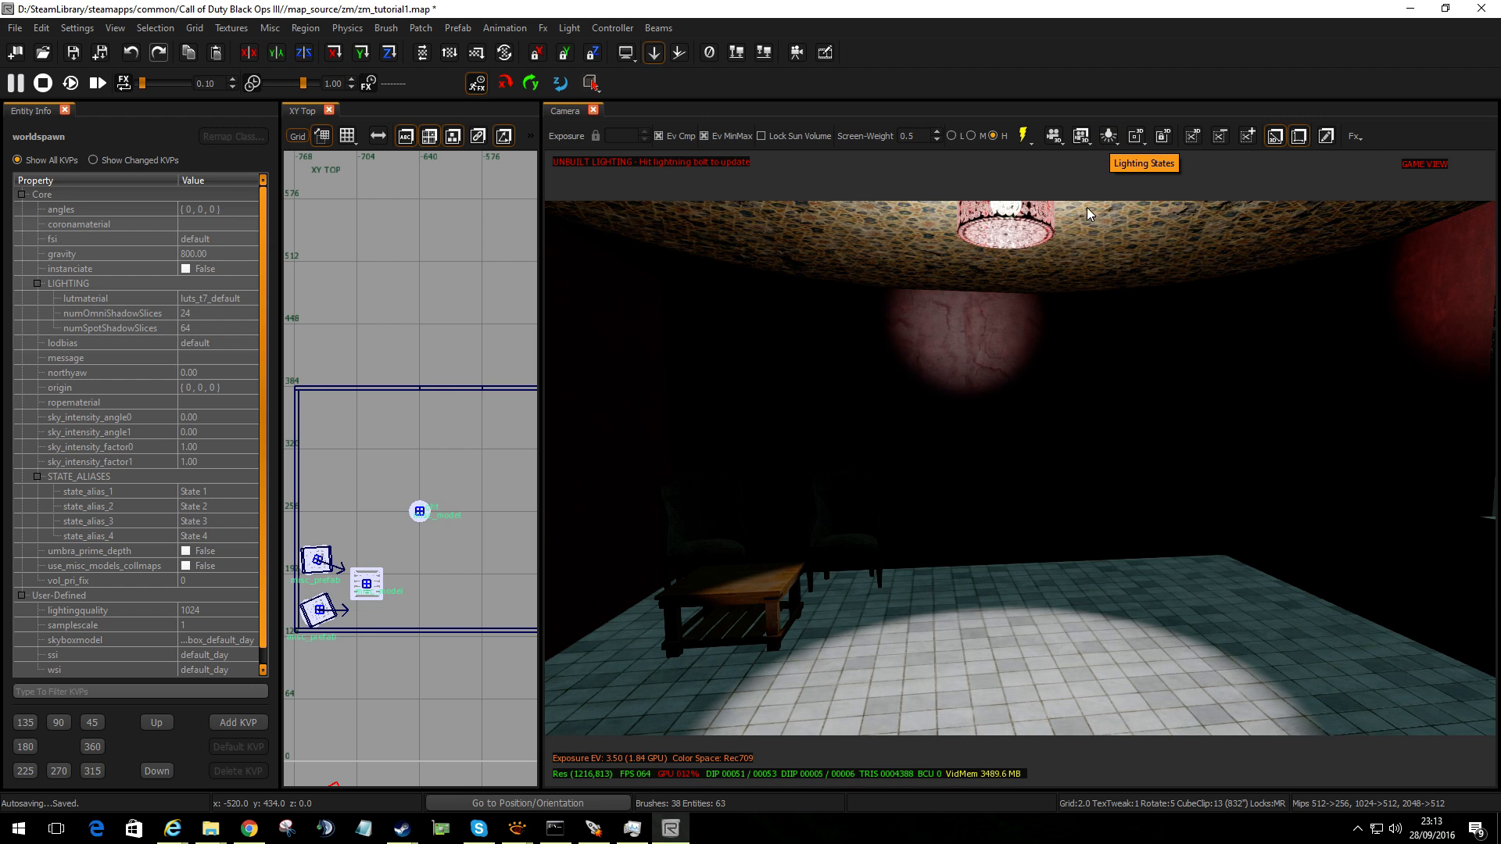
click(1109, 136)
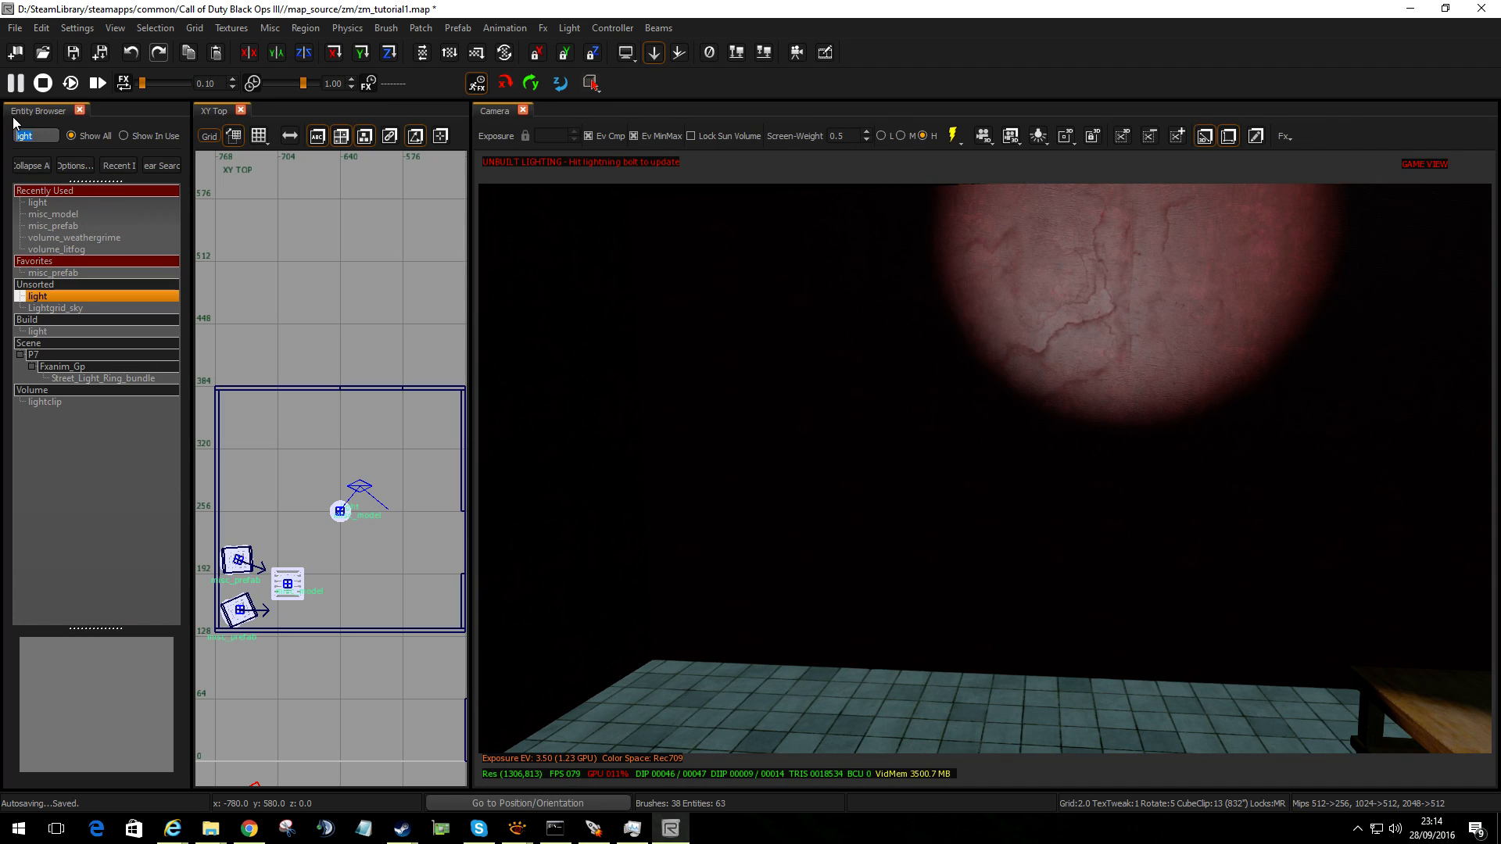
Filter entities by 'volume' then 'dec', and place a Volume_decal in the room
text(volume)
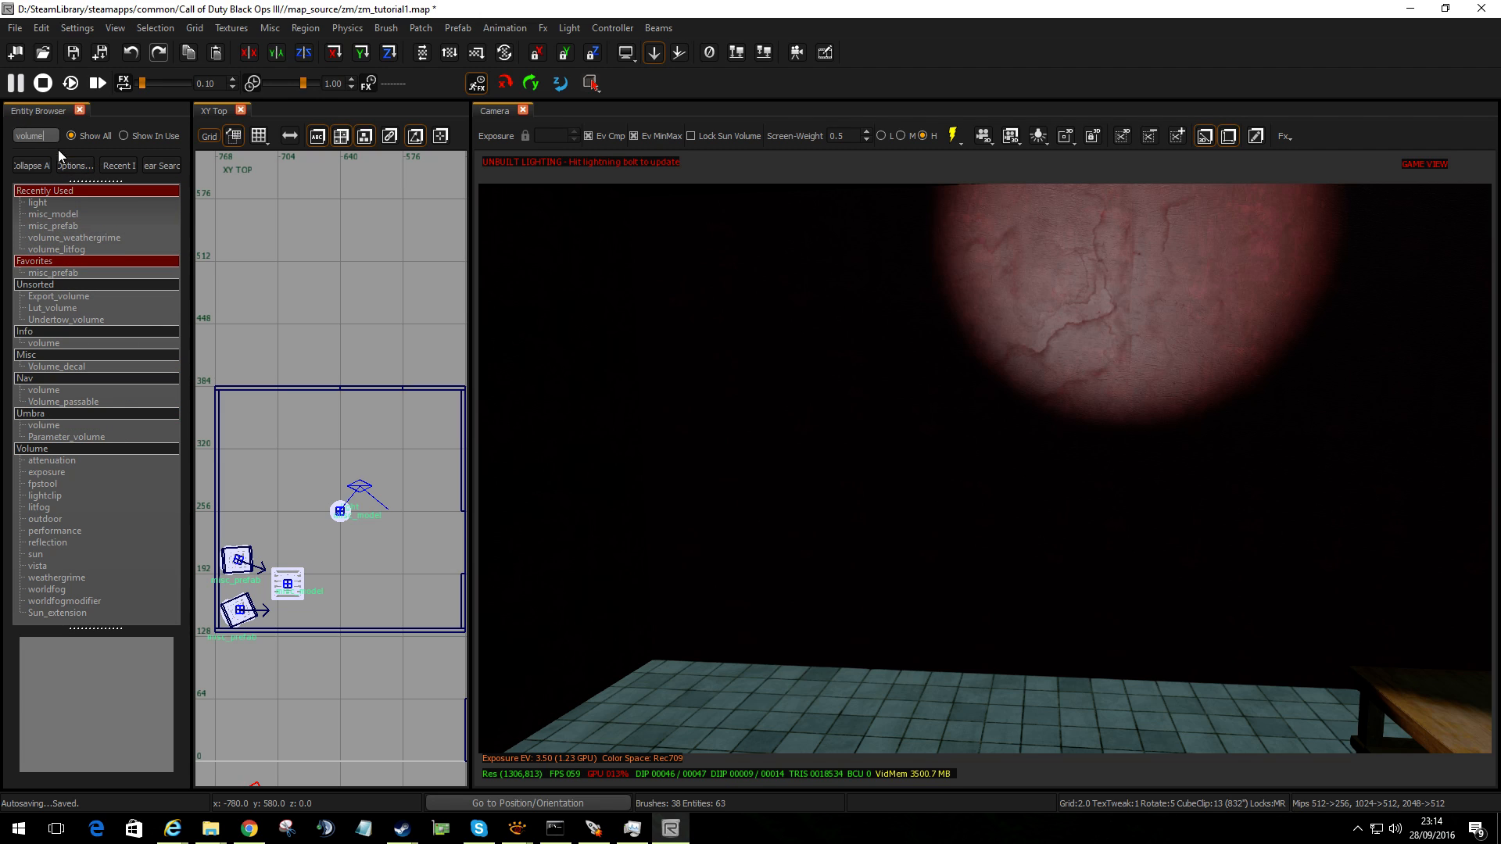
text(dec)
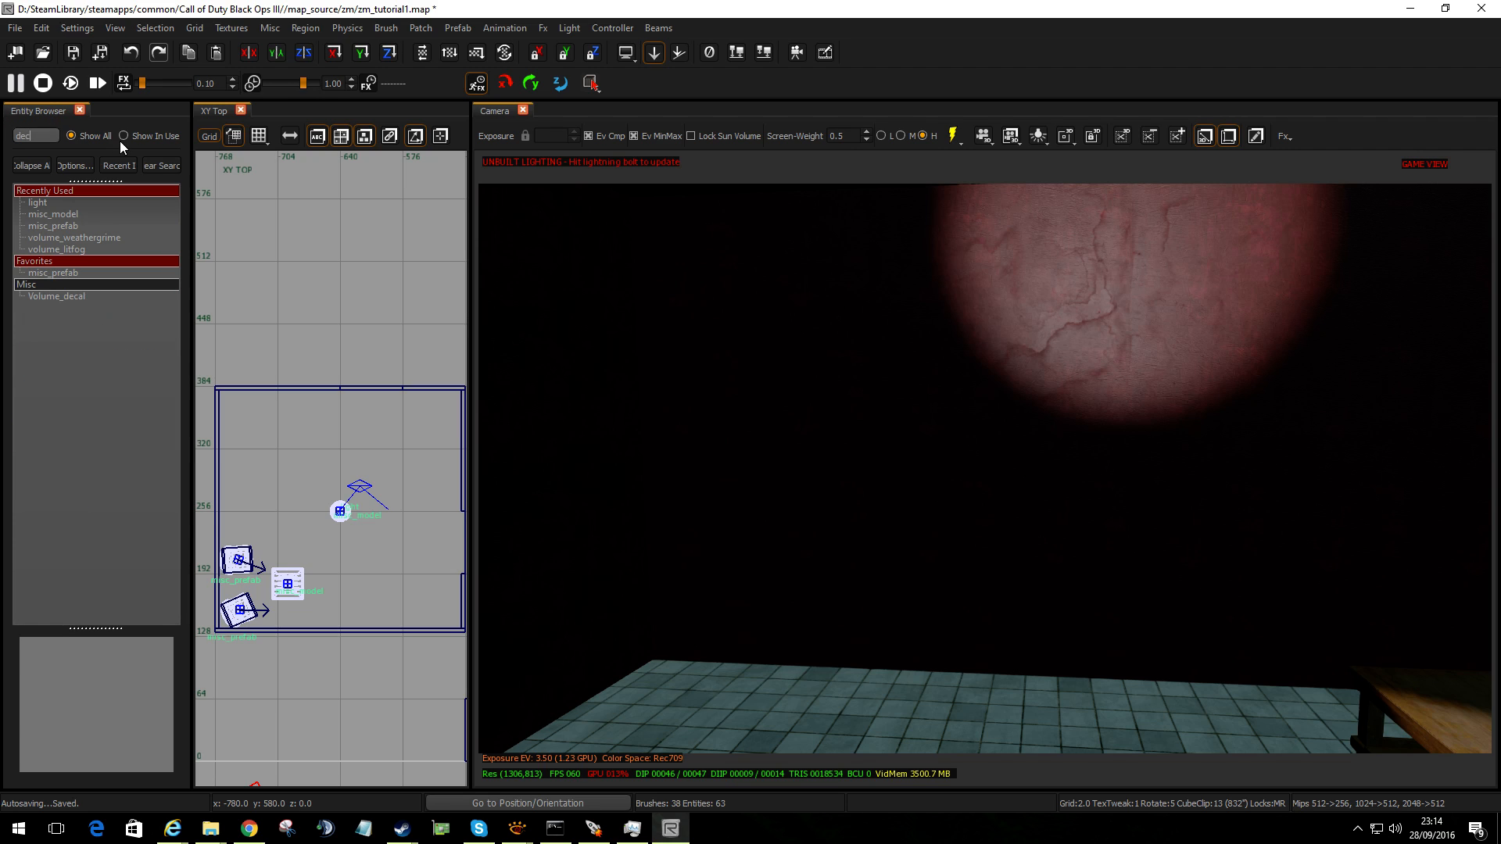
click(55, 295)
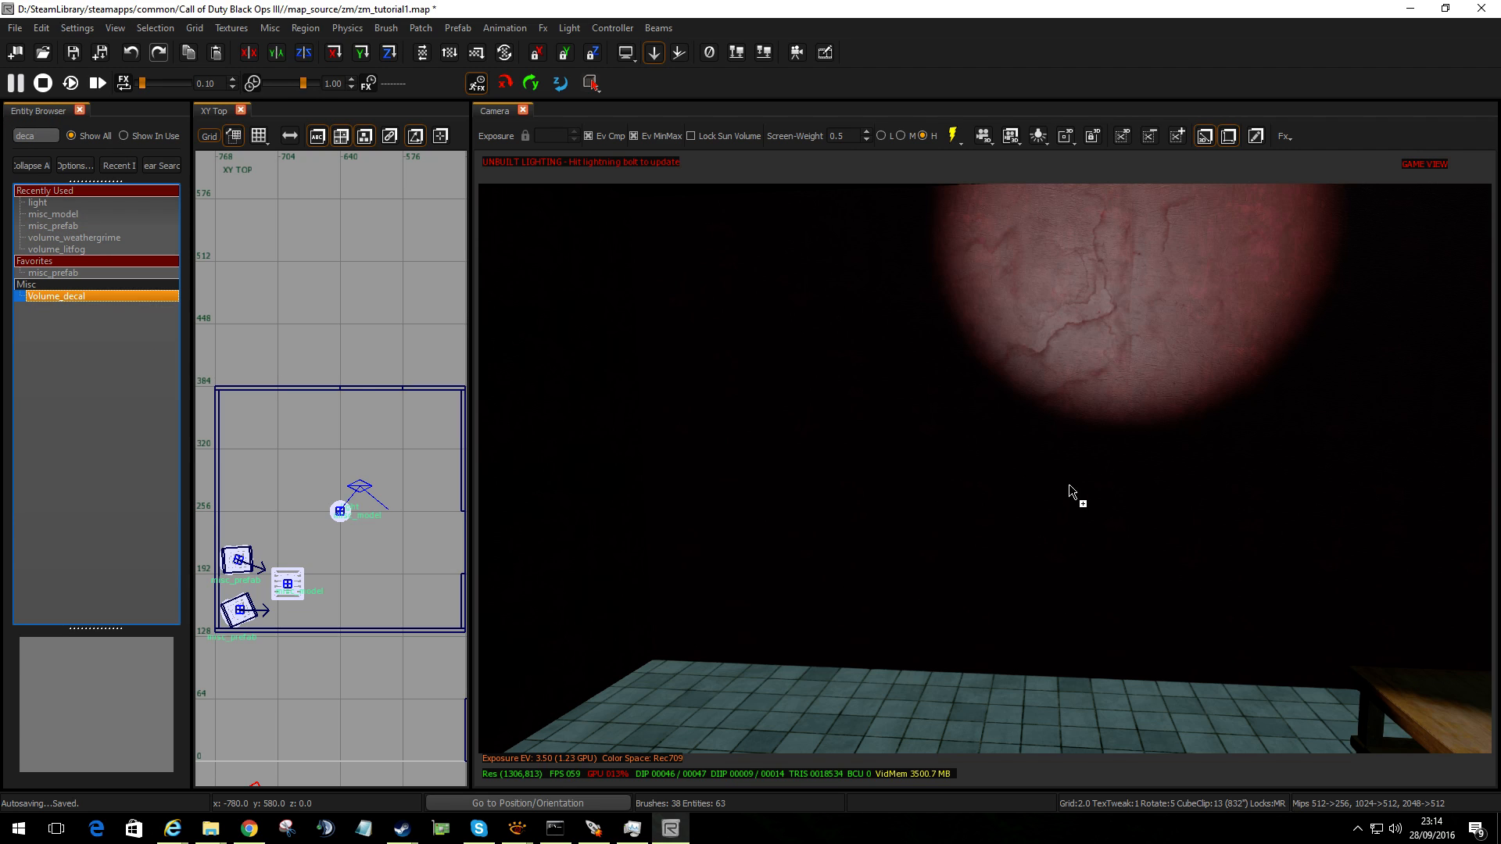
click(347, 628)
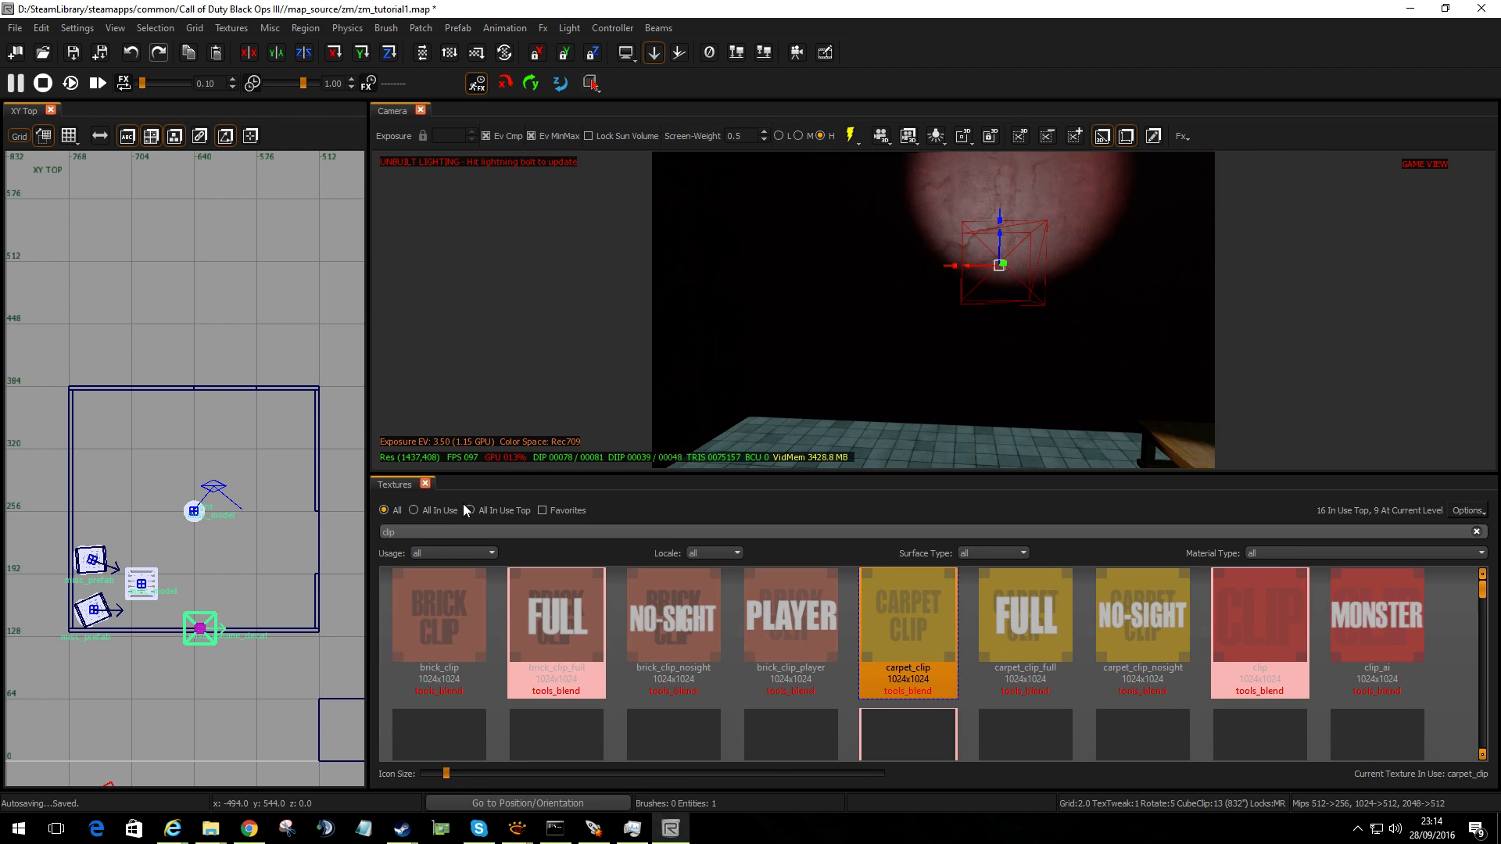
Clear the texture name filter and set the Usage filter to decal
click(1475, 532)
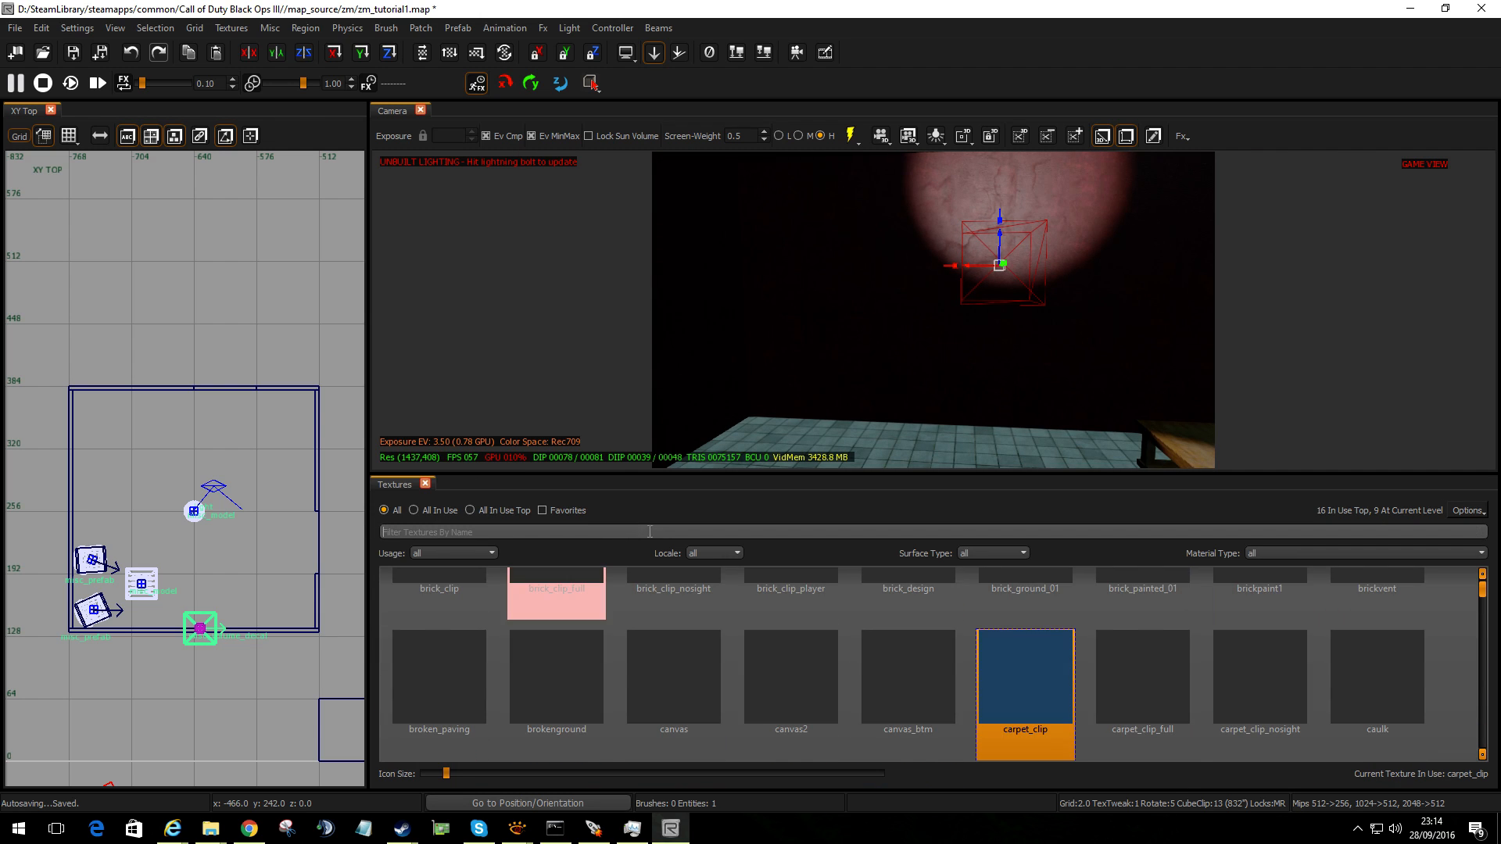
click(737, 553)
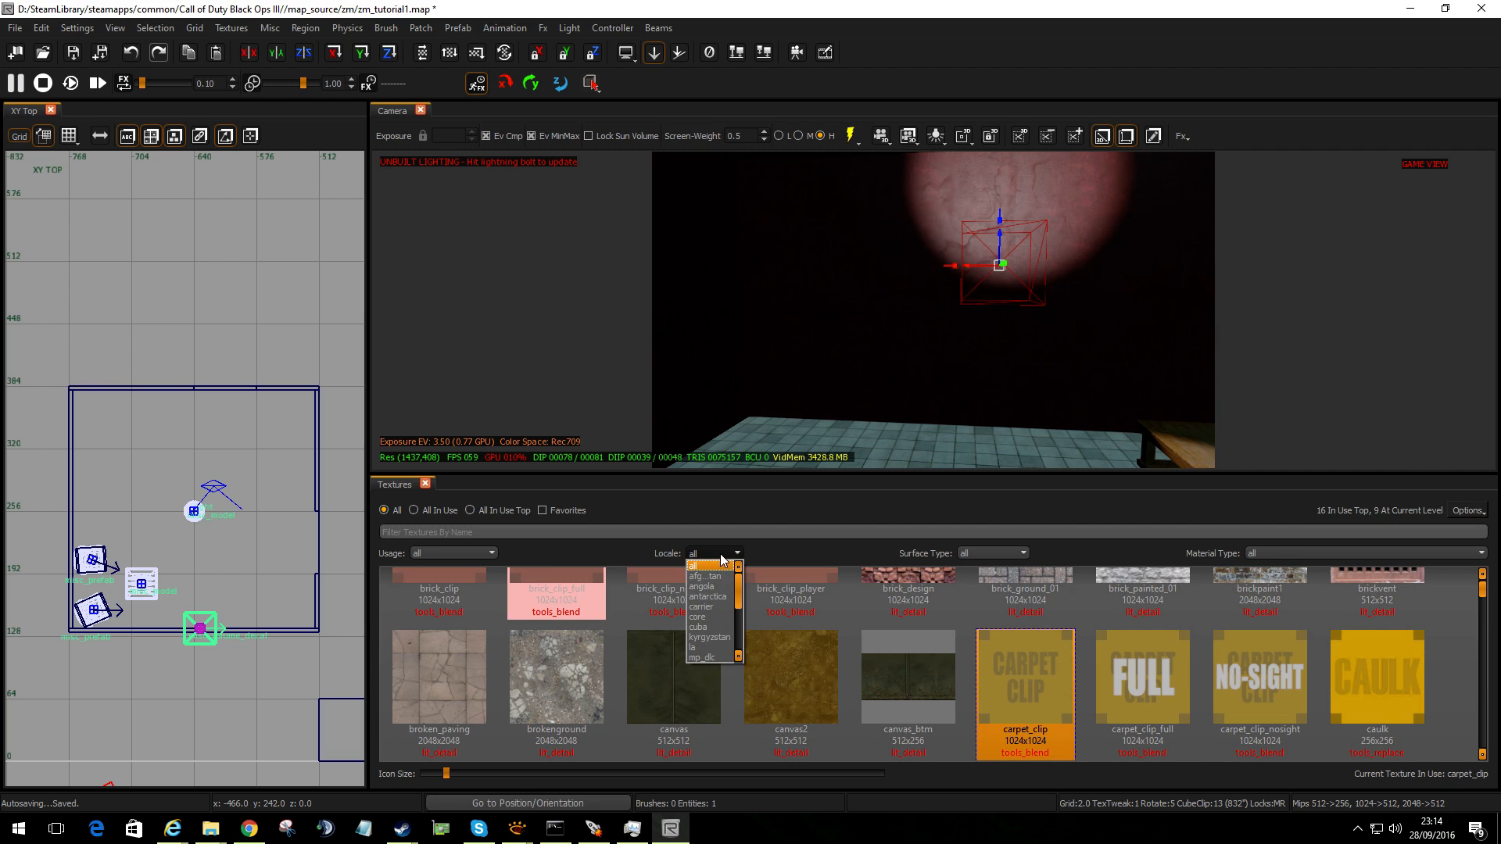
click(452, 553)
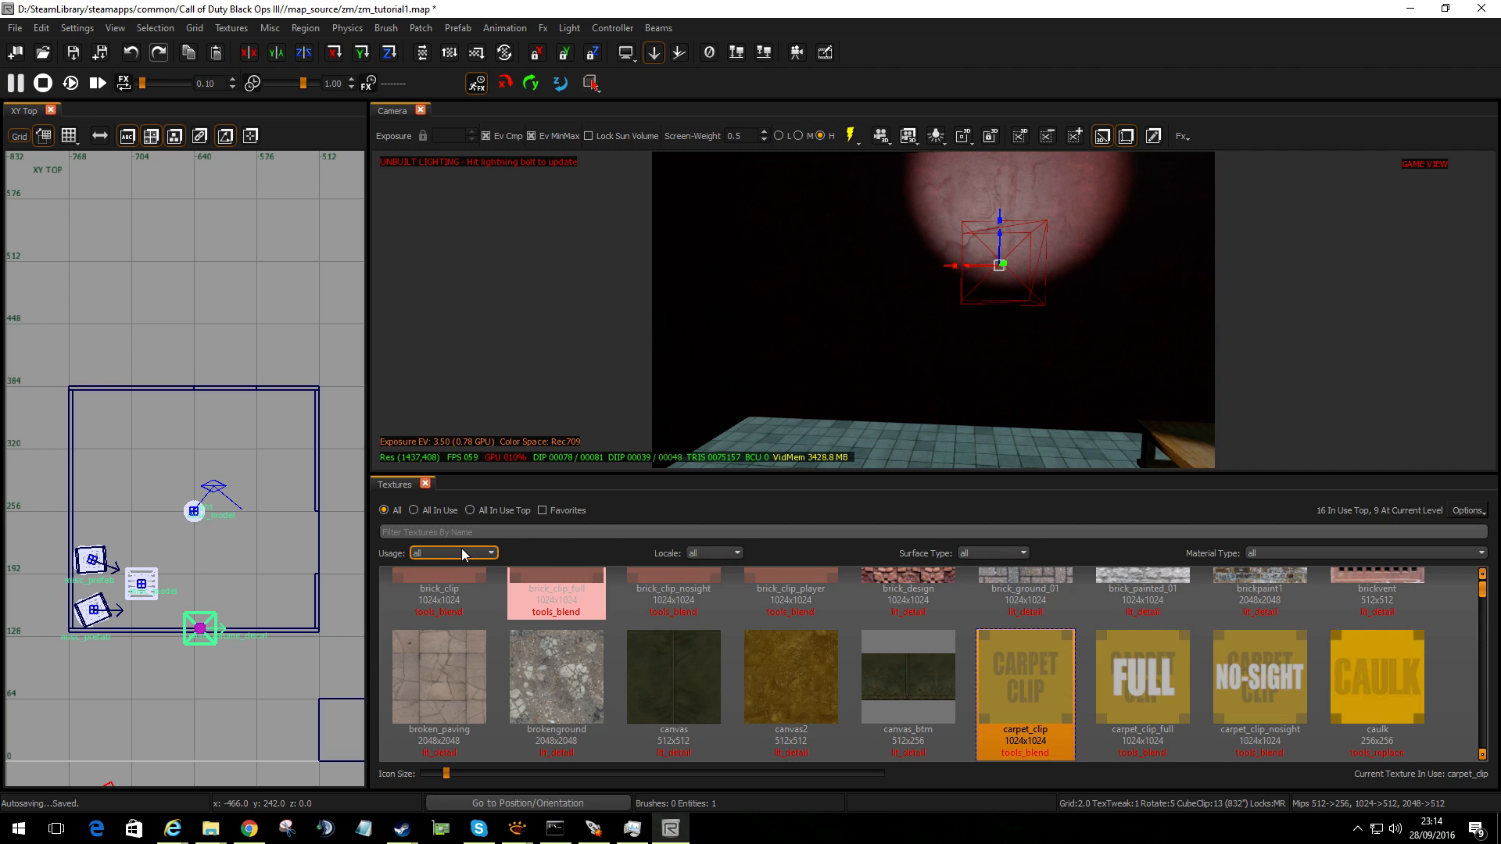
click(490, 553)
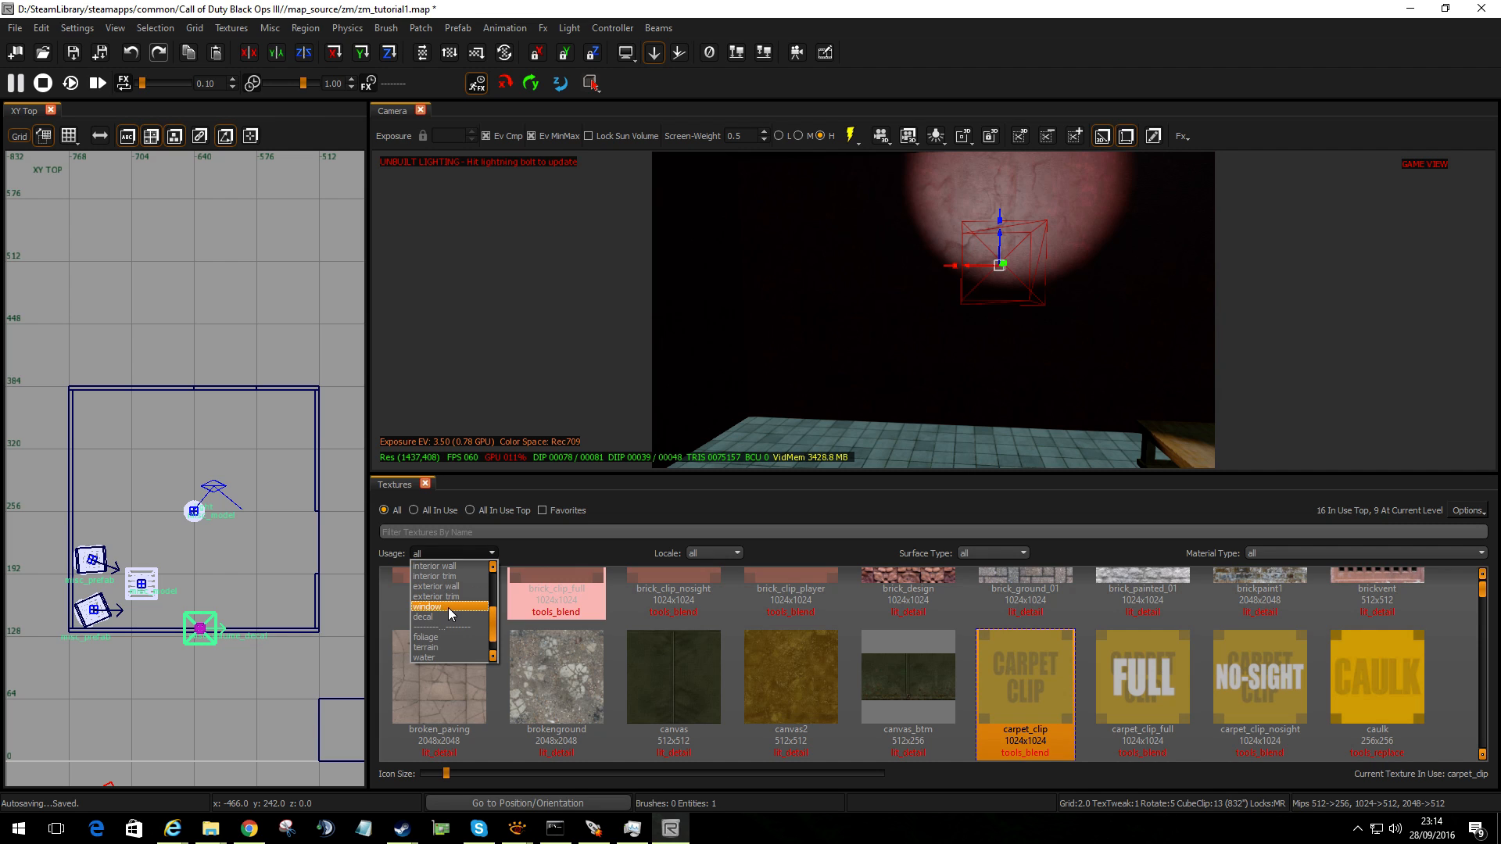
click(424, 617)
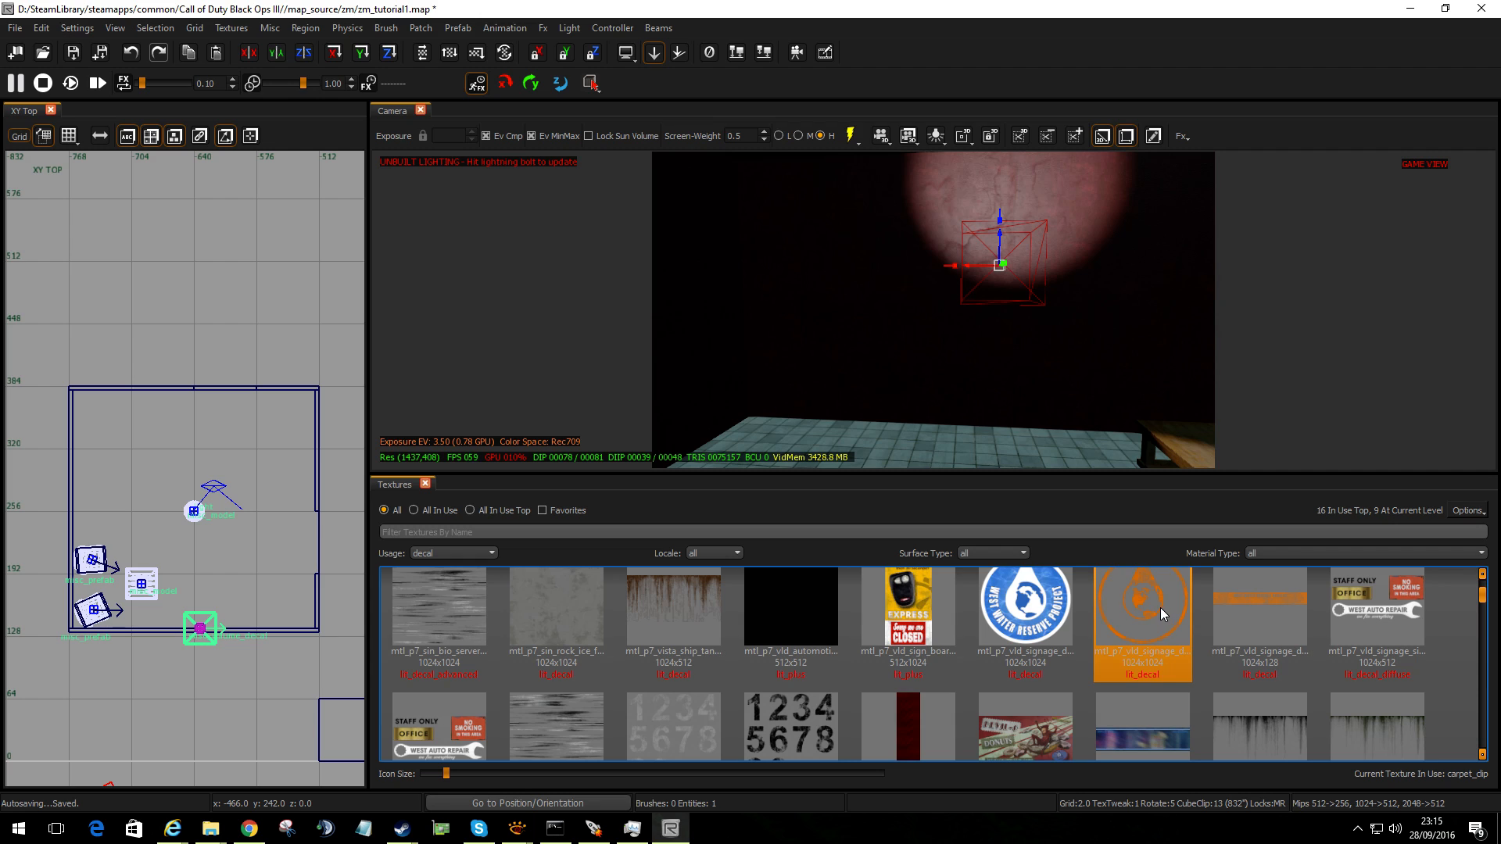
Apply mtl_p7_vld_signage_decal_water_01 to the decal volume and position it against the wall
click(1023, 608)
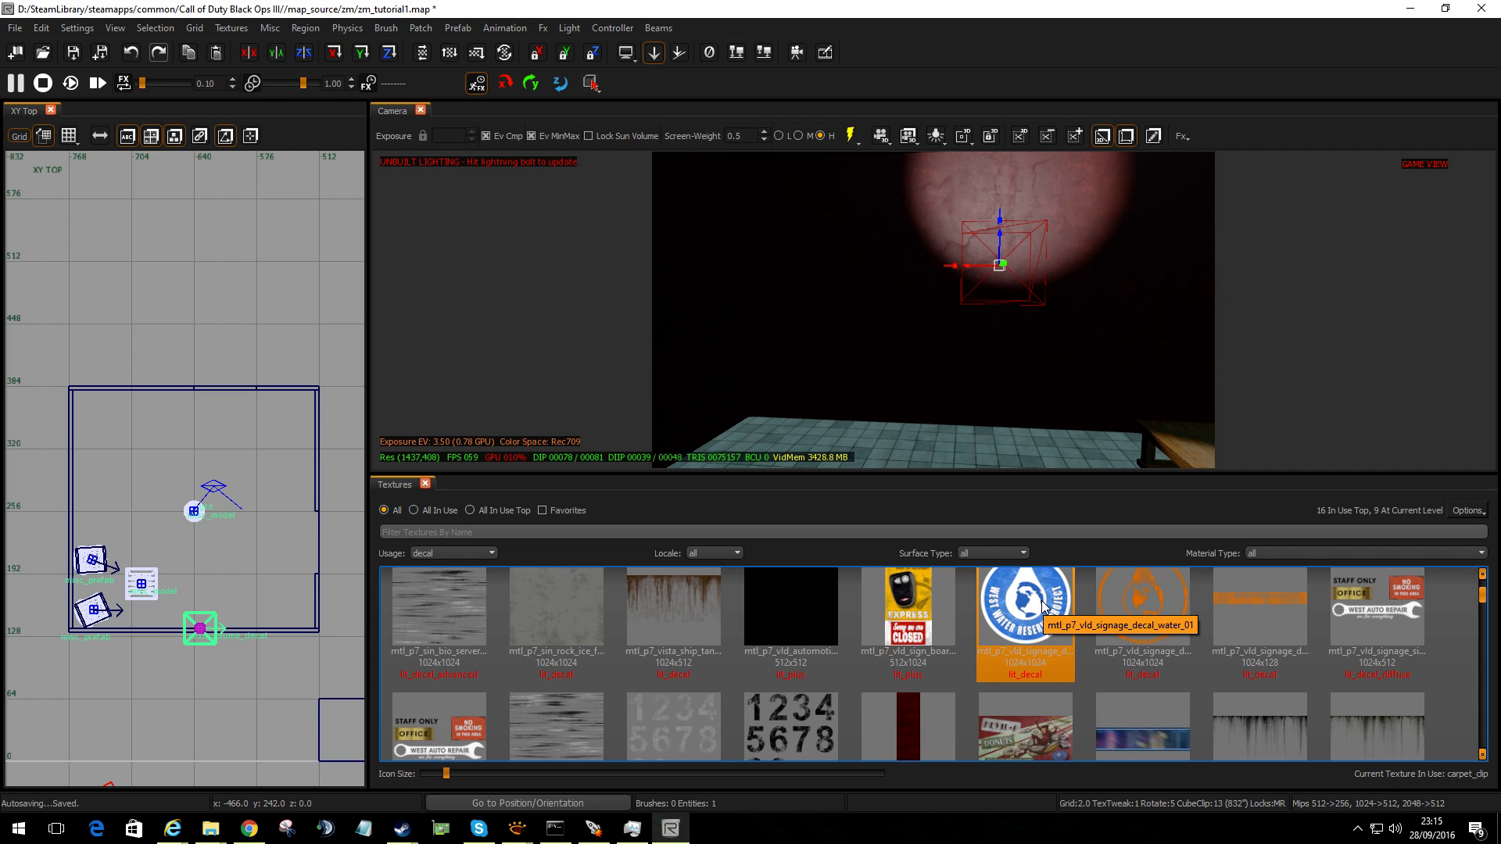
click(1024, 605)
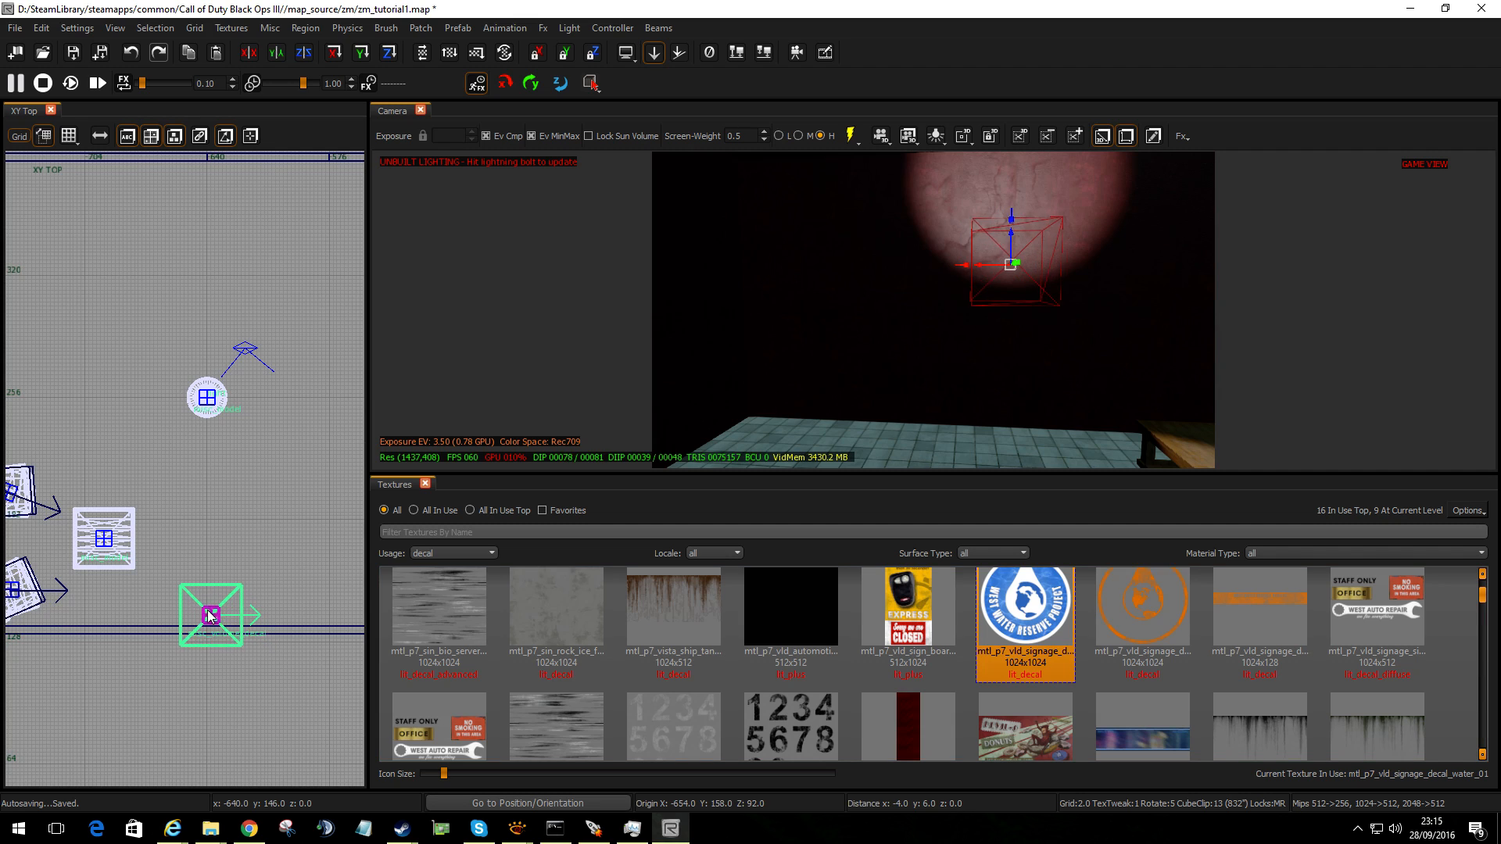
drag(210, 615, 203, 610)
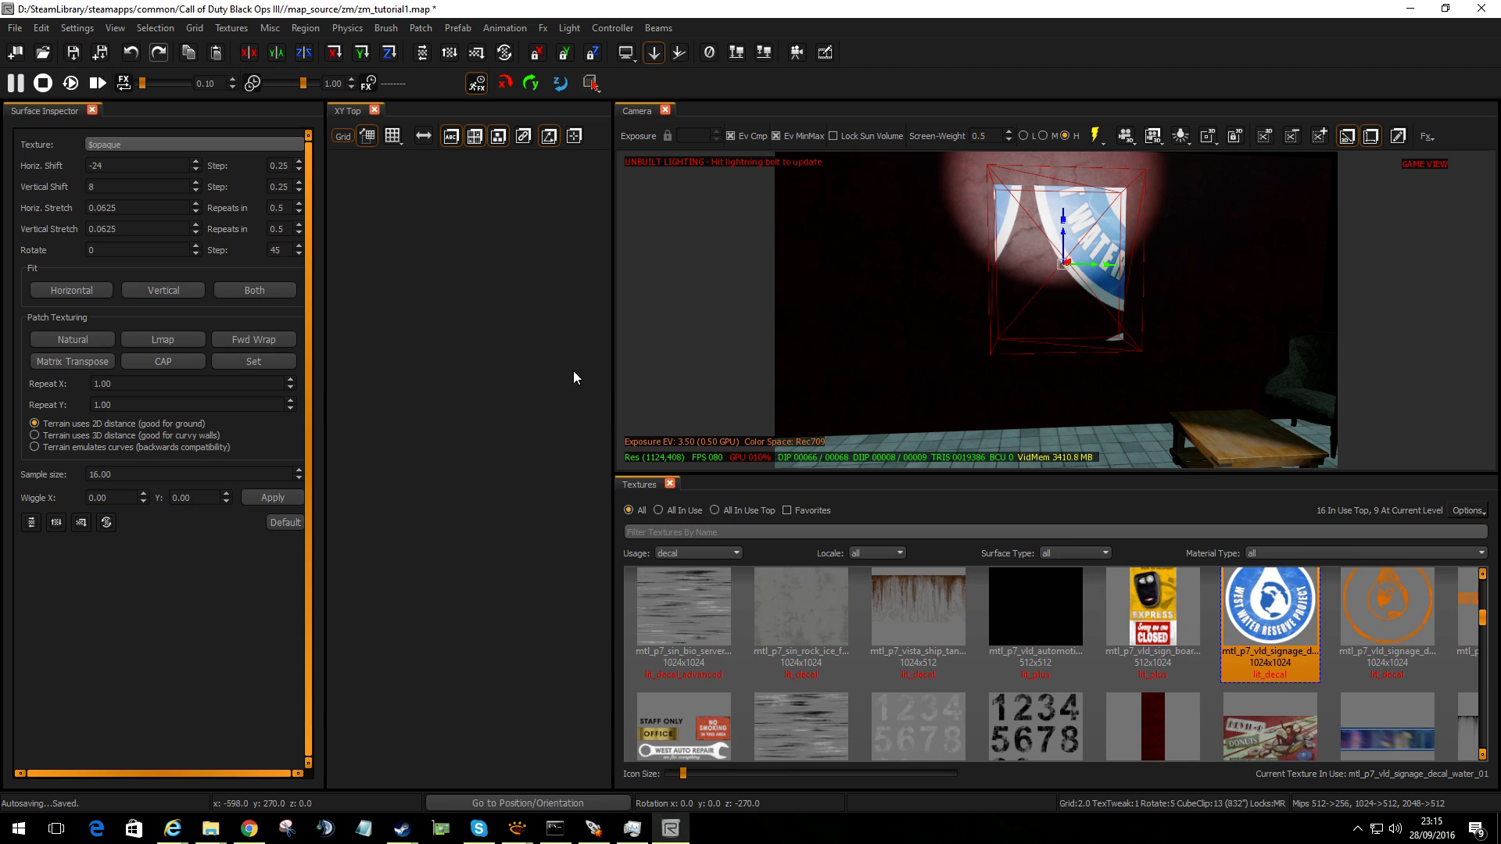
click(253, 361)
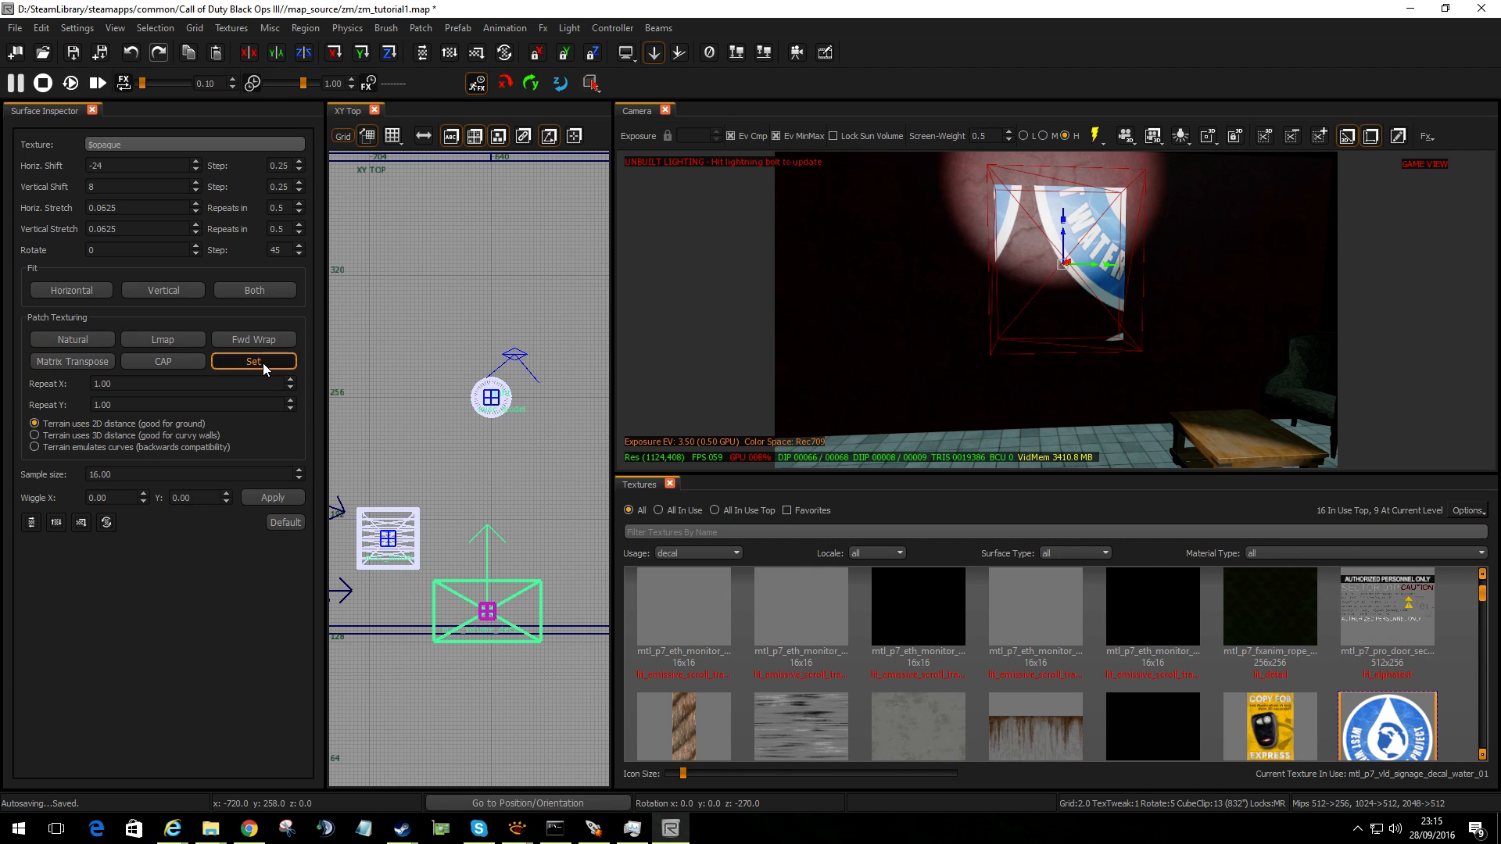
click(252, 361)
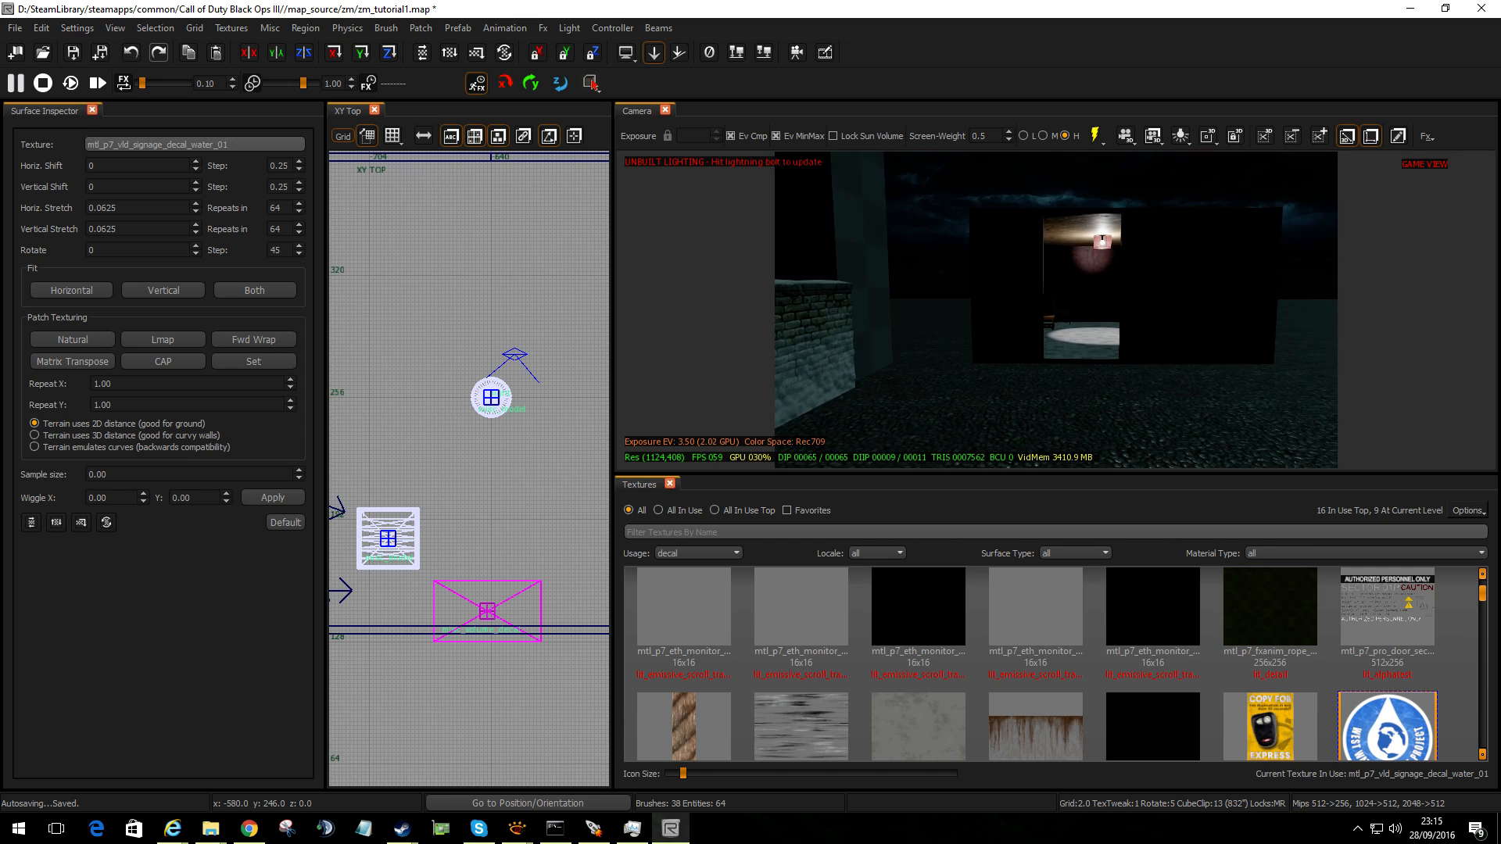
mouse_move(912, 285)
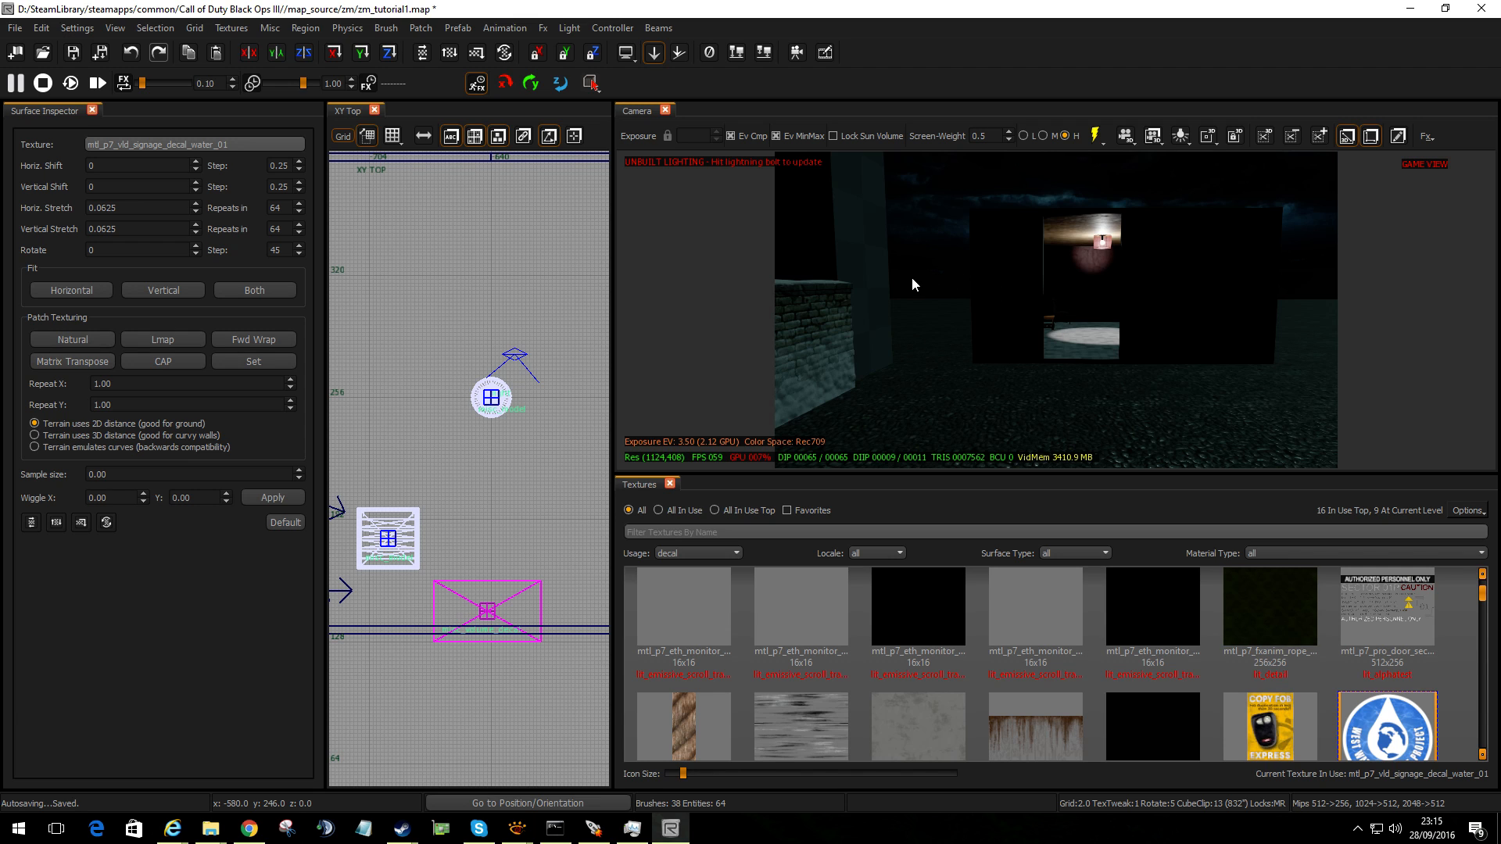